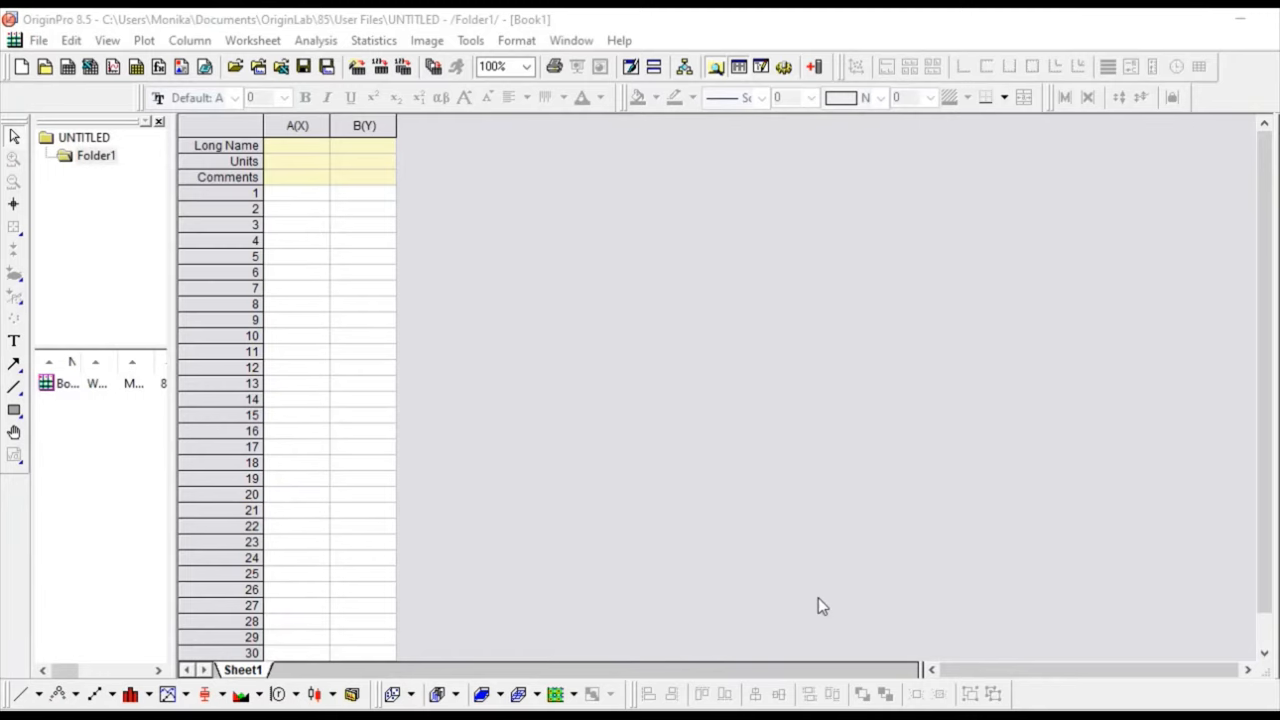
mouse_move(867, 550)
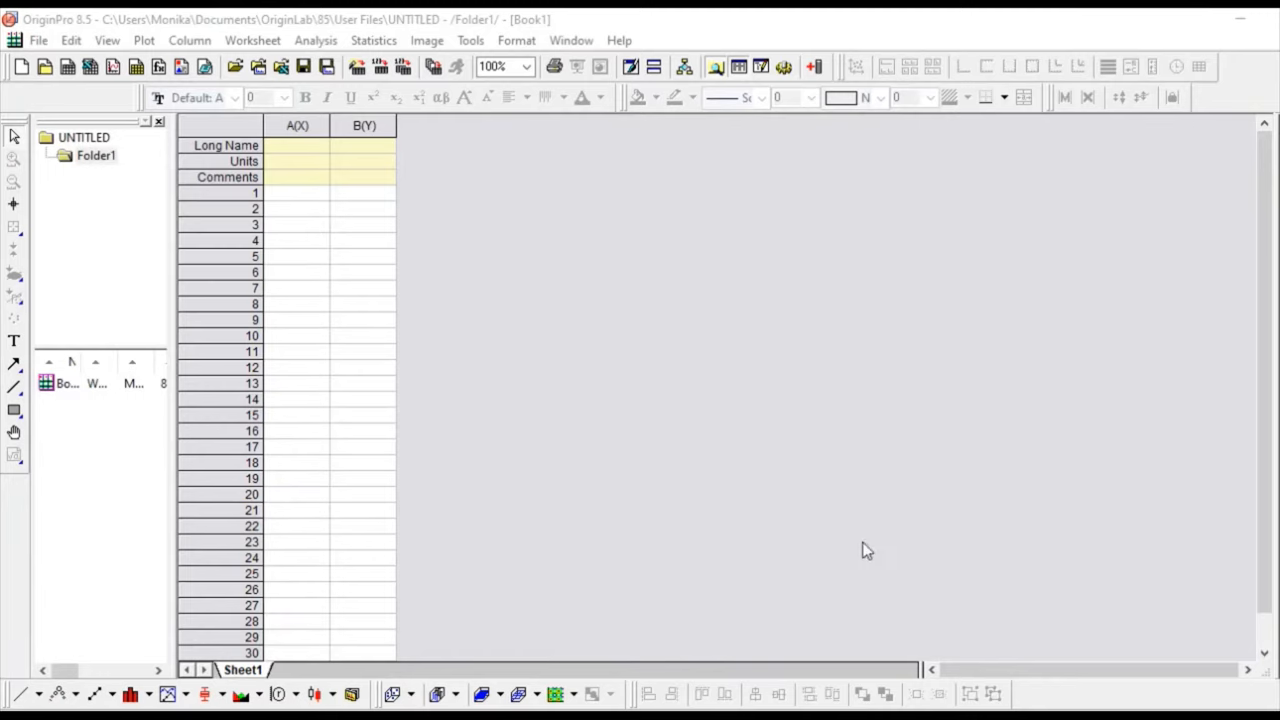
mouse_move(875, 517)
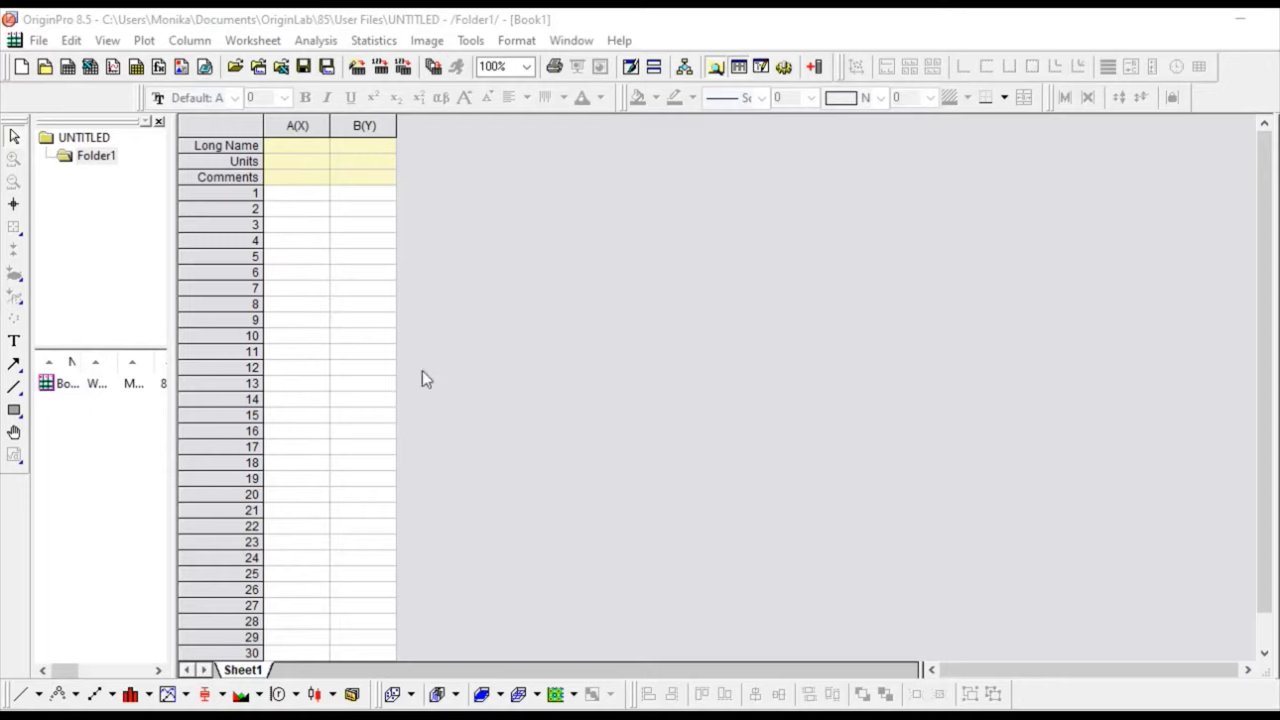
mouse_move(758, 575)
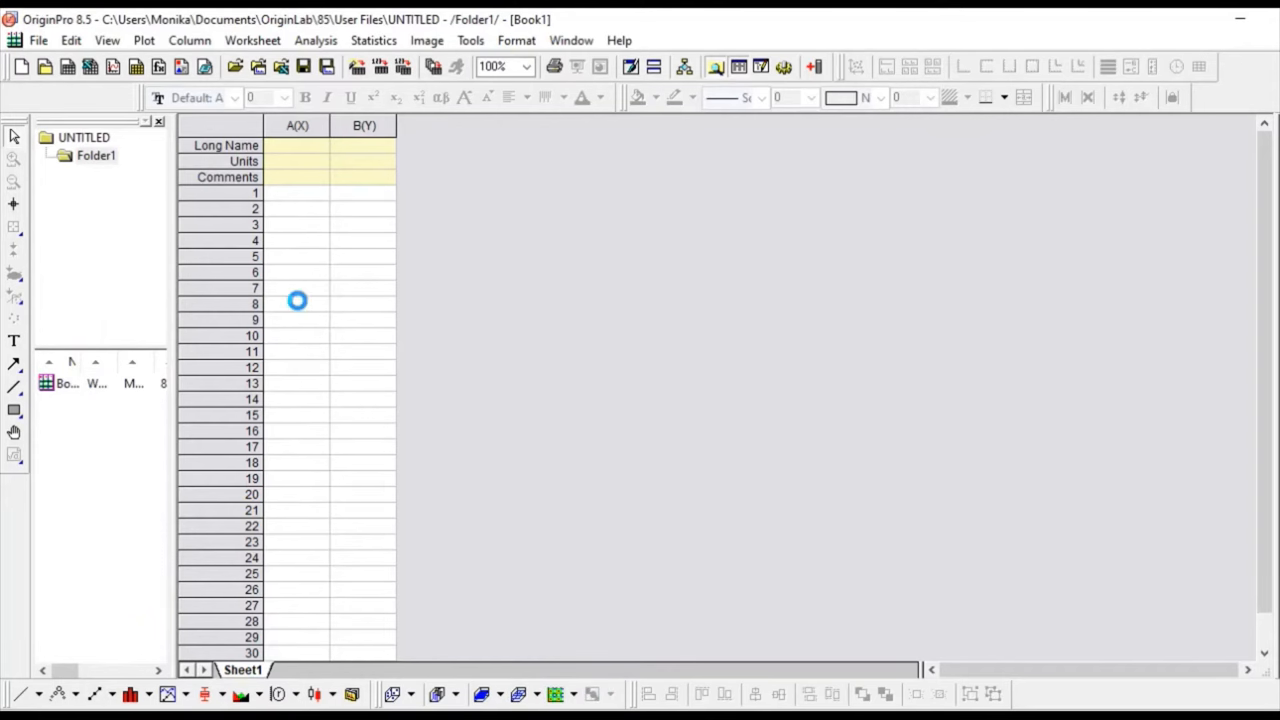
mouse_move(375, 386)
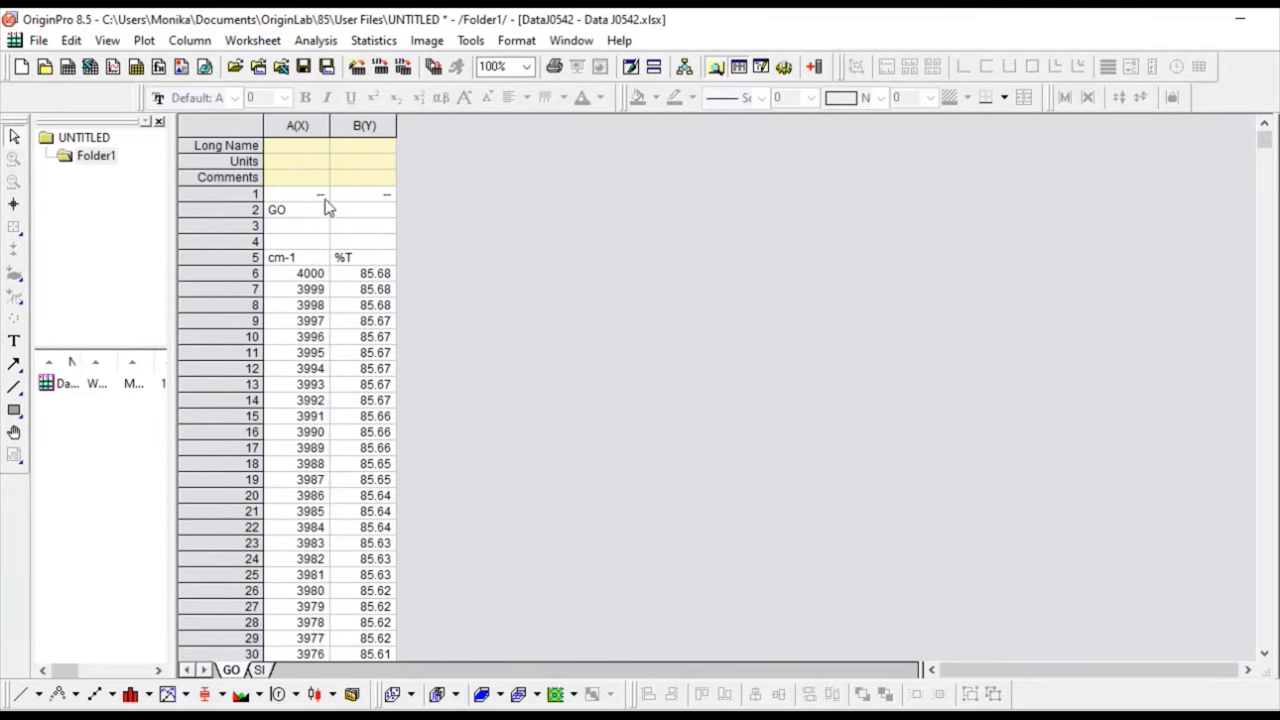
Enter cm-1 as the units of column A
click(297, 194)
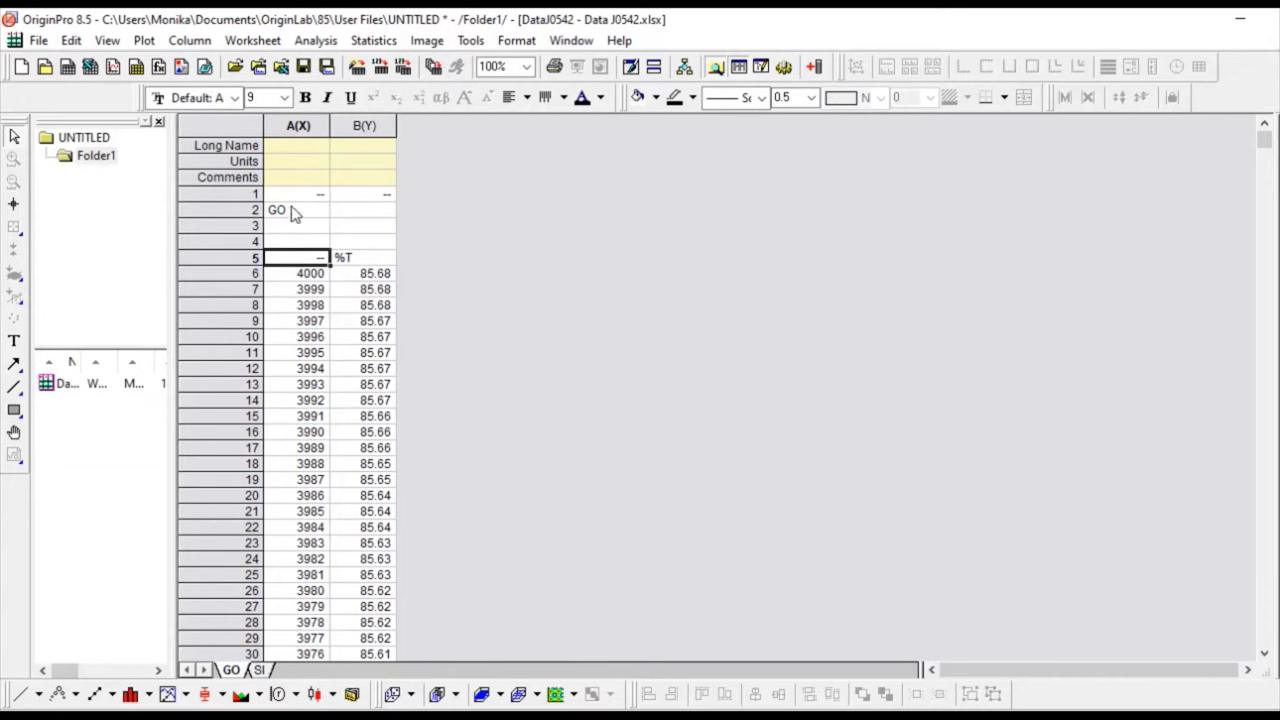
click(297, 161)
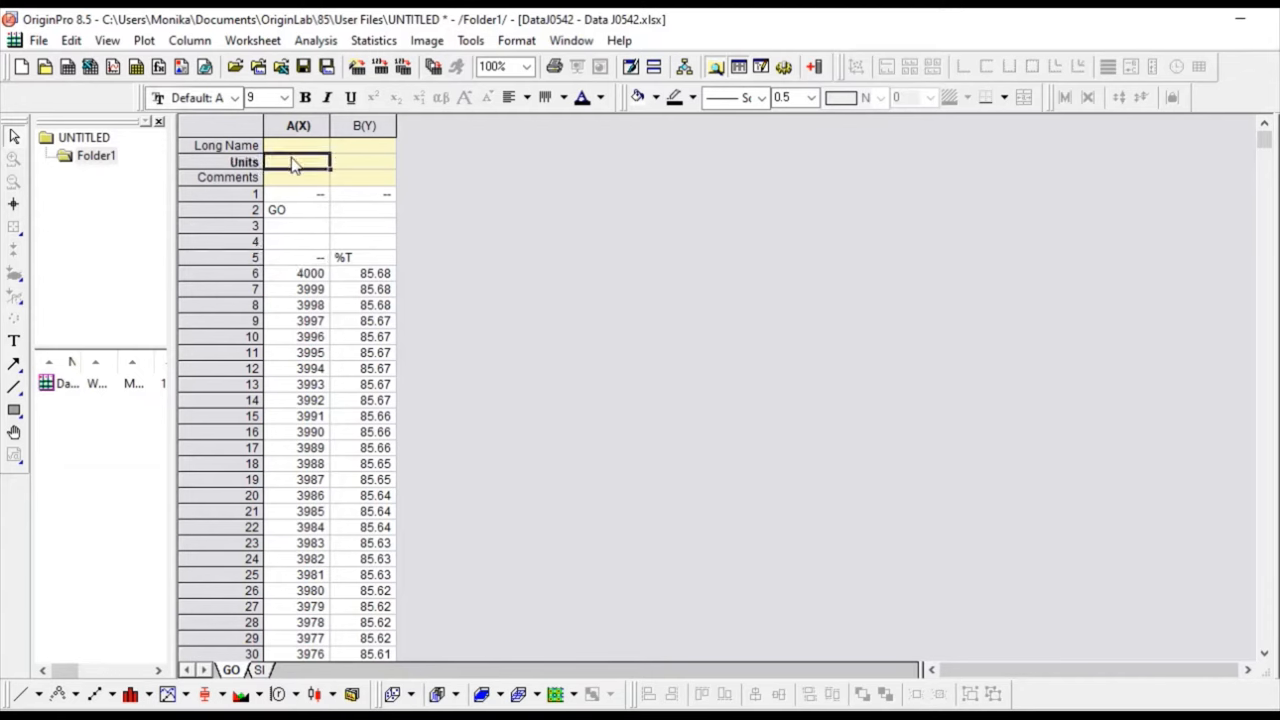
text(cm-1)
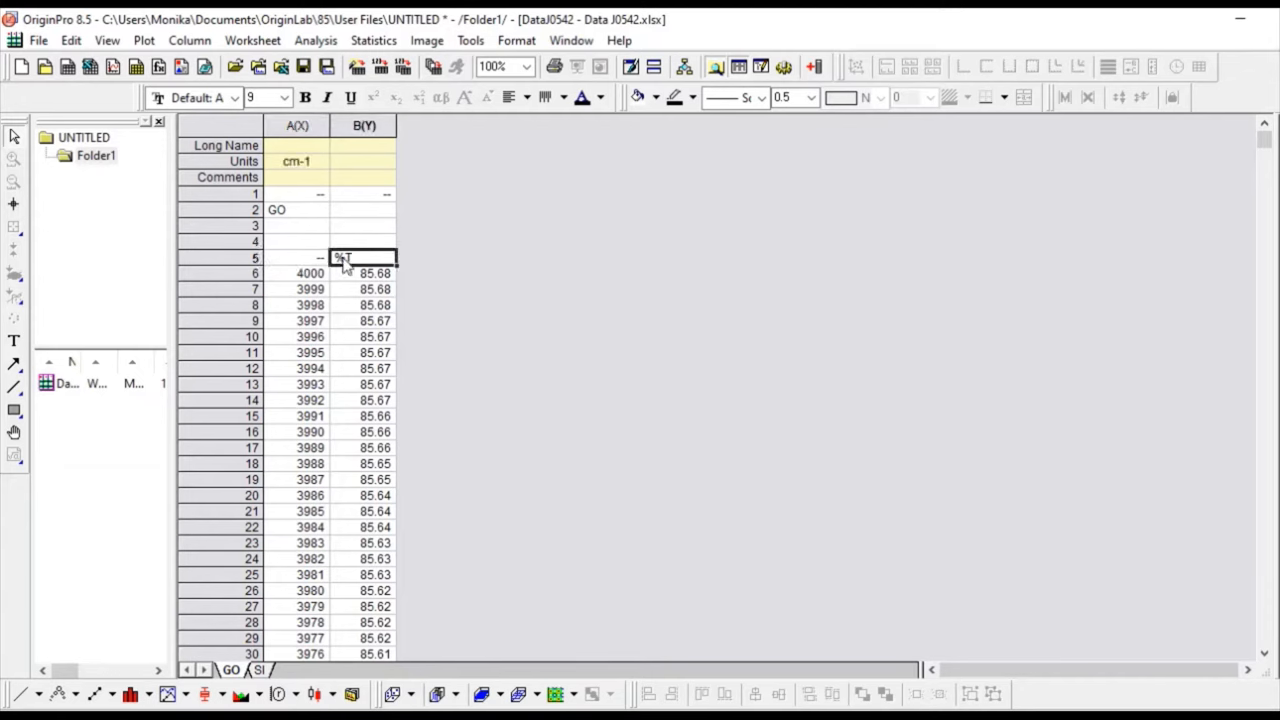
click(363, 161)
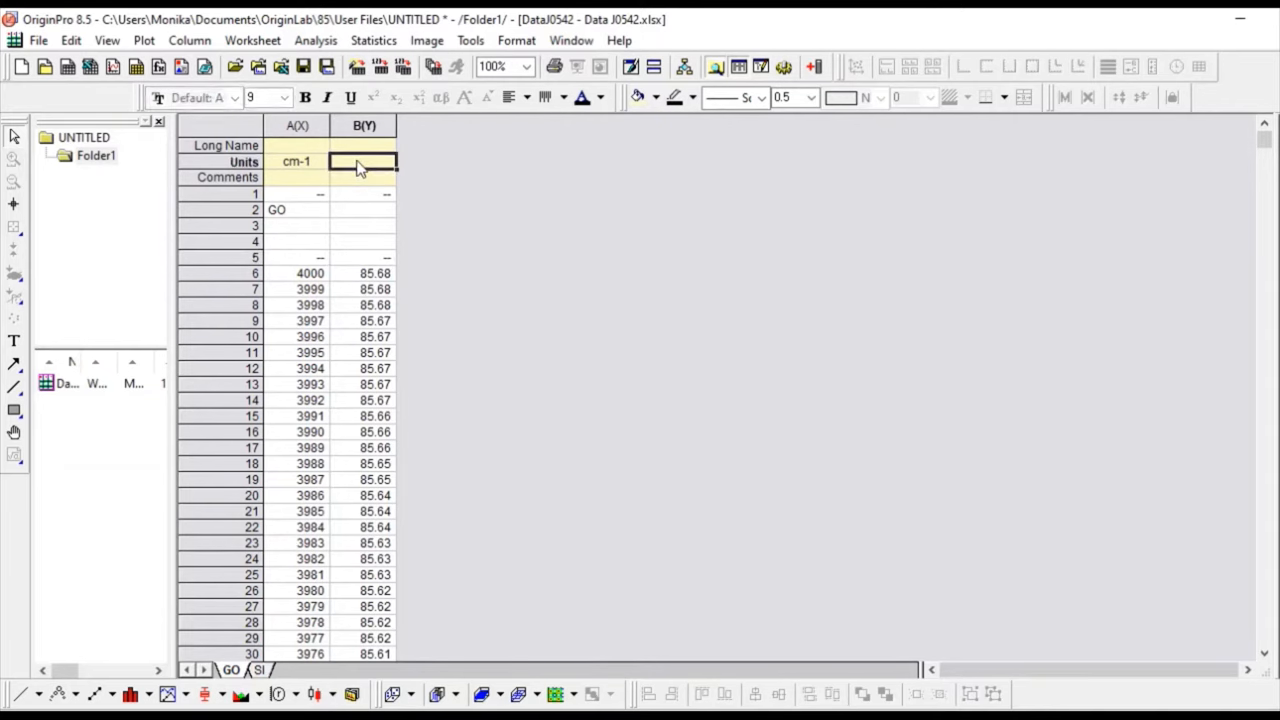
Delete header rows 1–5 so the data starts at row 1
click(296, 193)
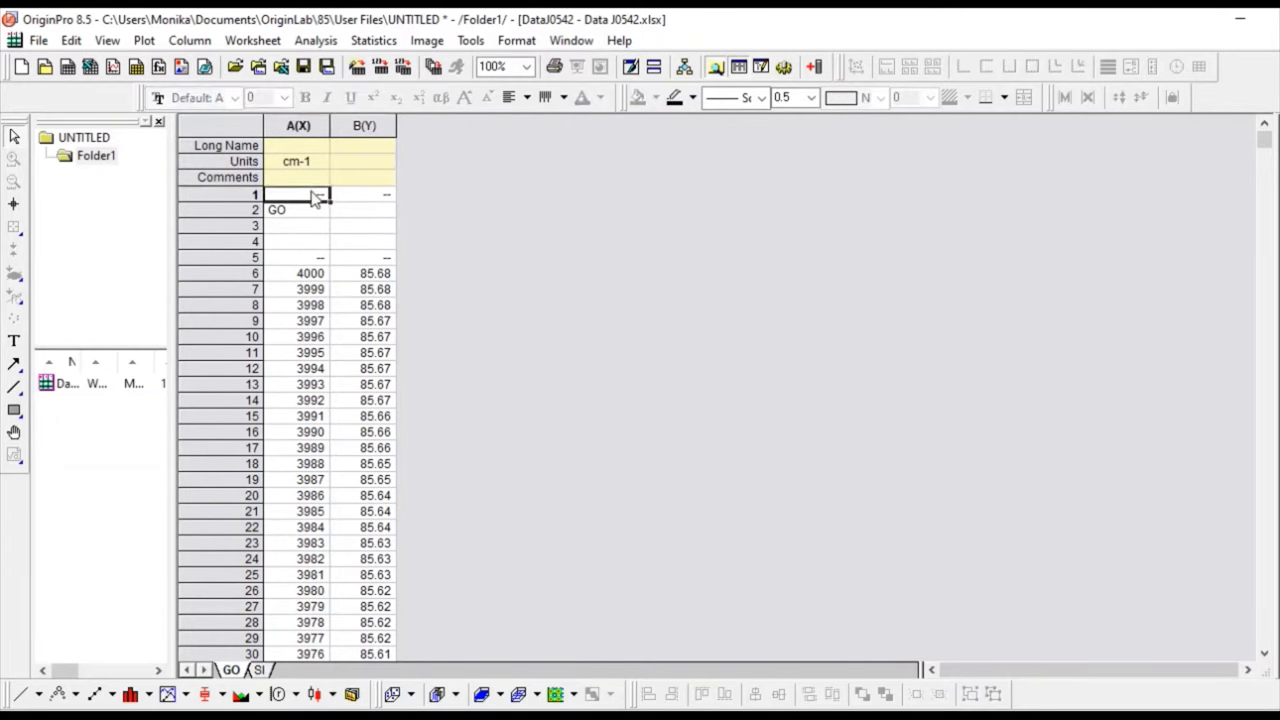
drag(297, 194, 360, 258)
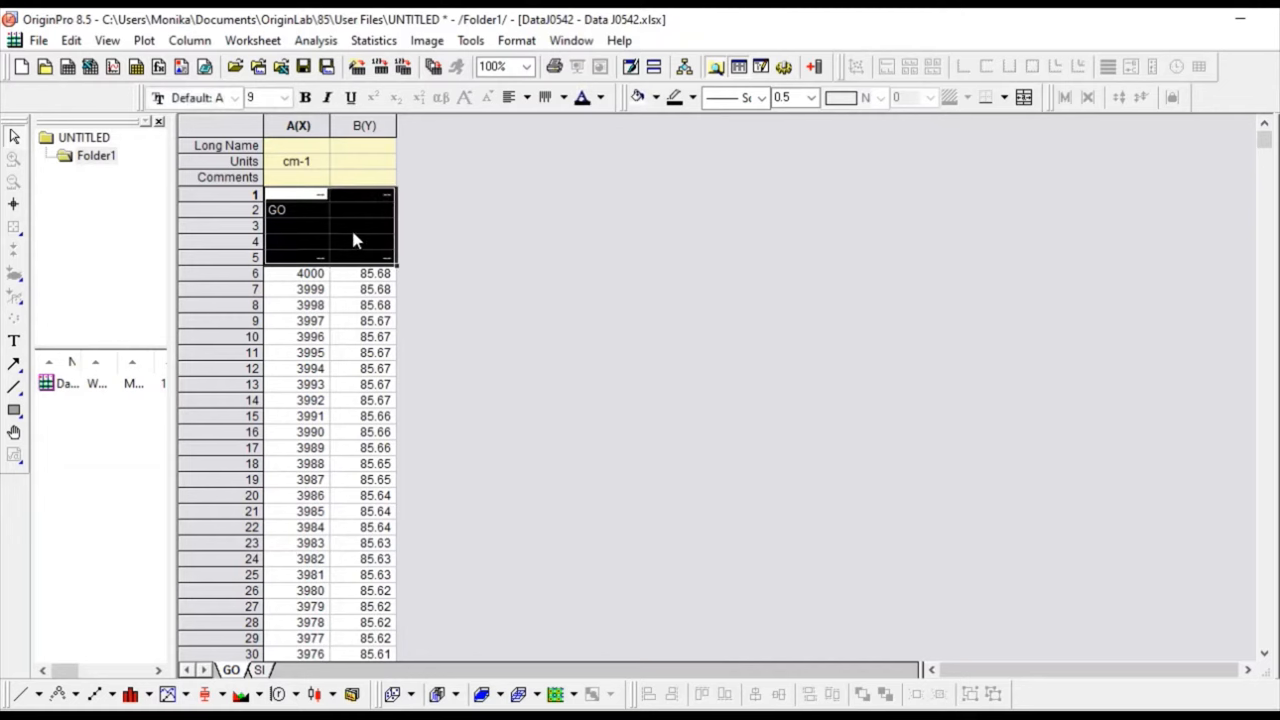
right_click(355, 240)
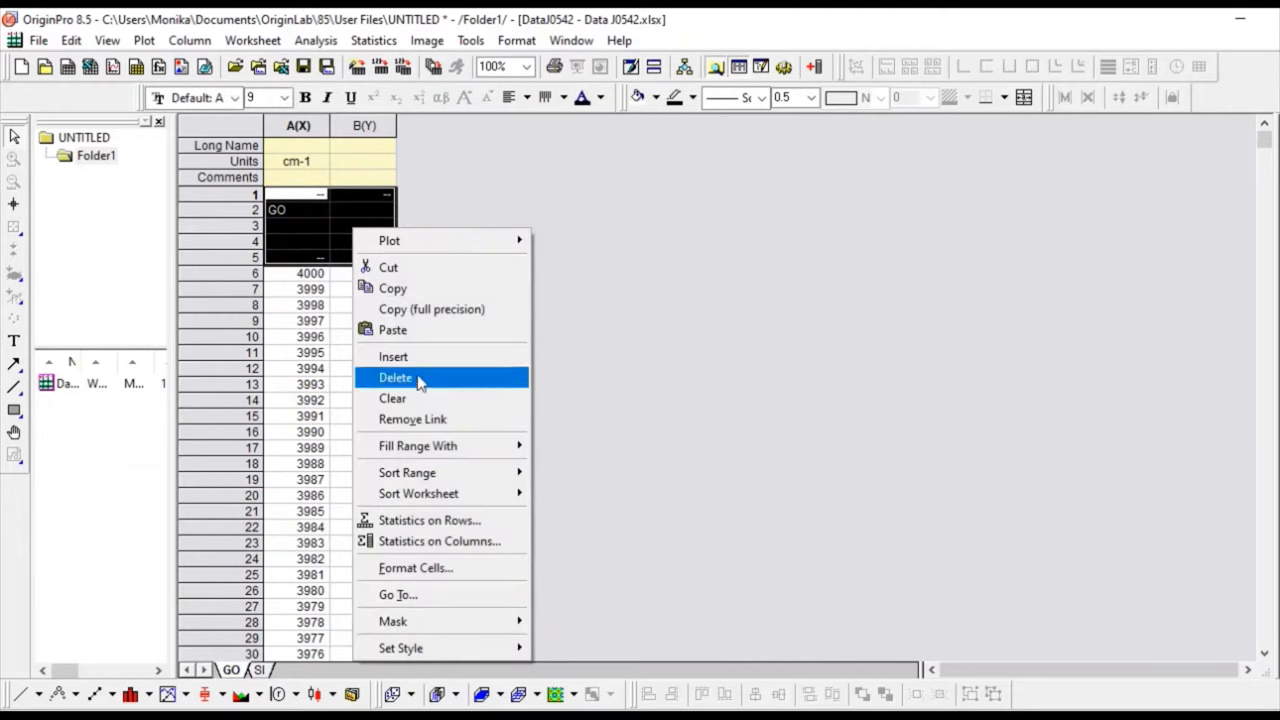
click(395, 377)
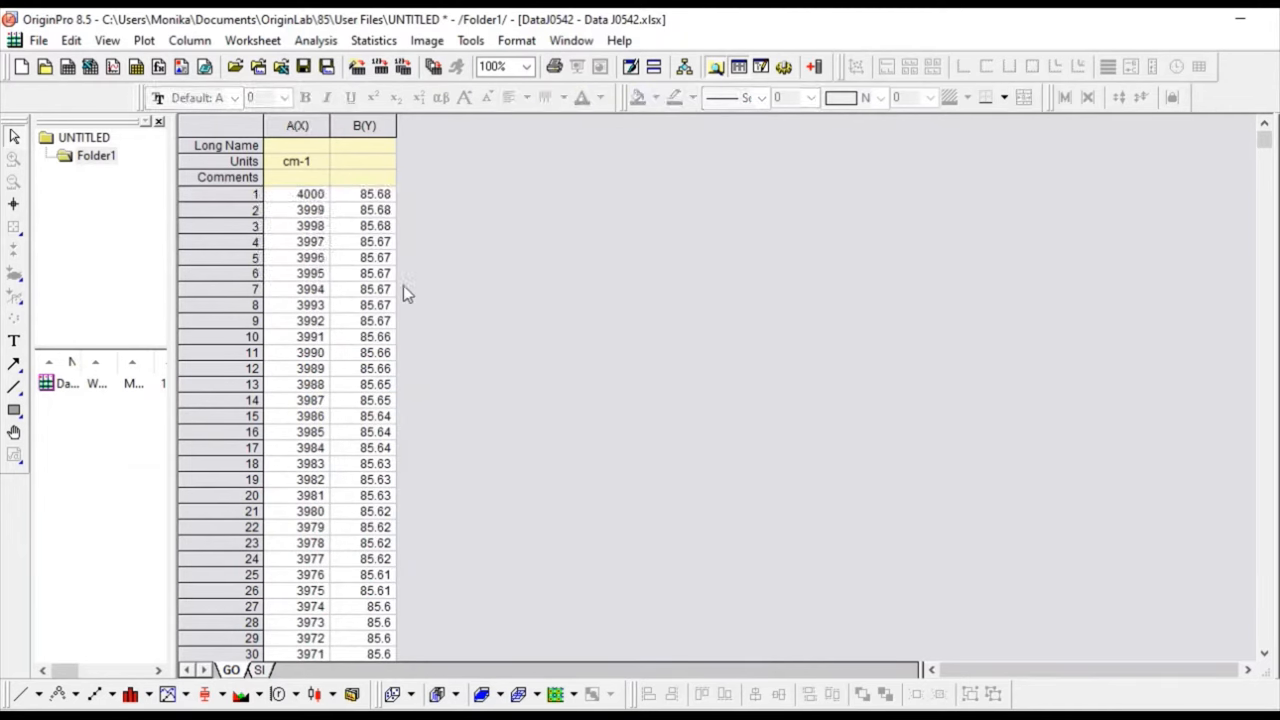
Enter %T in column B's Units cell, then select column A
click(363, 161)
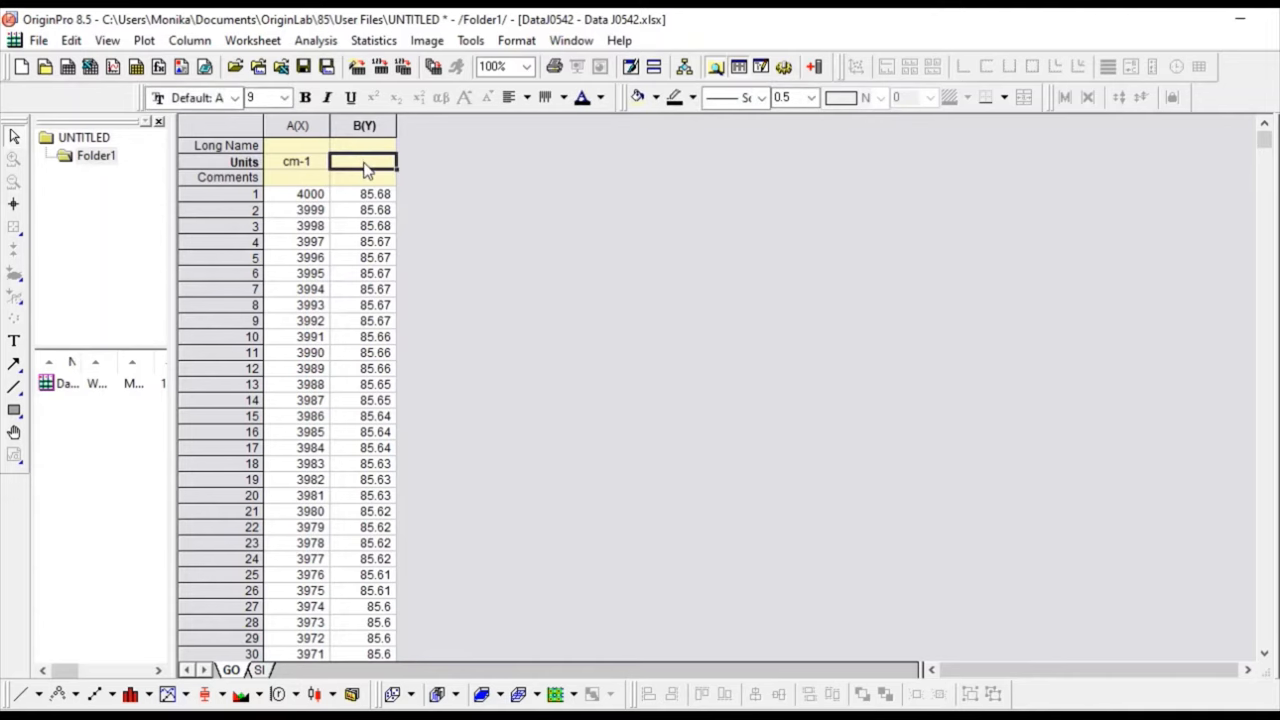
text(%T)
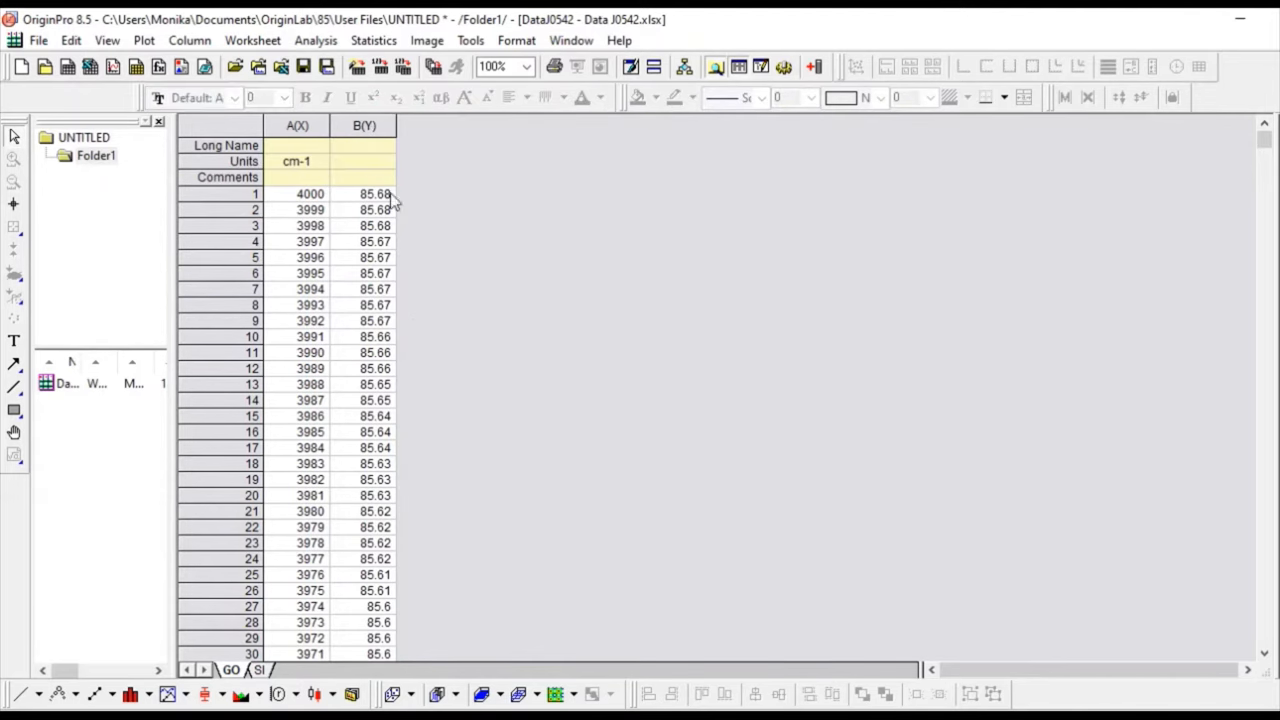
click(364, 161)
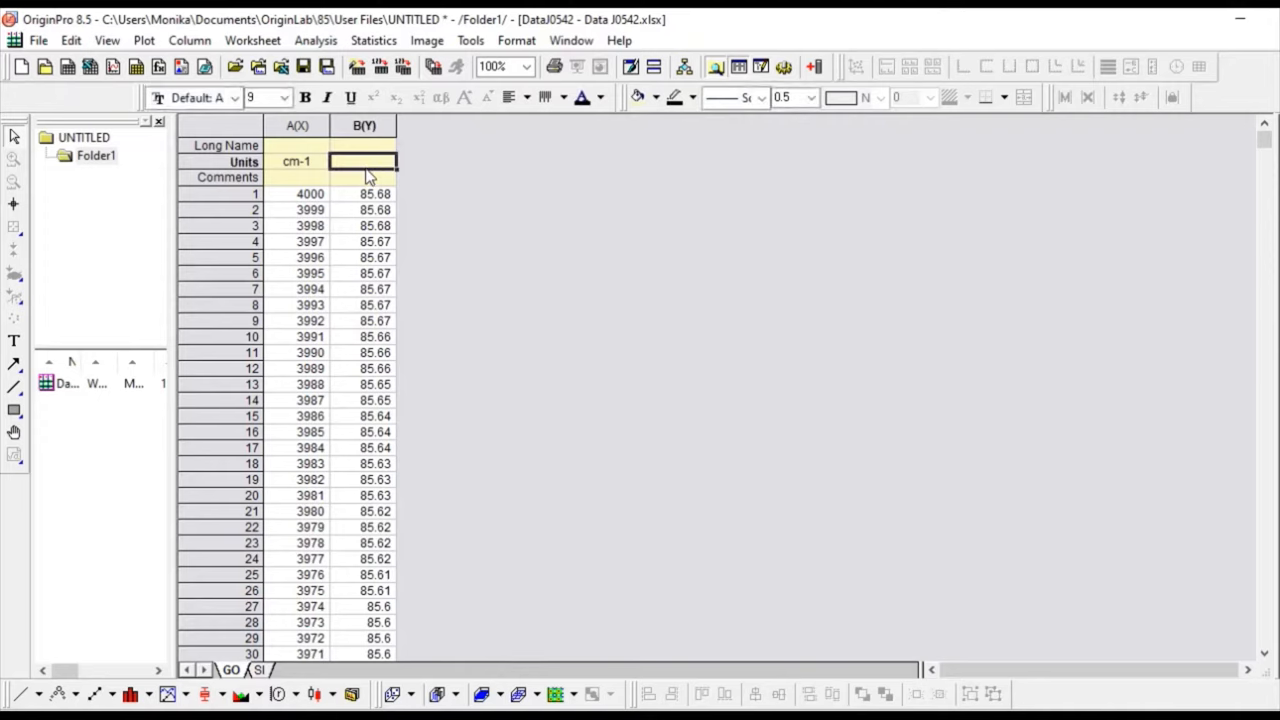
text(%T)
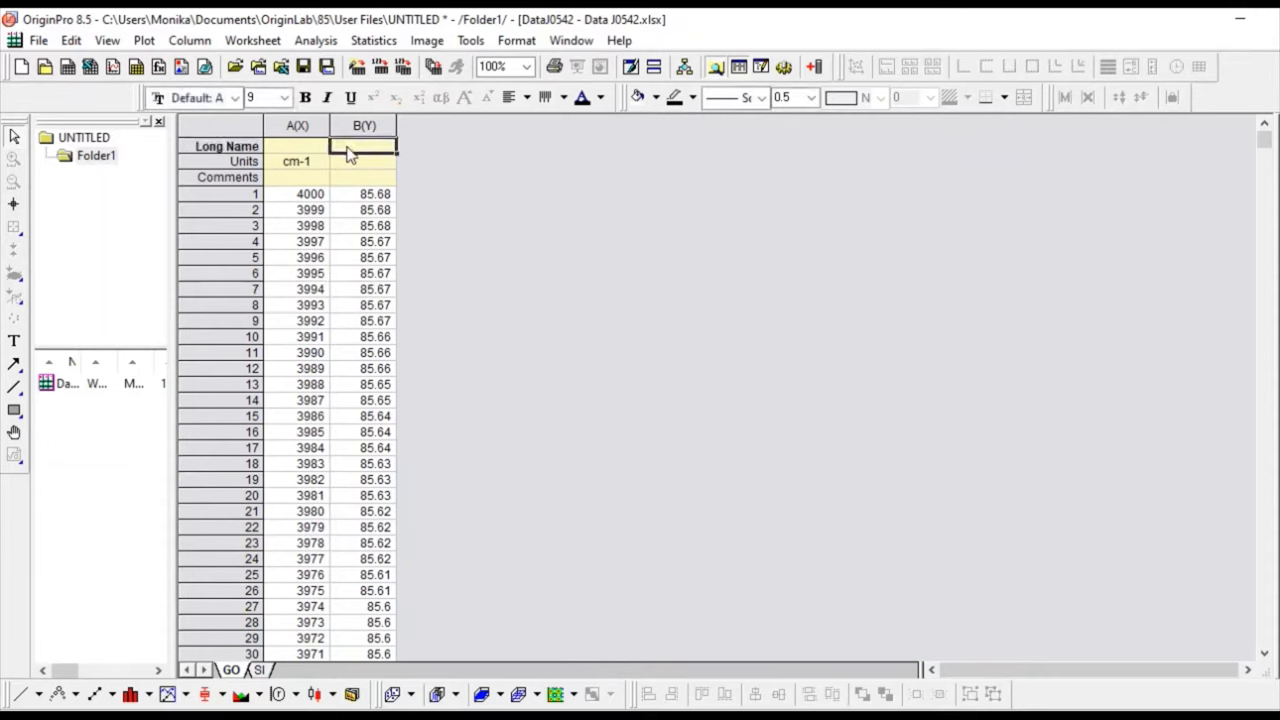
mouse_move(363, 150)
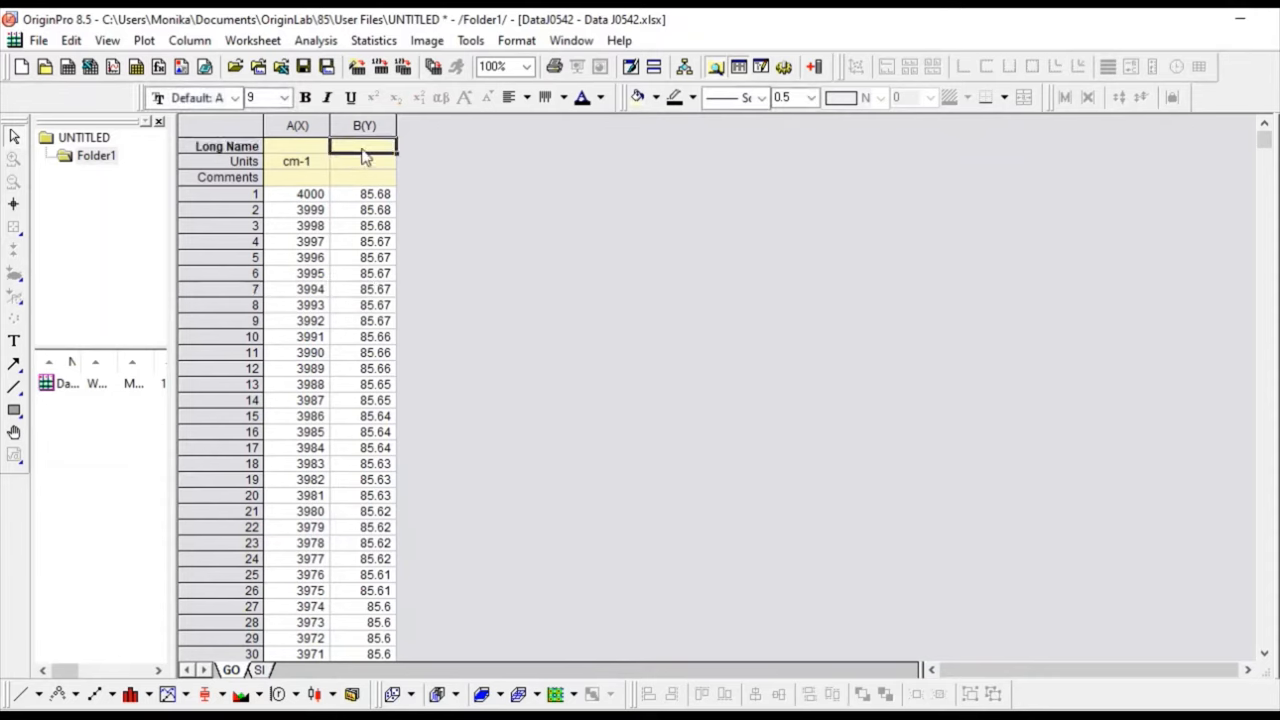
click(364, 146)
text(A)
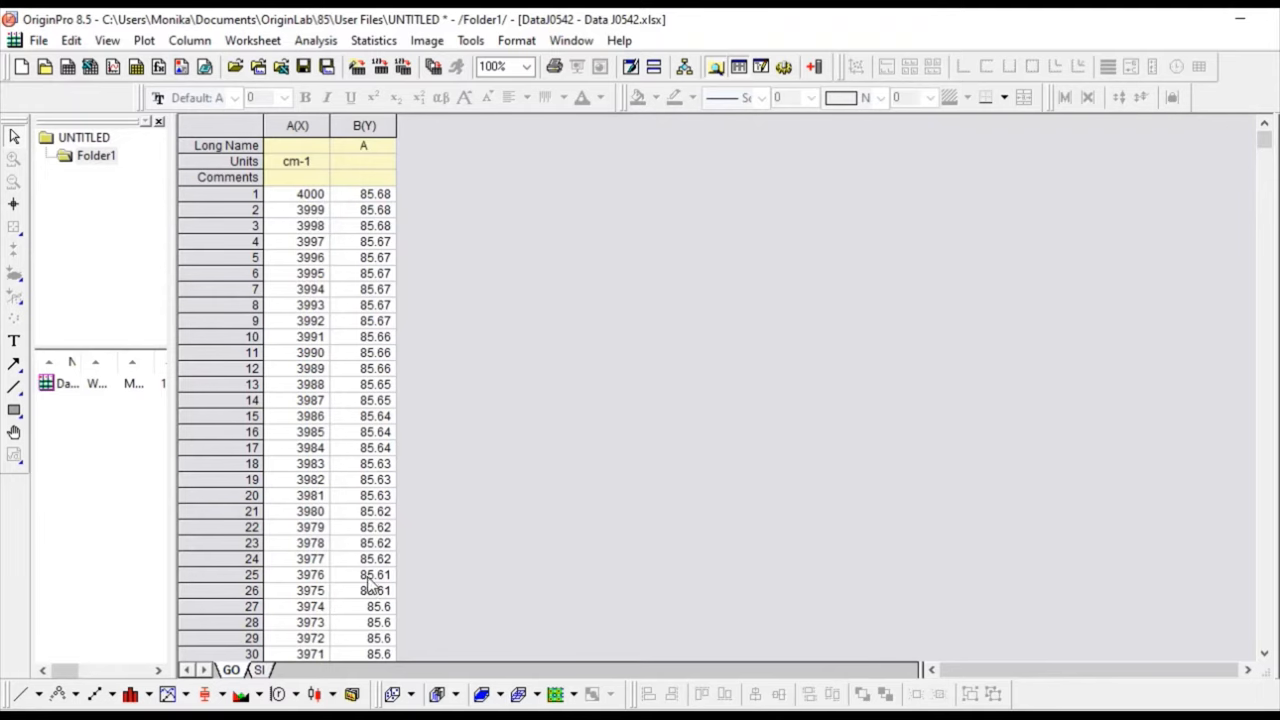
click(296, 125)
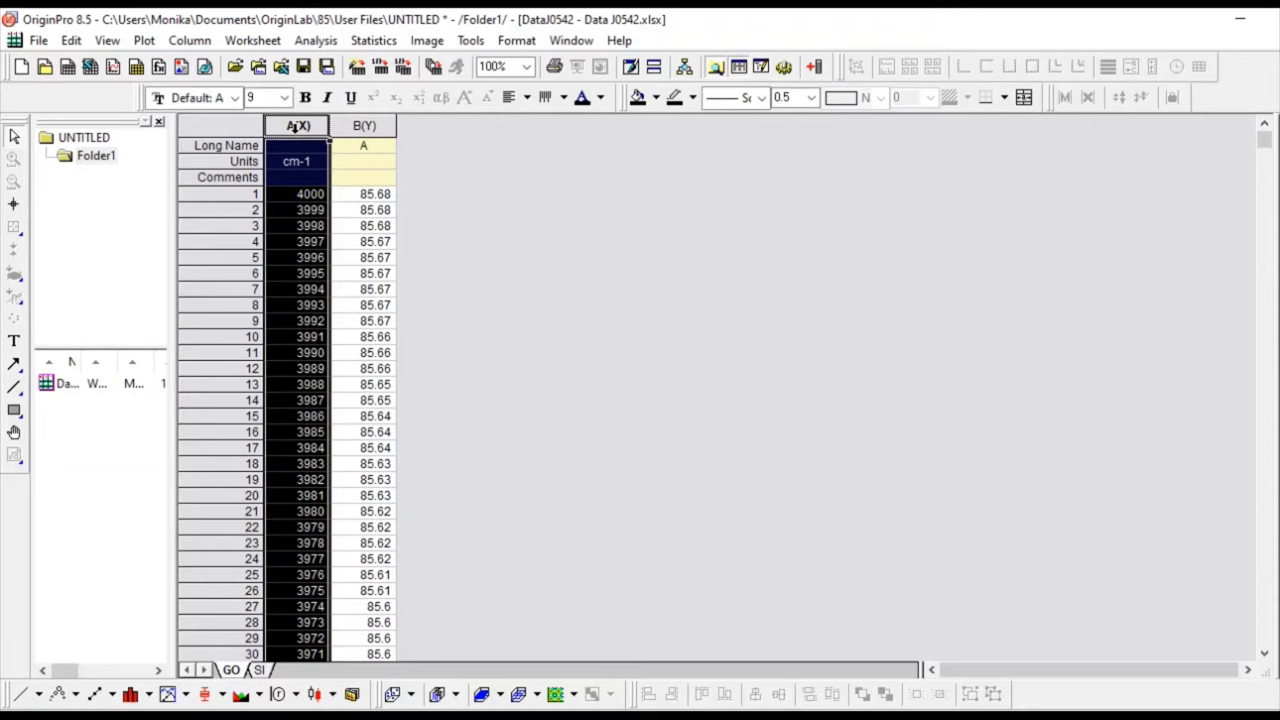
Select all data in columns A and B and open the Plot menu
click(363, 125)
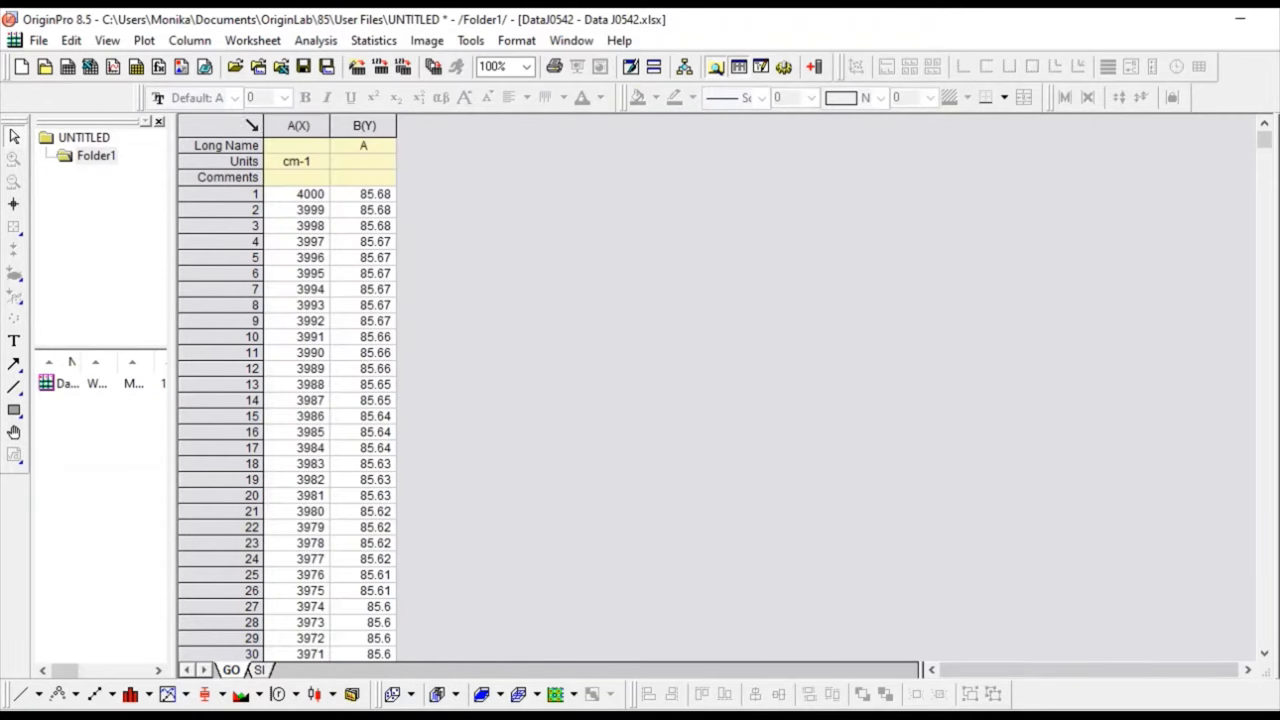
click(220, 125)
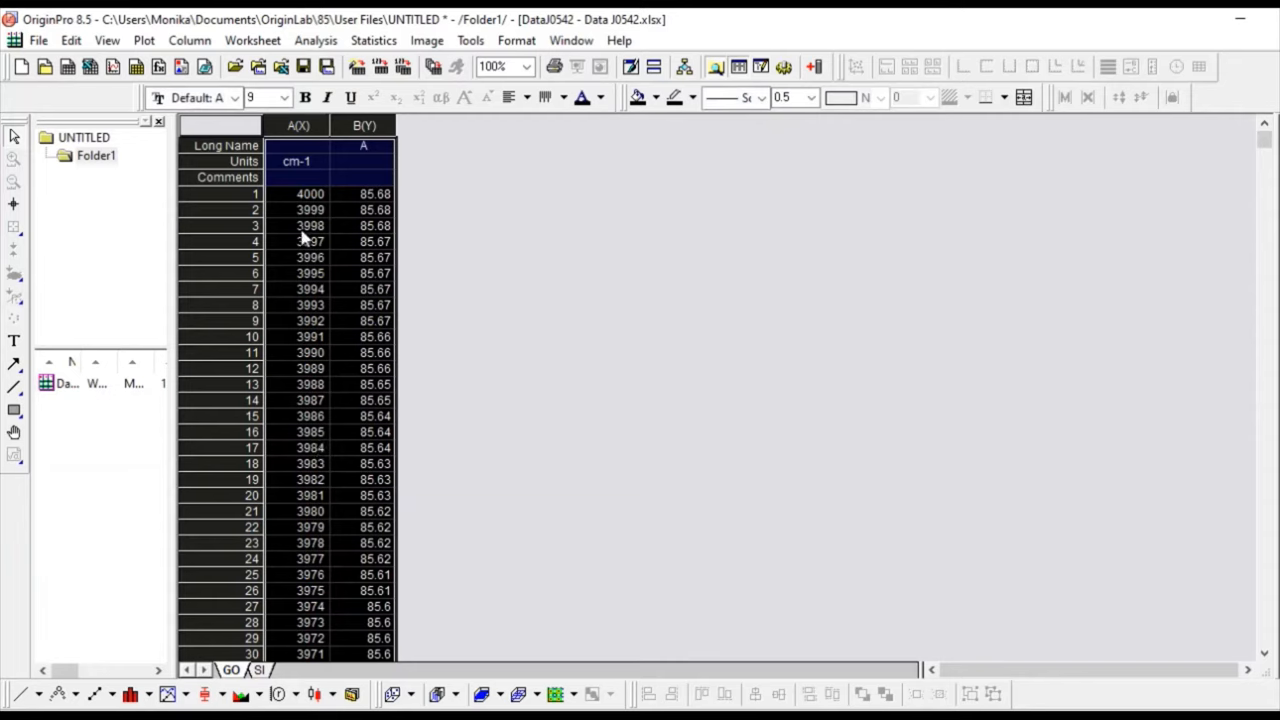
mouse_move(145, 40)
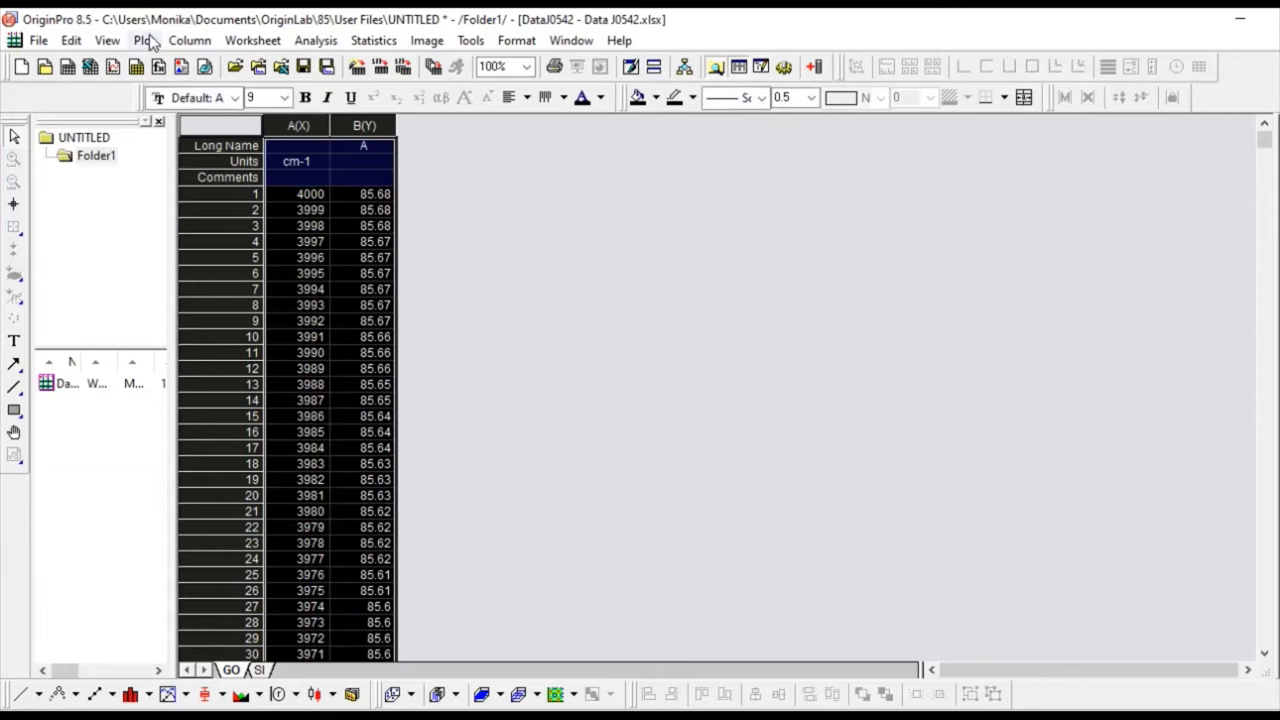
click(143, 40)
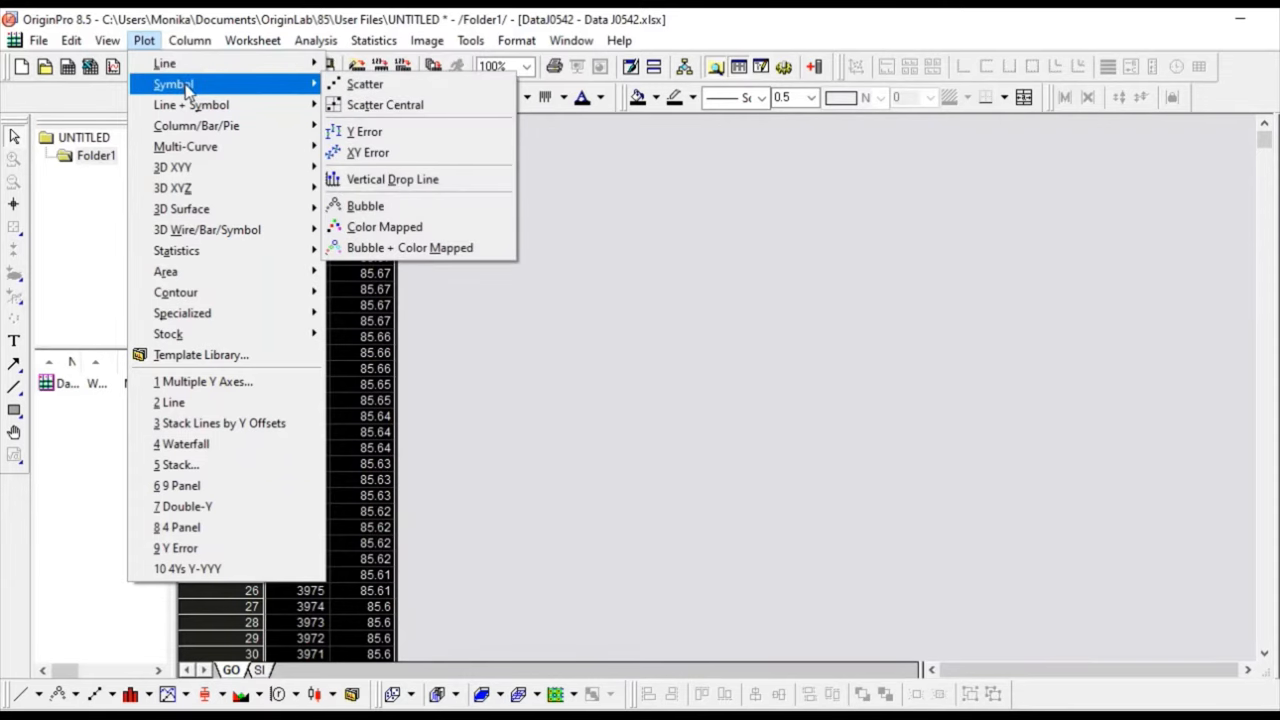
mouse_move(190, 104)
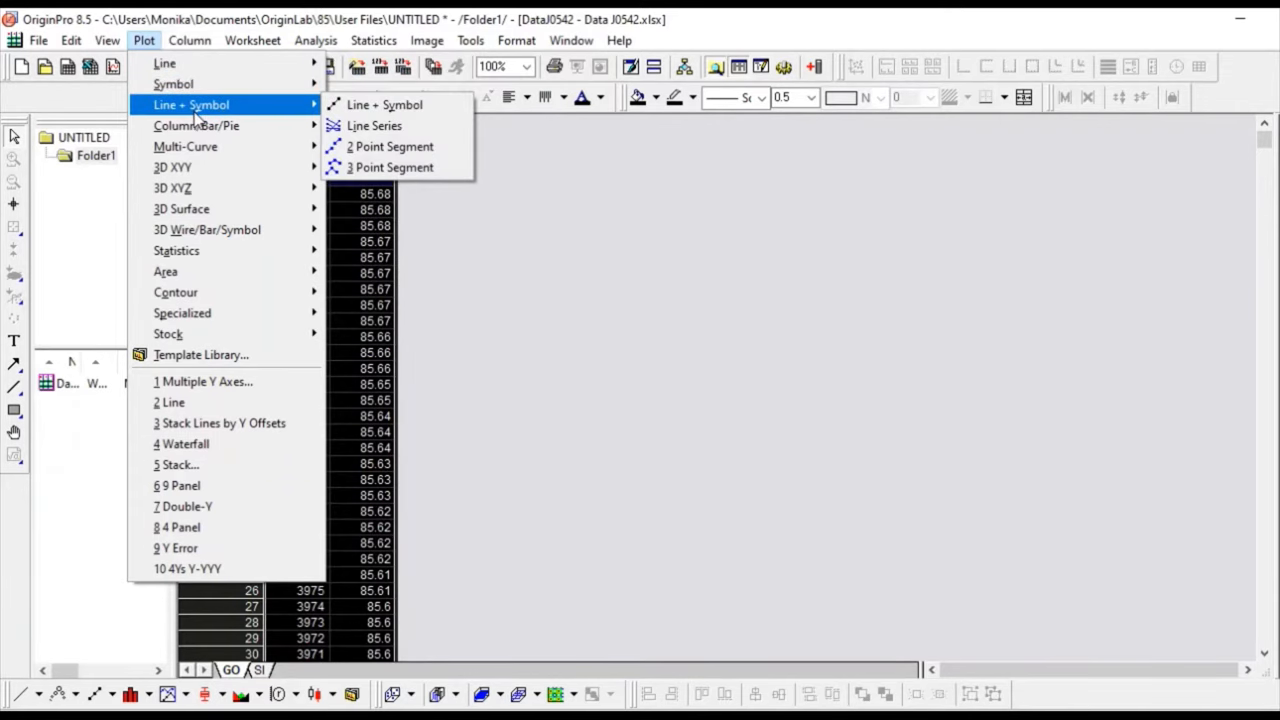
mouse_move(185, 146)
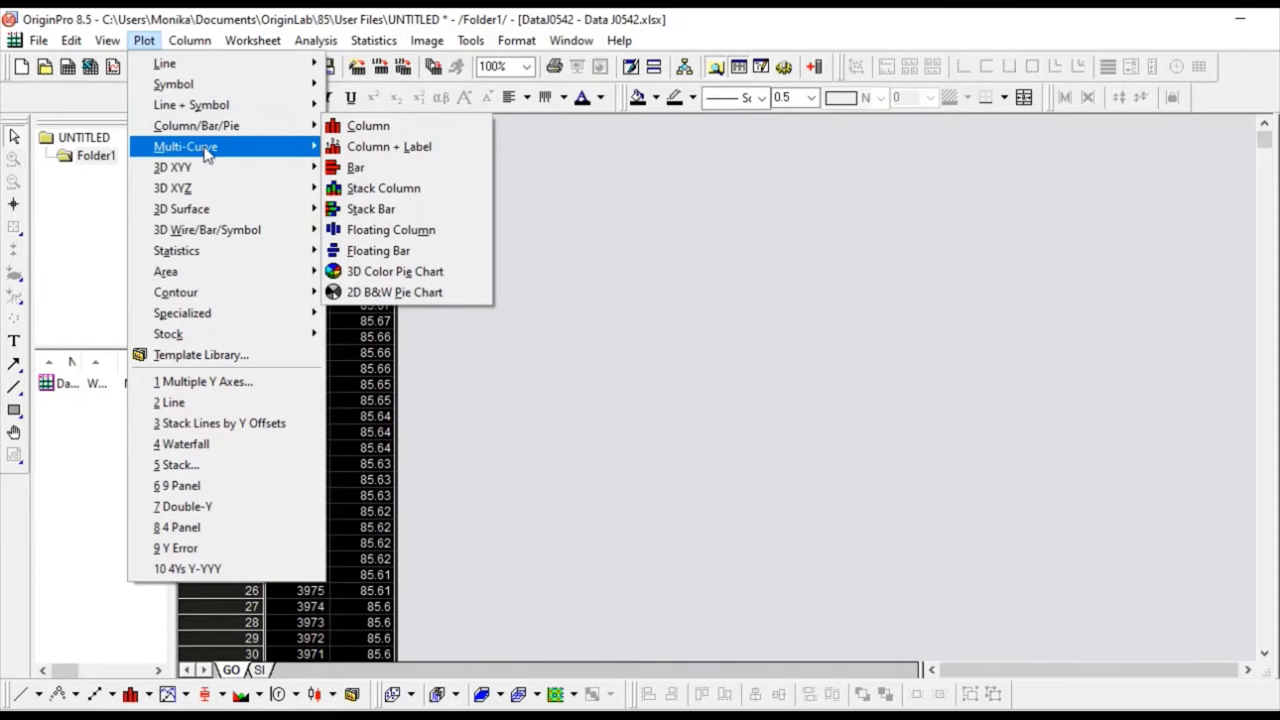
mouse_move(185, 146)
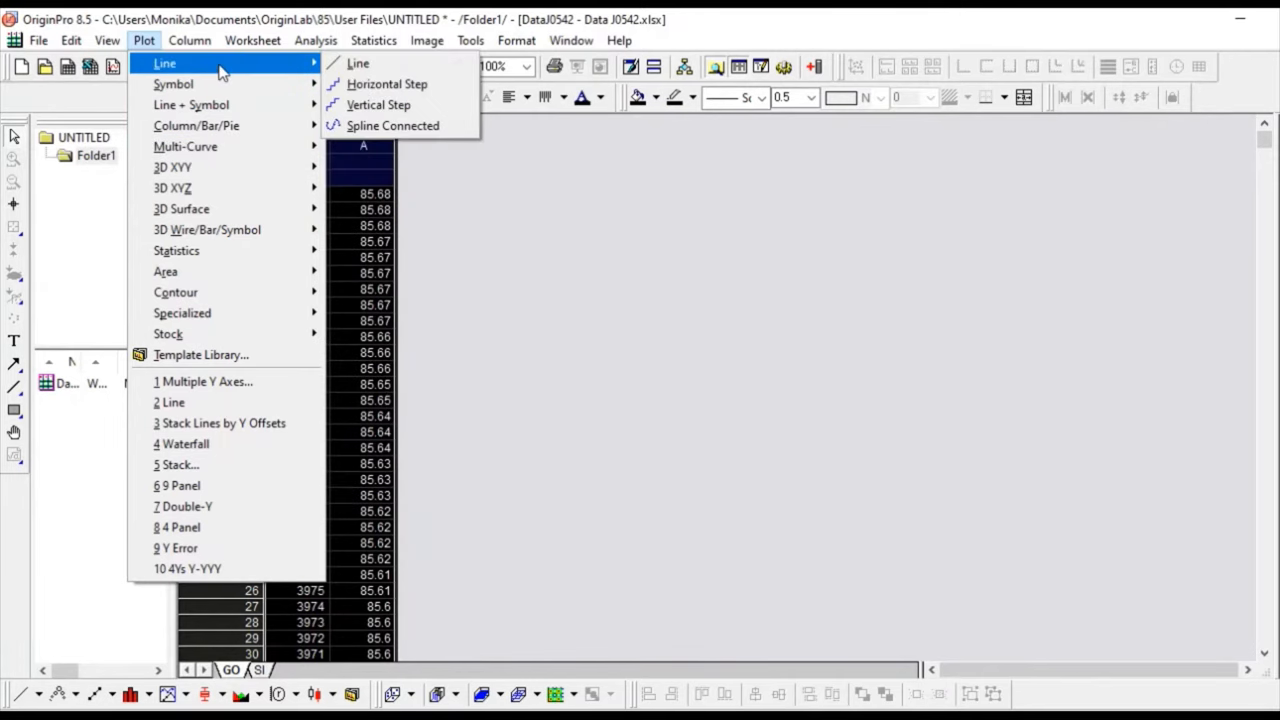
mouse_move(357, 63)
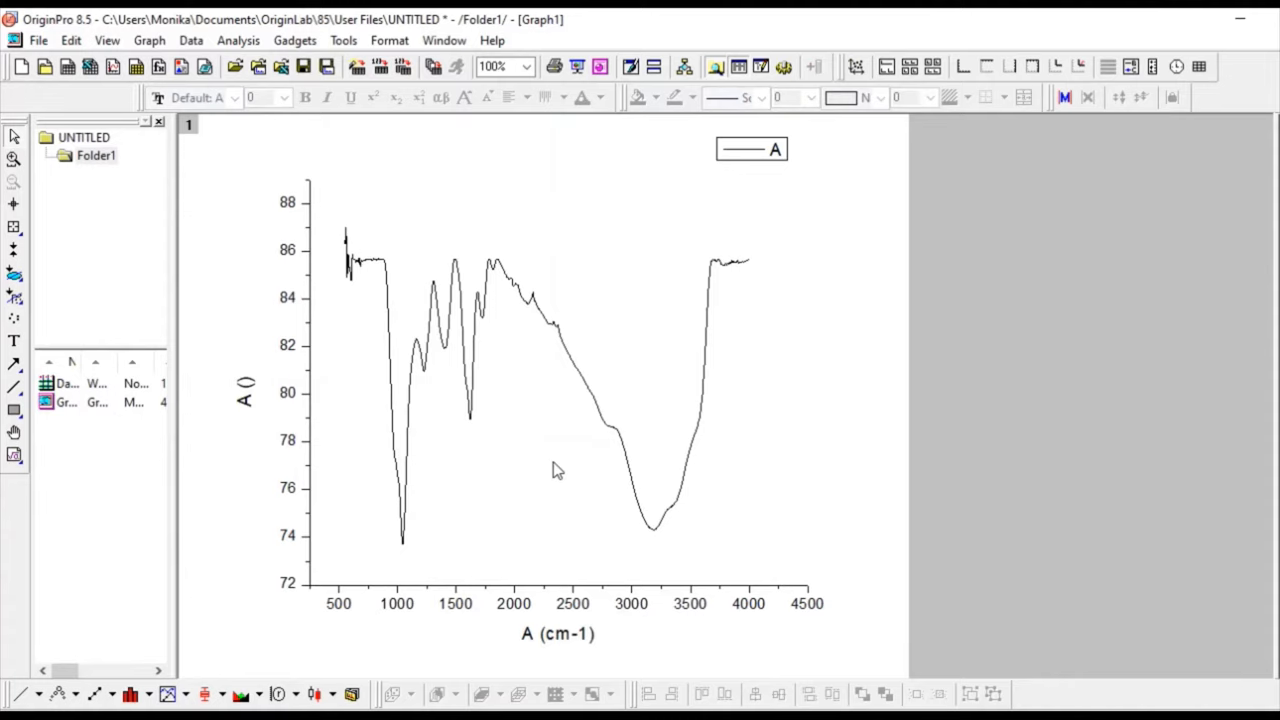
mouse_move(556, 525)
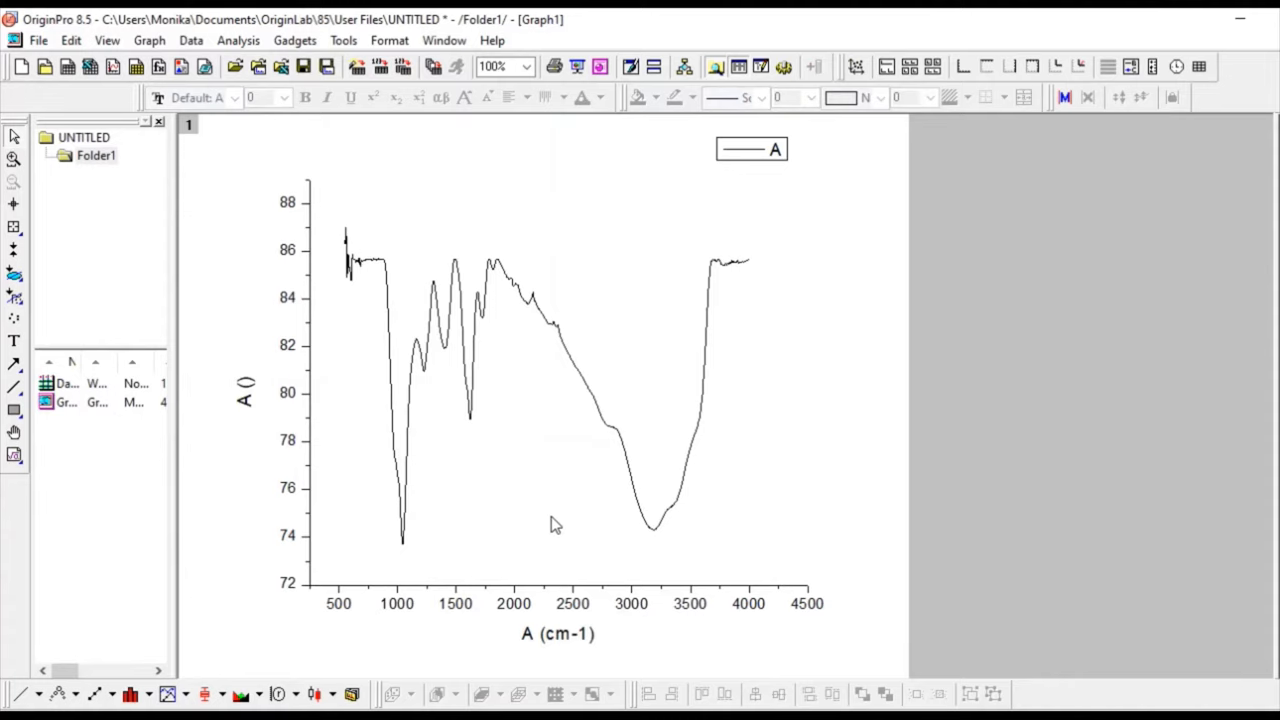
mouse_move(548, 603)
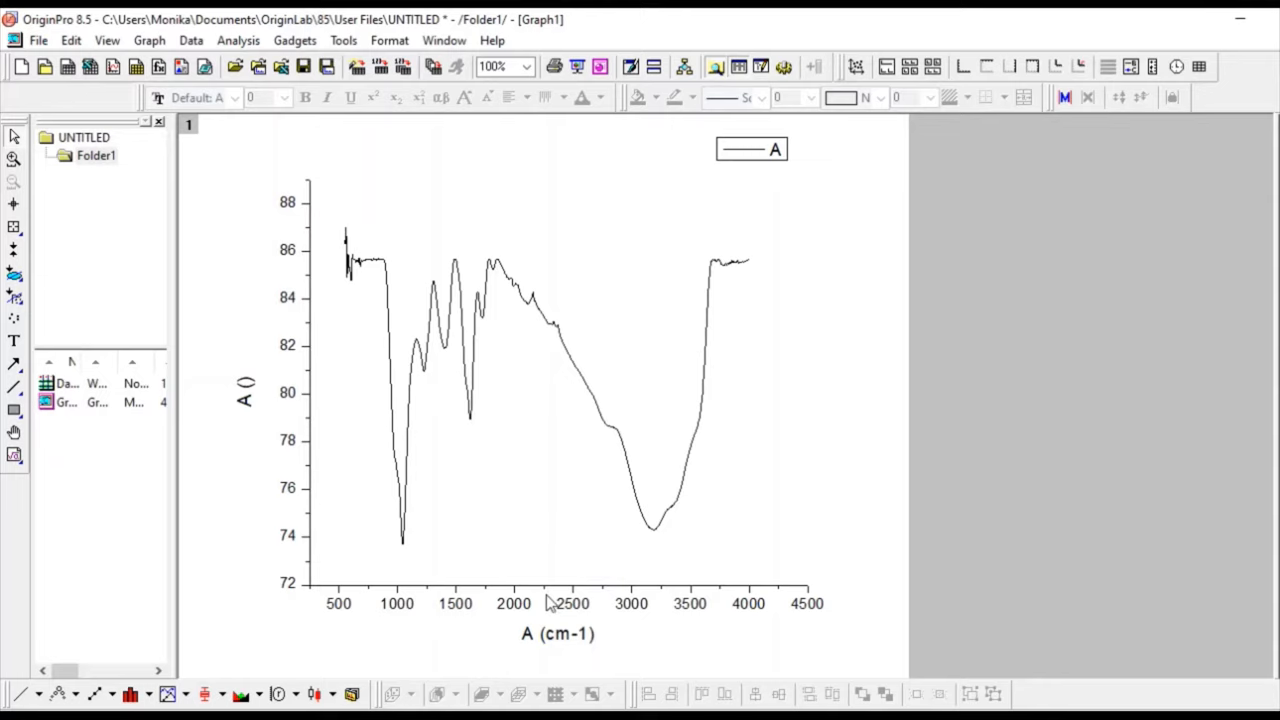
mouse_move(720, 392)
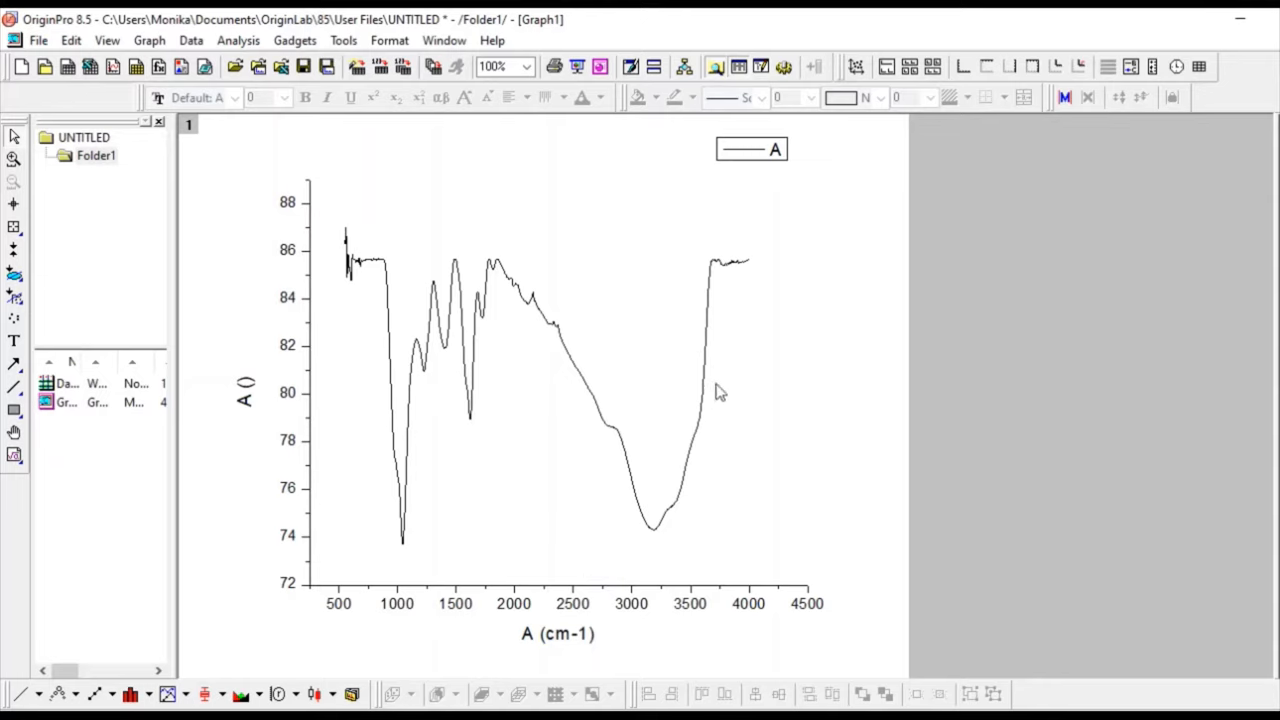
mouse_move(387, 300)
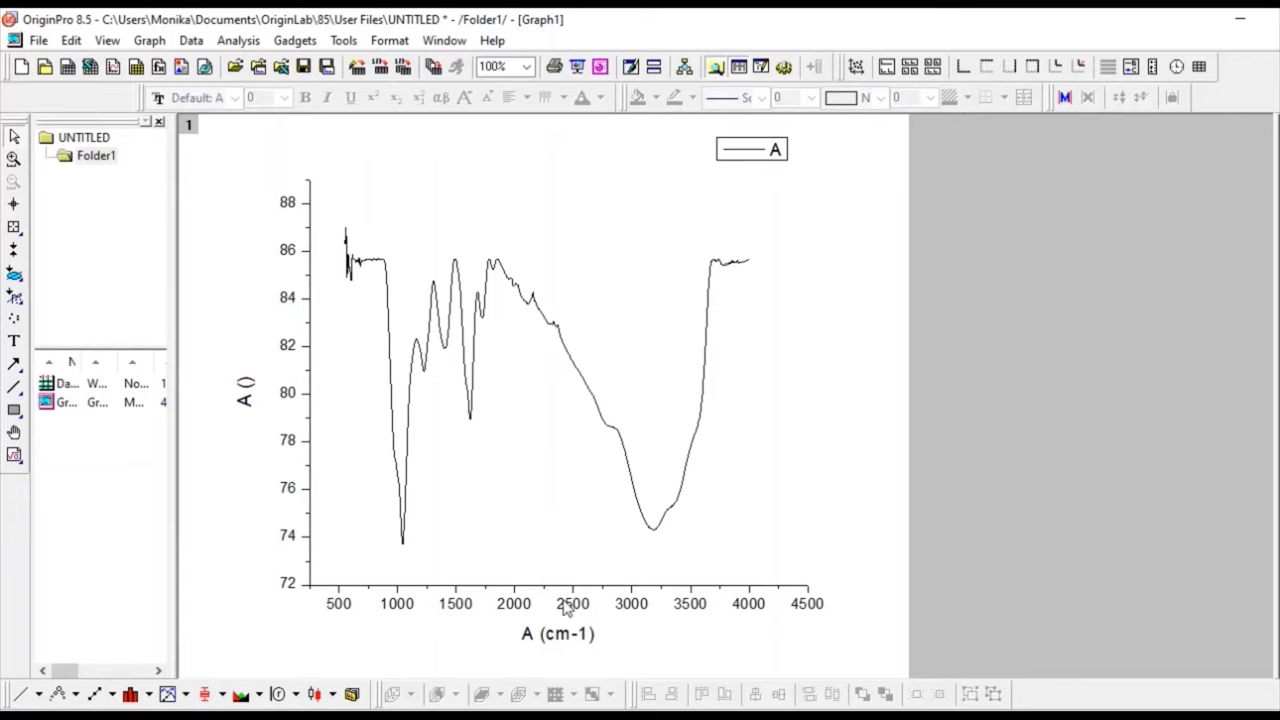
mouse_move(558, 590)
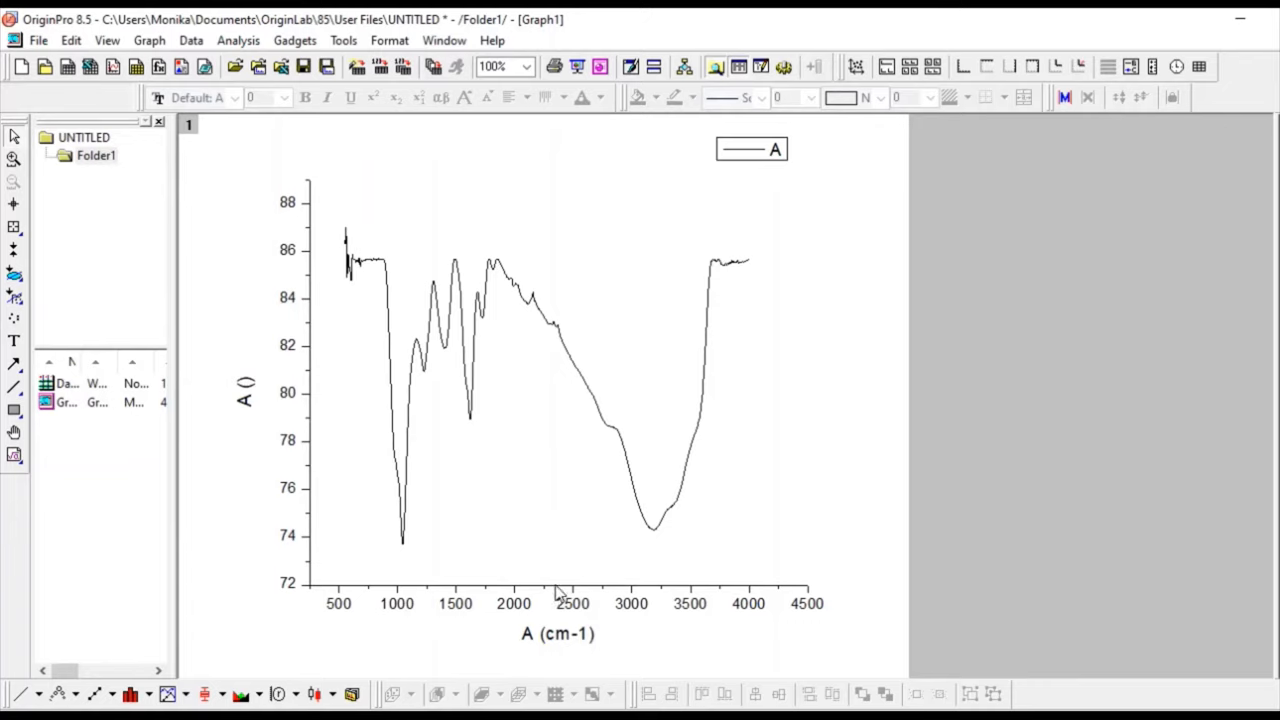
mouse_move(638, 384)
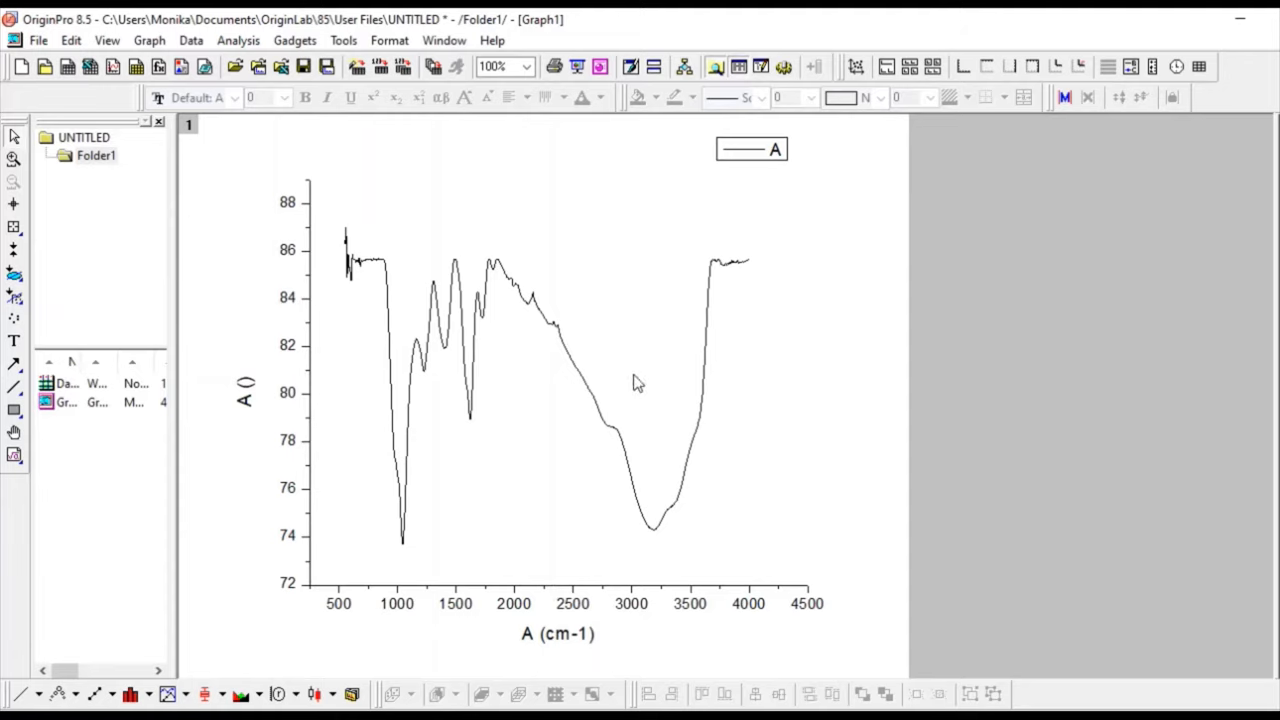
mouse_move(671, 303)
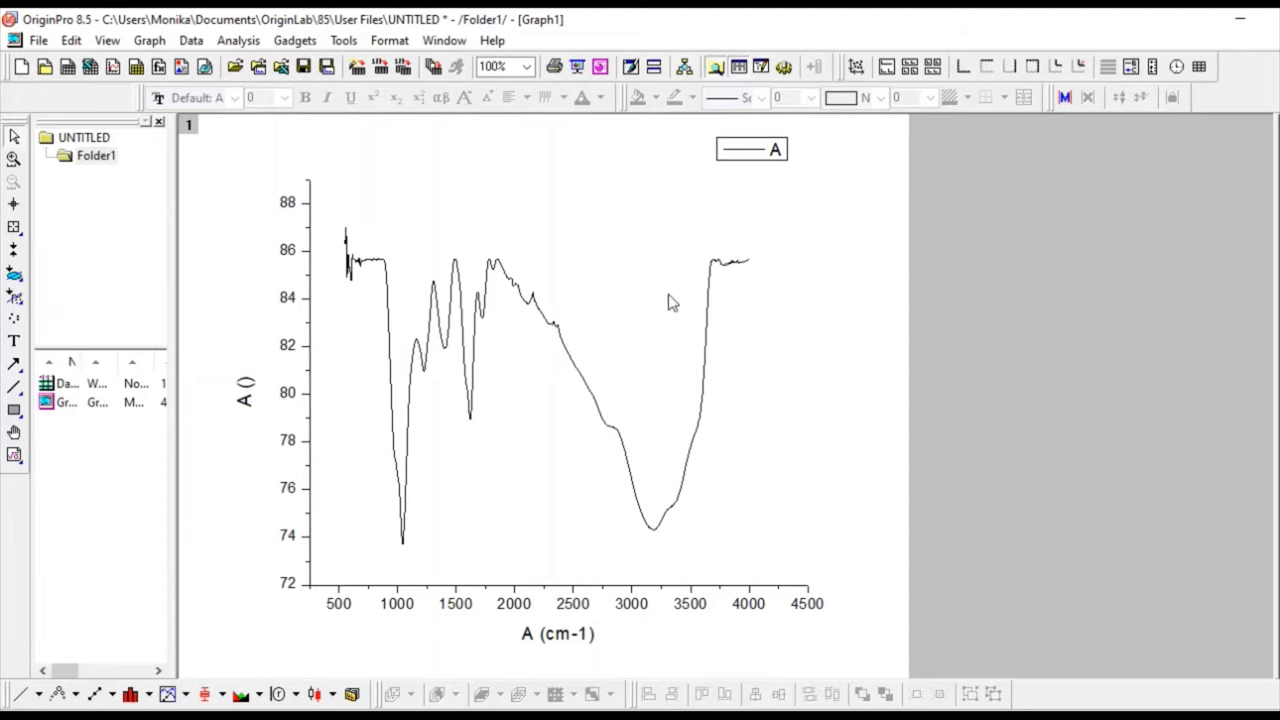
mouse_move(628, 476)
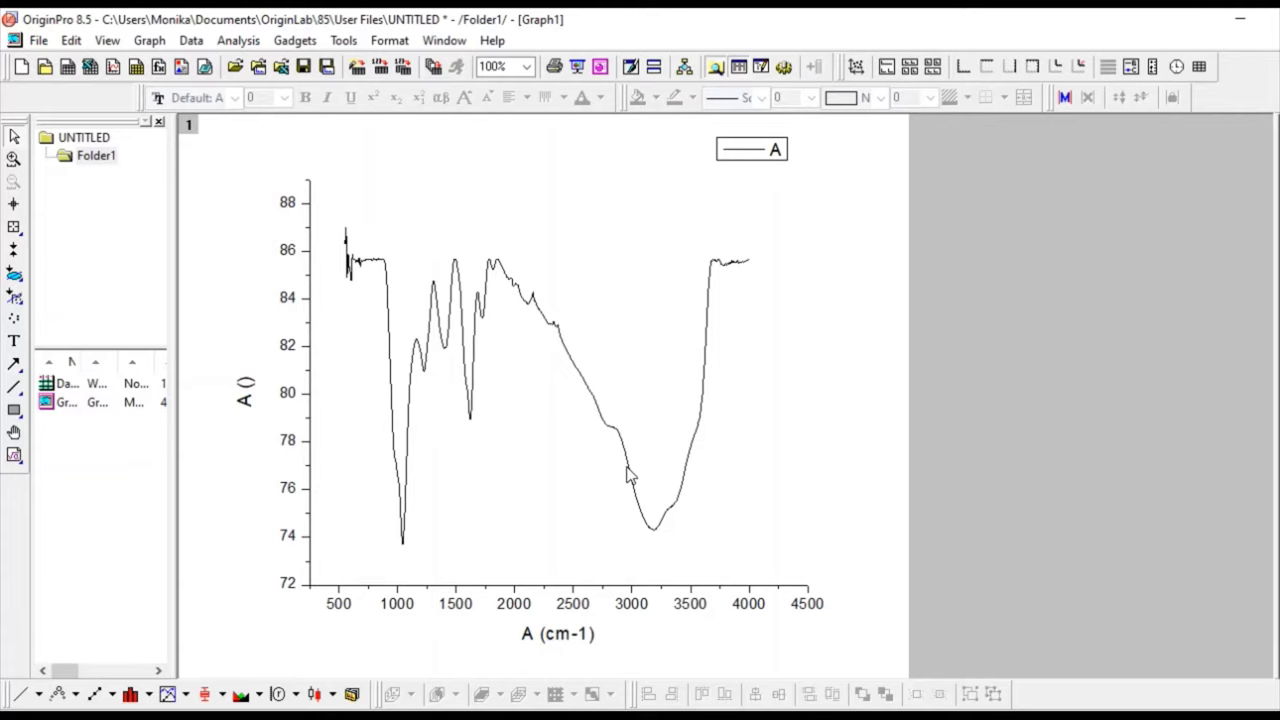
mouse_move(450, 593)
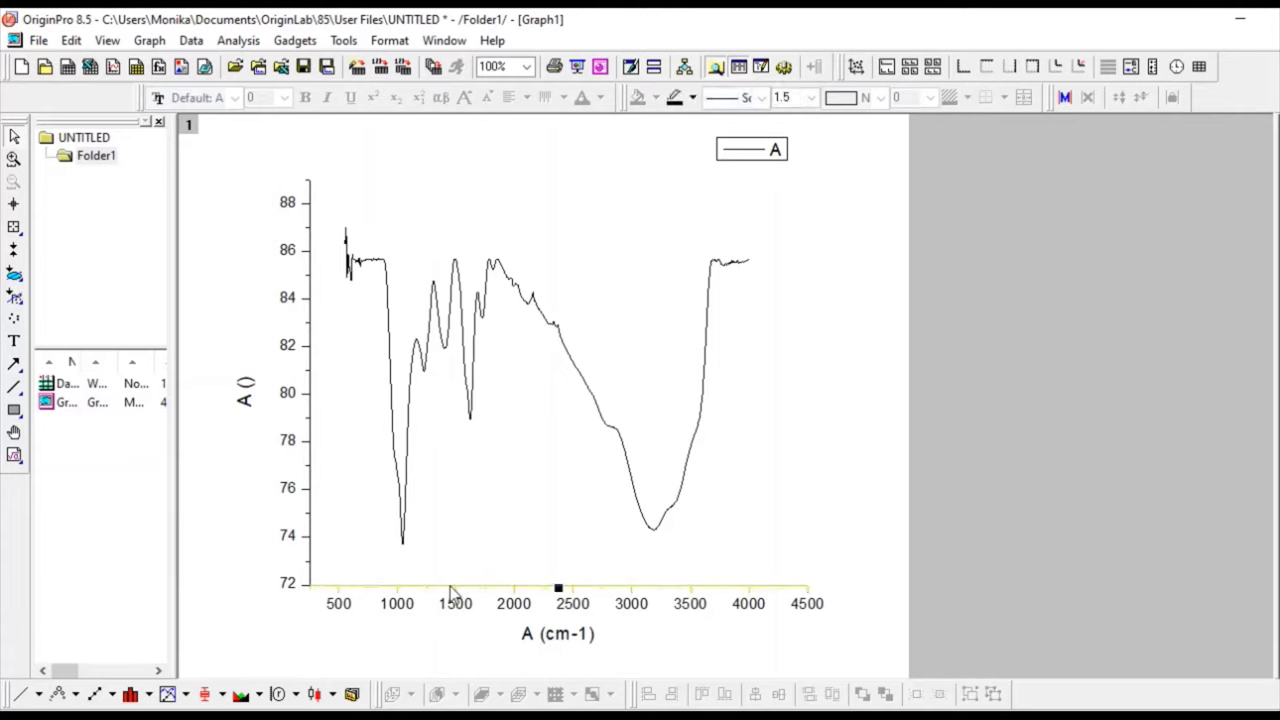
Set the X axis scale from 700 to 4000, first trying 500 as the start
double_click(557, 603)
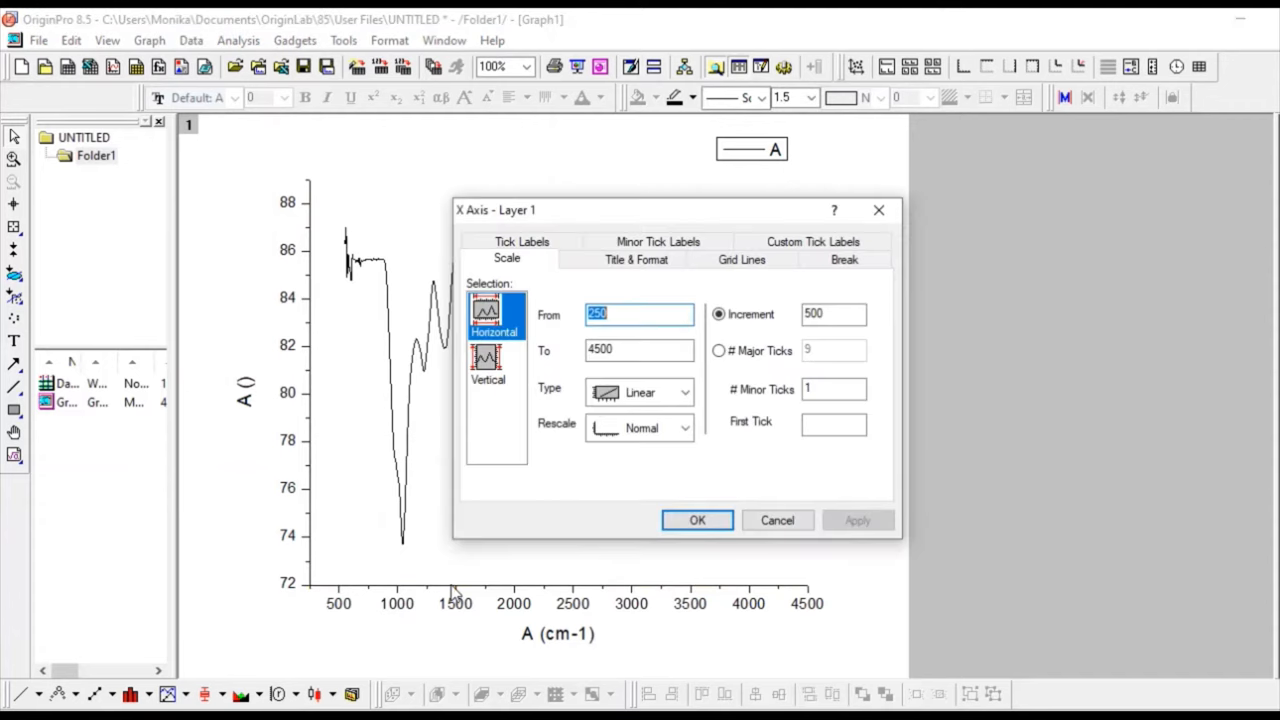
mouse_move(568, 478)
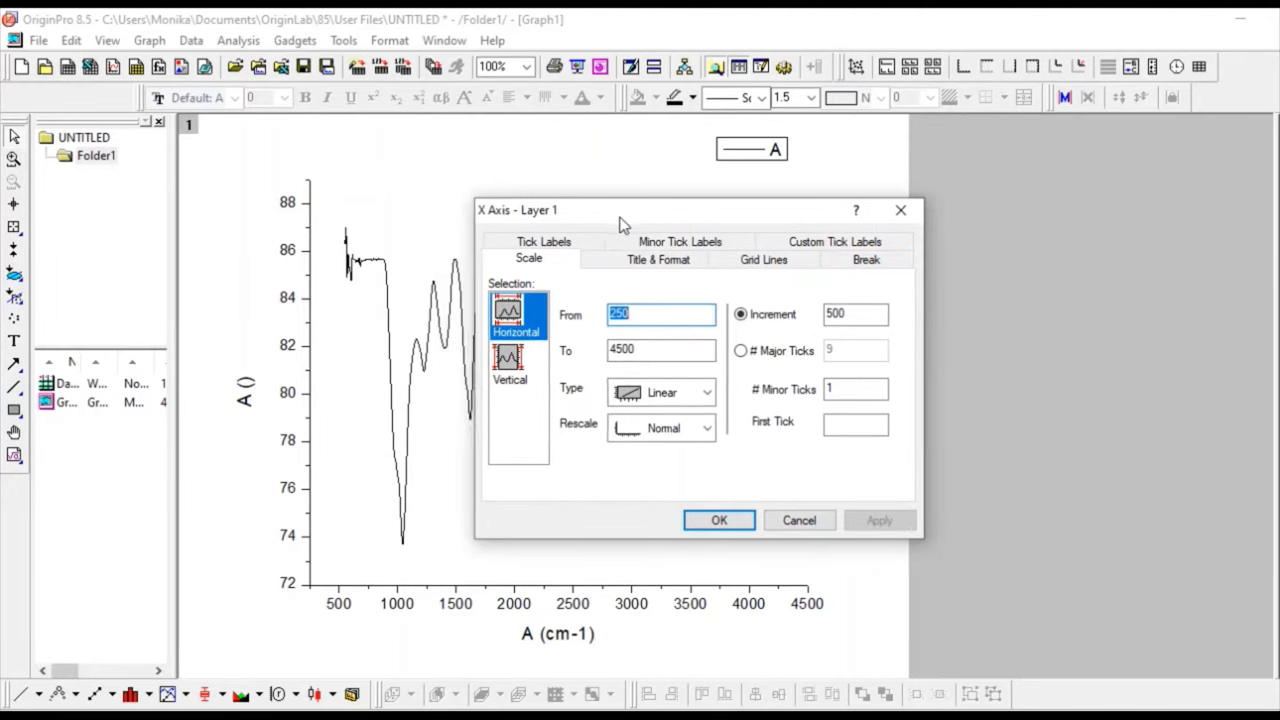
drag(617, 209, 917, 164)
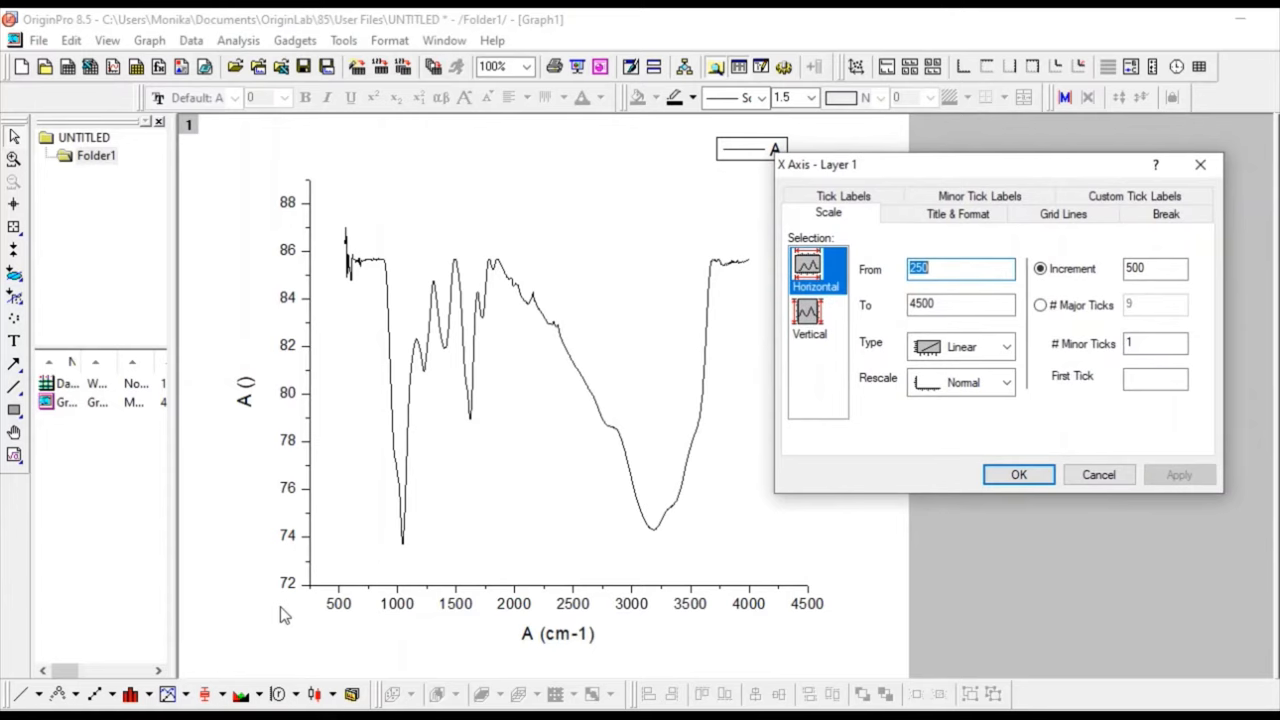
click(940, 270)
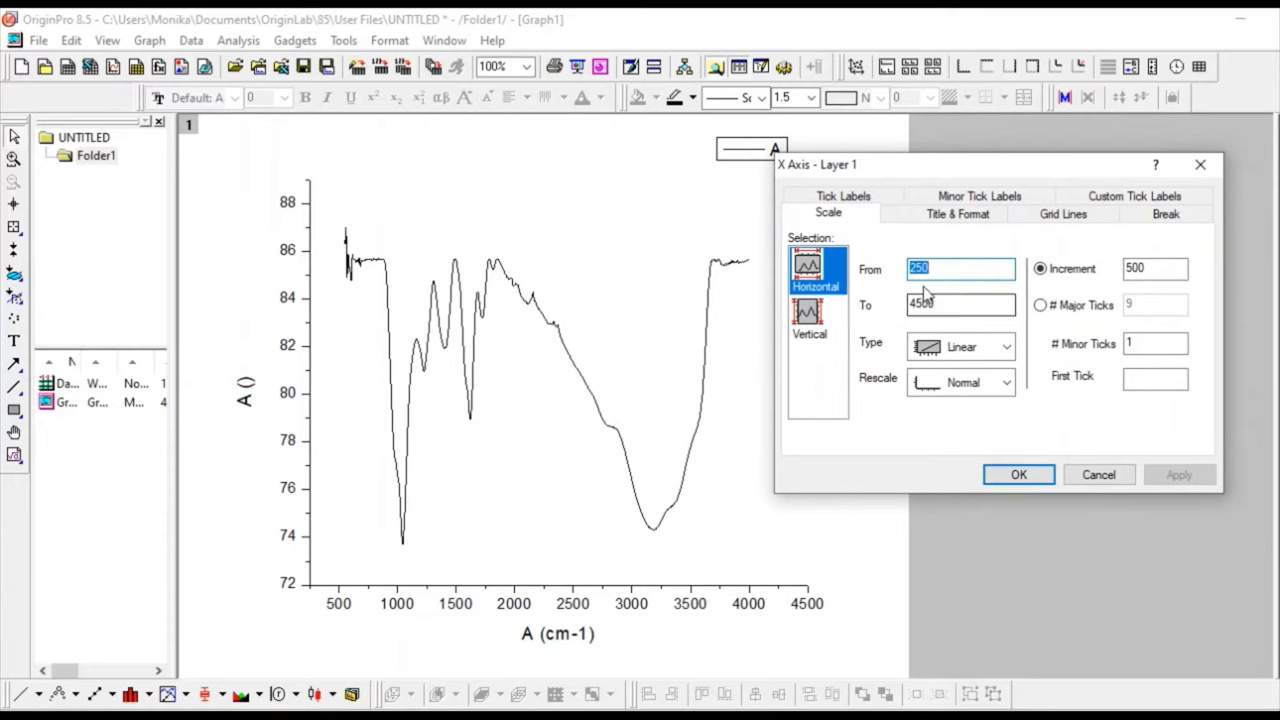
text(5)
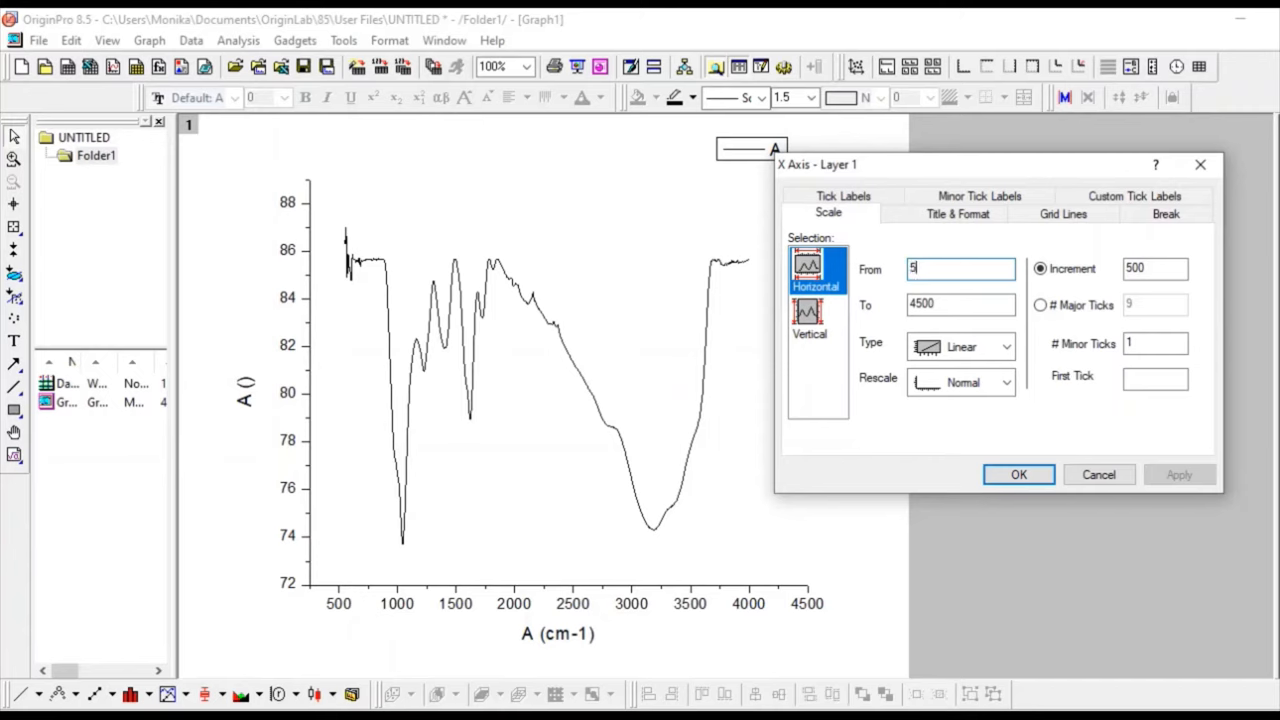
text(500)
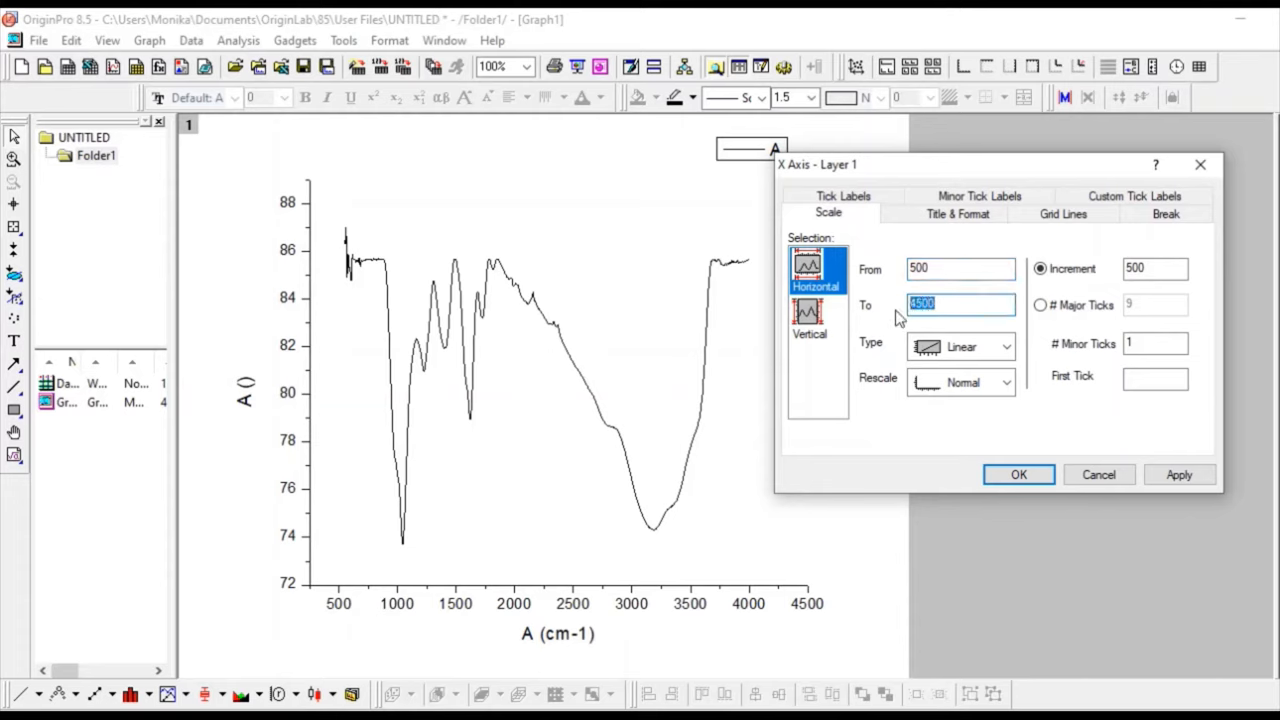
text(4000)
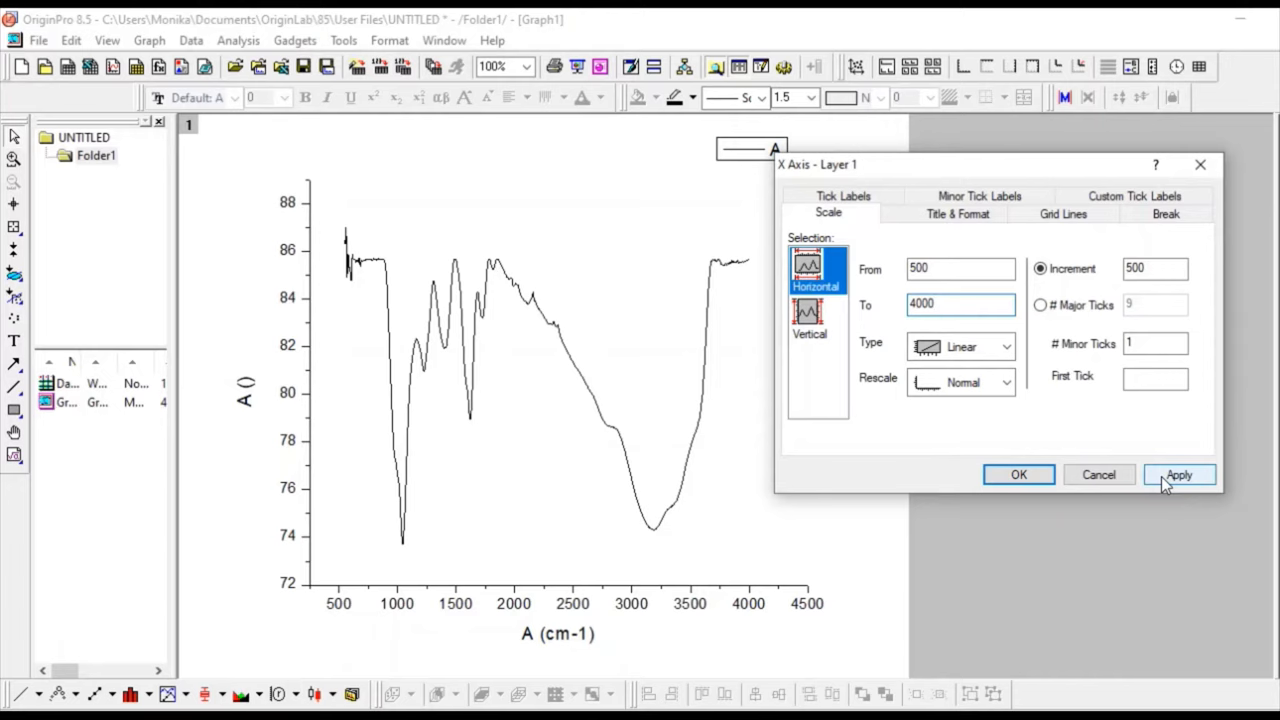
click(1179, 474)
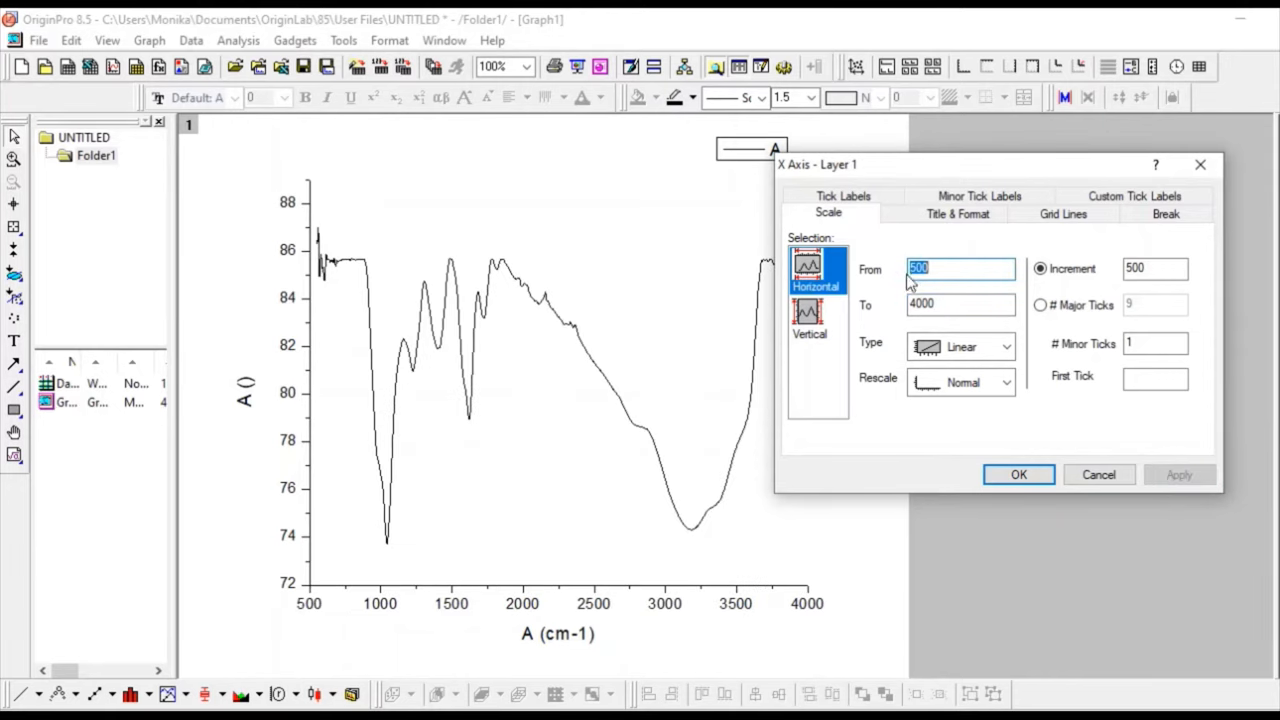
click(950, 268)
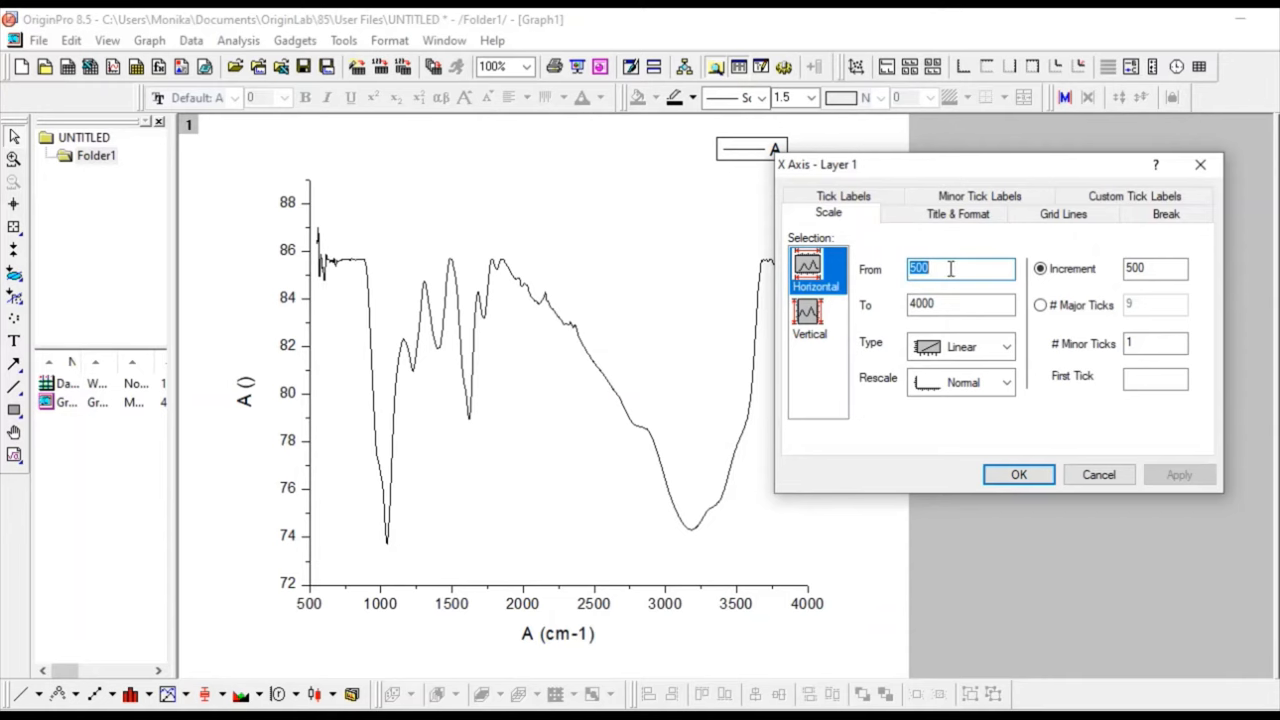
text(700)
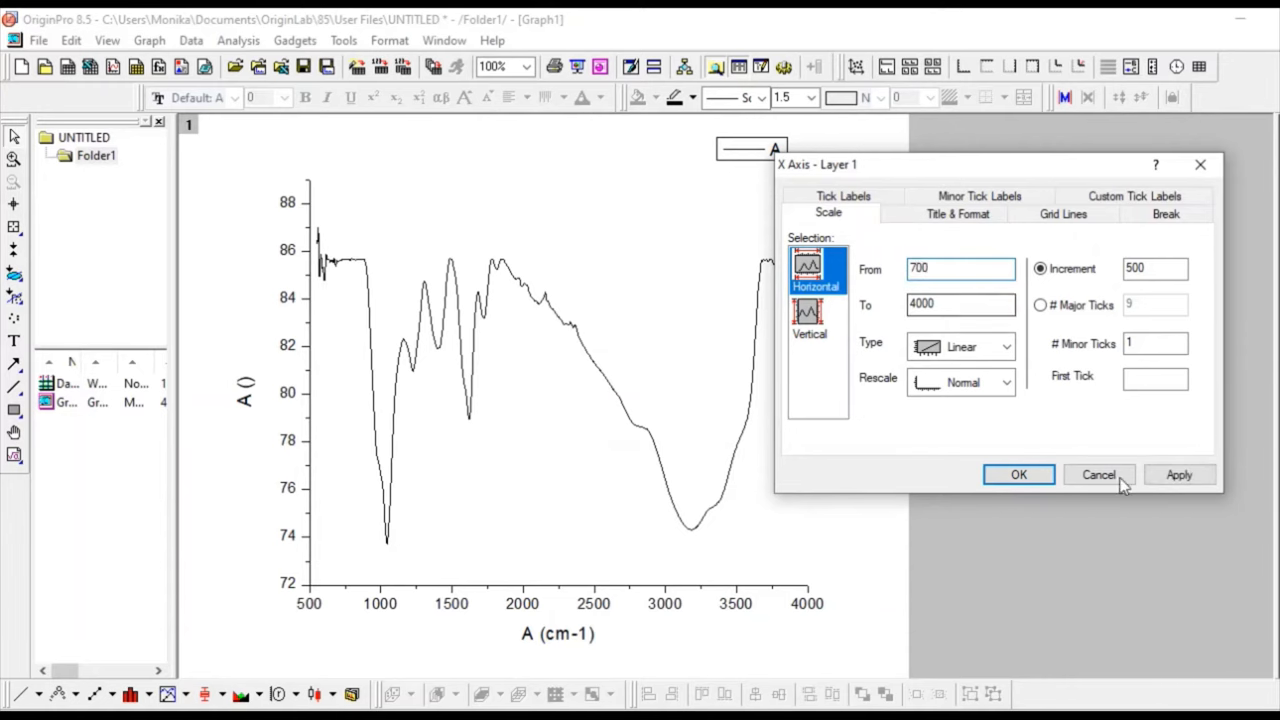
click(1179, 474)
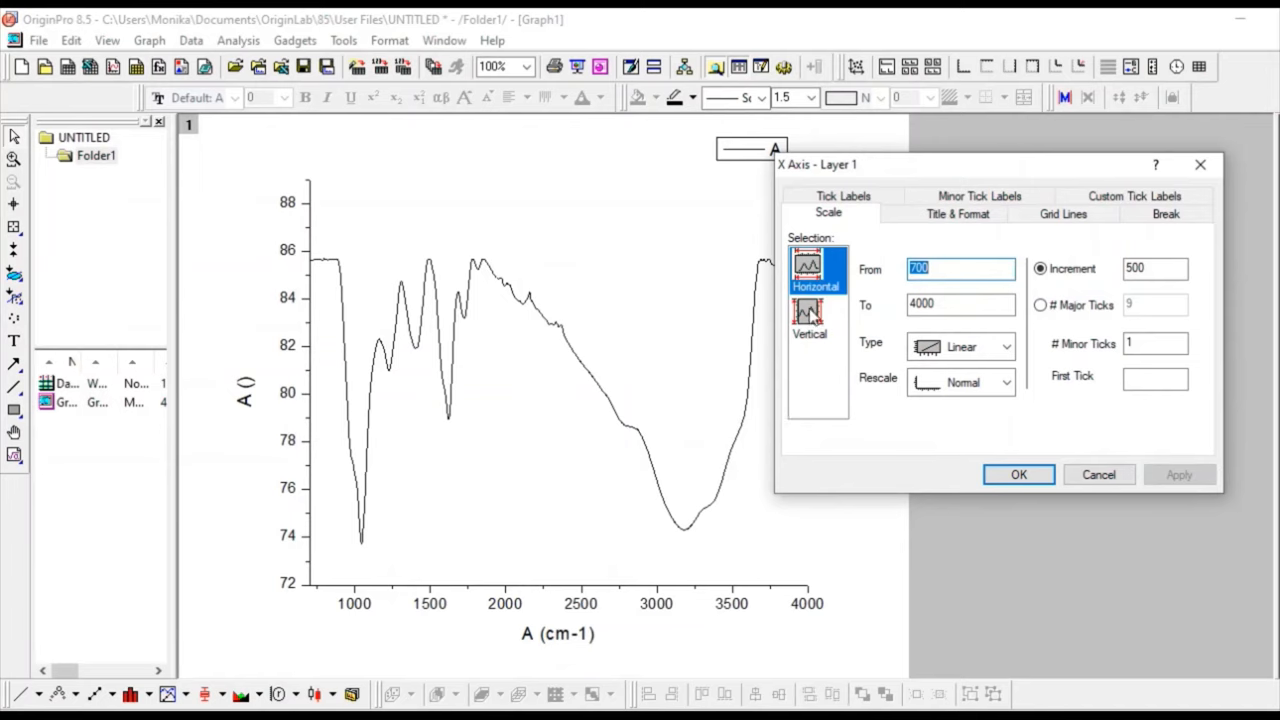
Set the vertical axis range to 72–88 and the minor ticks count to 0
click(810, 315)
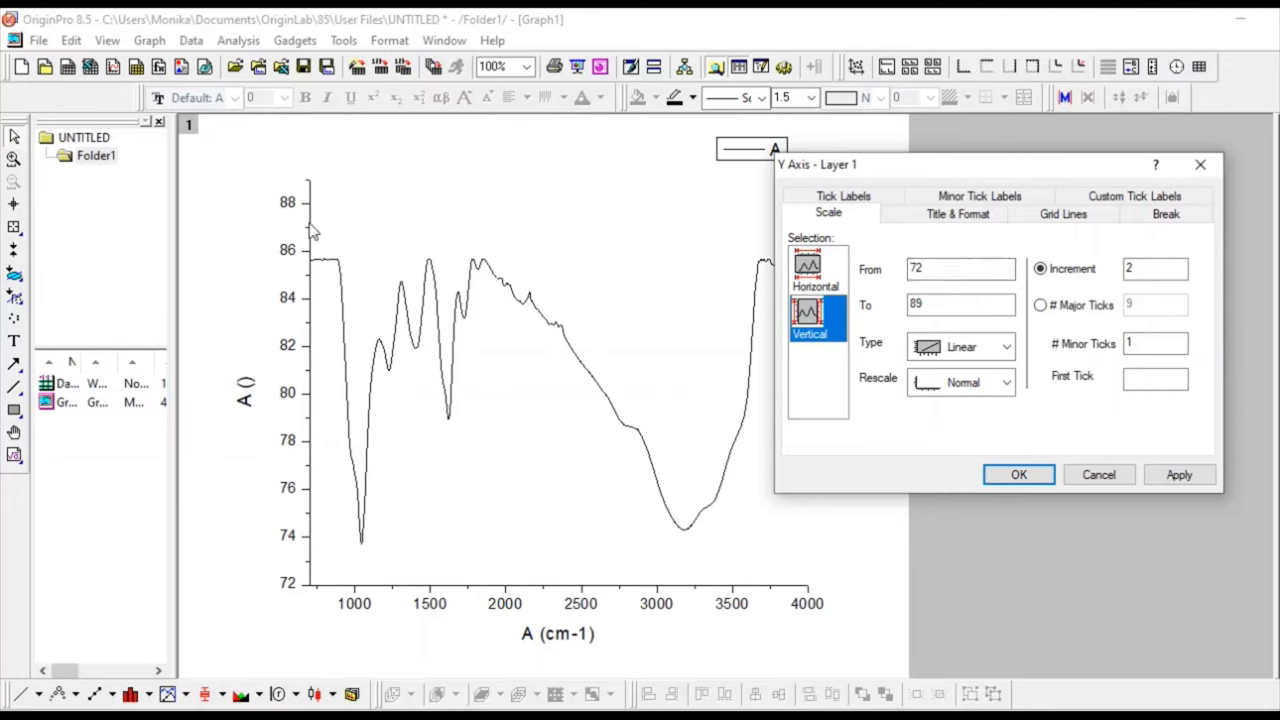
click(960, 304)
text(88)
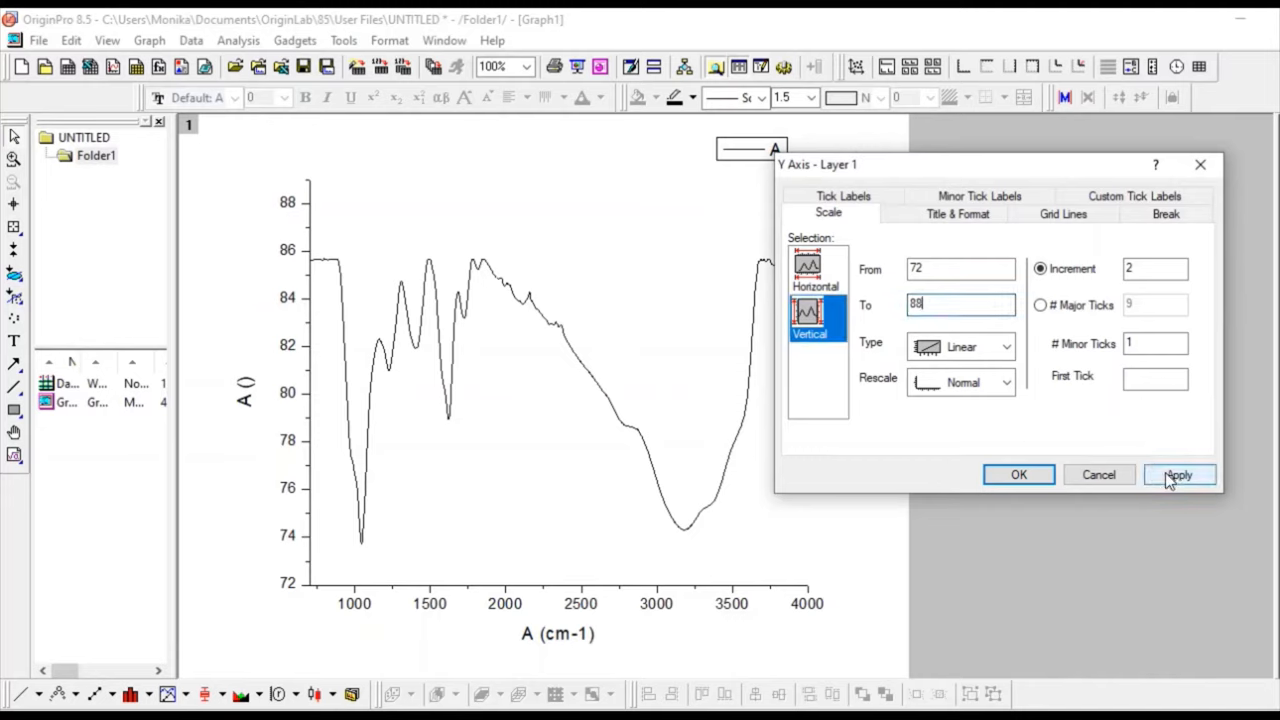
click(1178, 474)
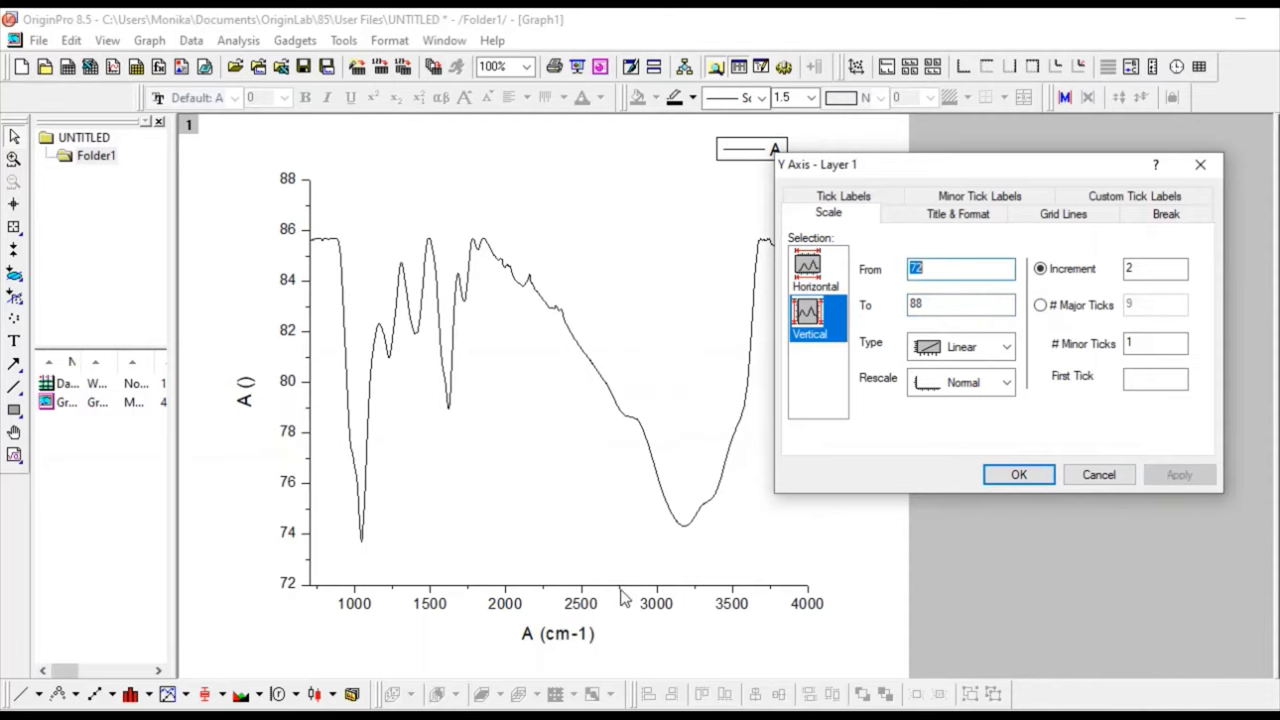
mouse_move(621, 590)
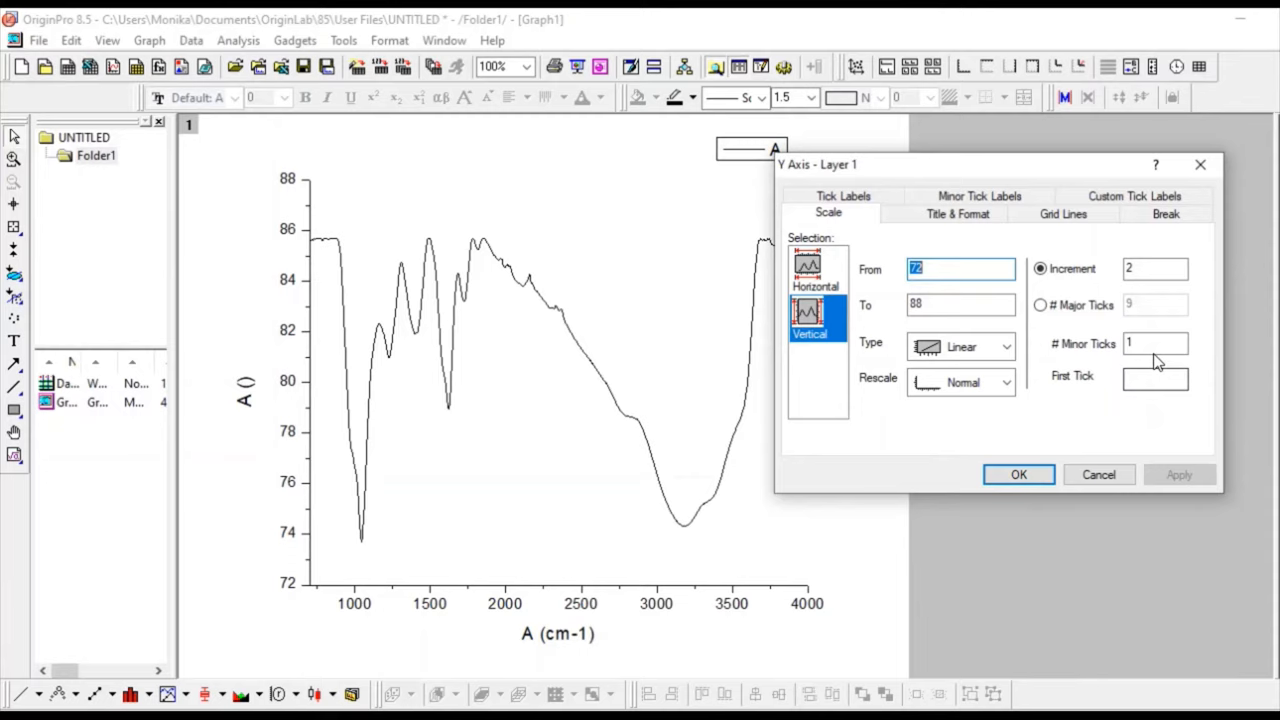
click(1155, 343)
text(0)
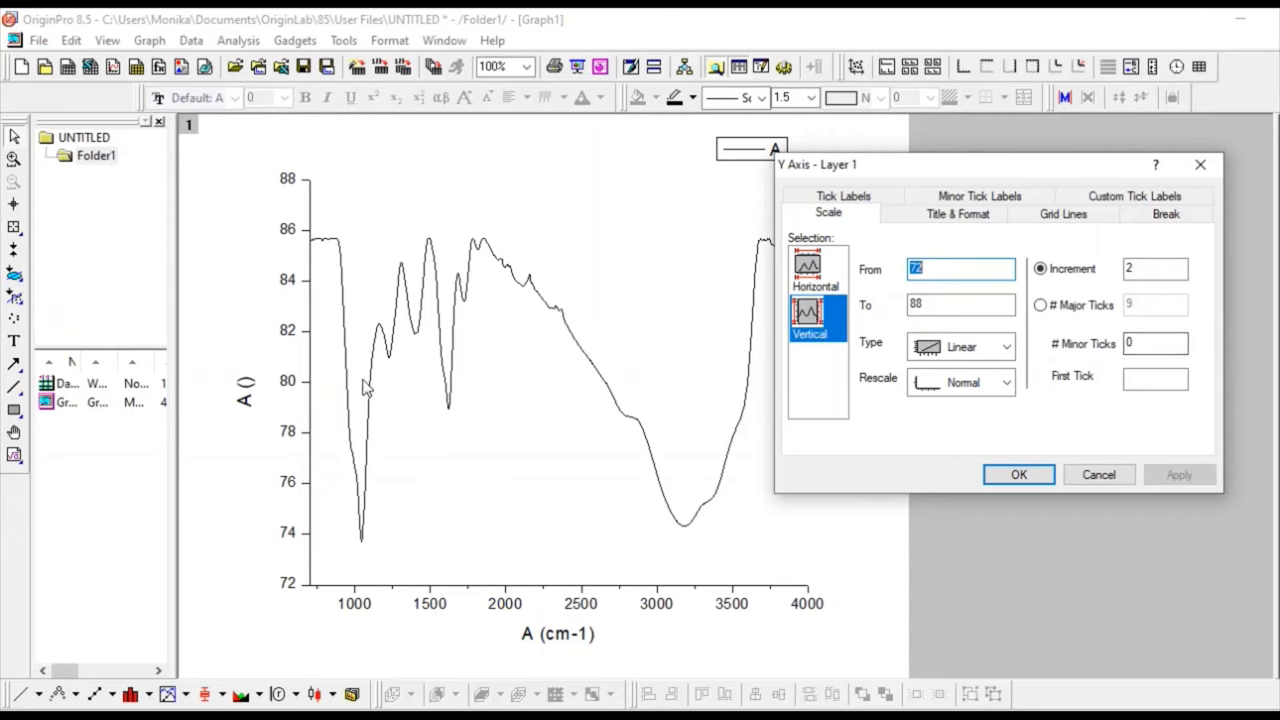
mouse_move(700, 406)
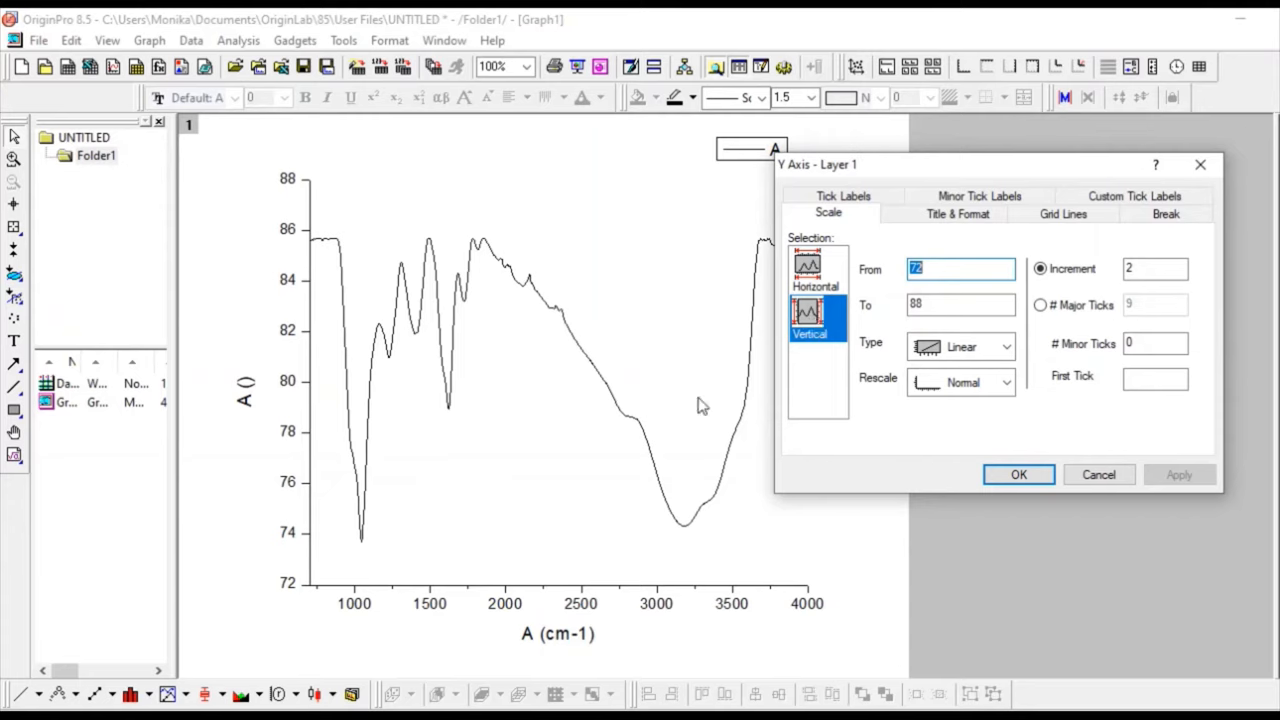
click(817, 268)
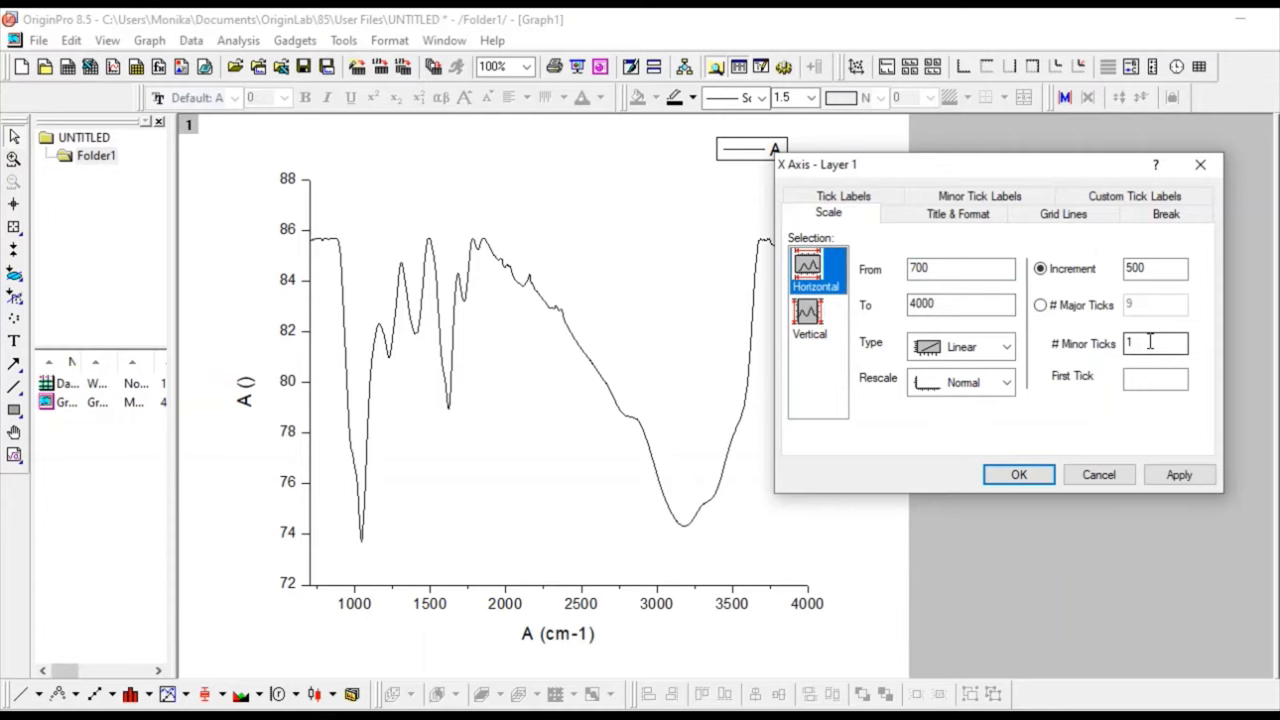
text(0)
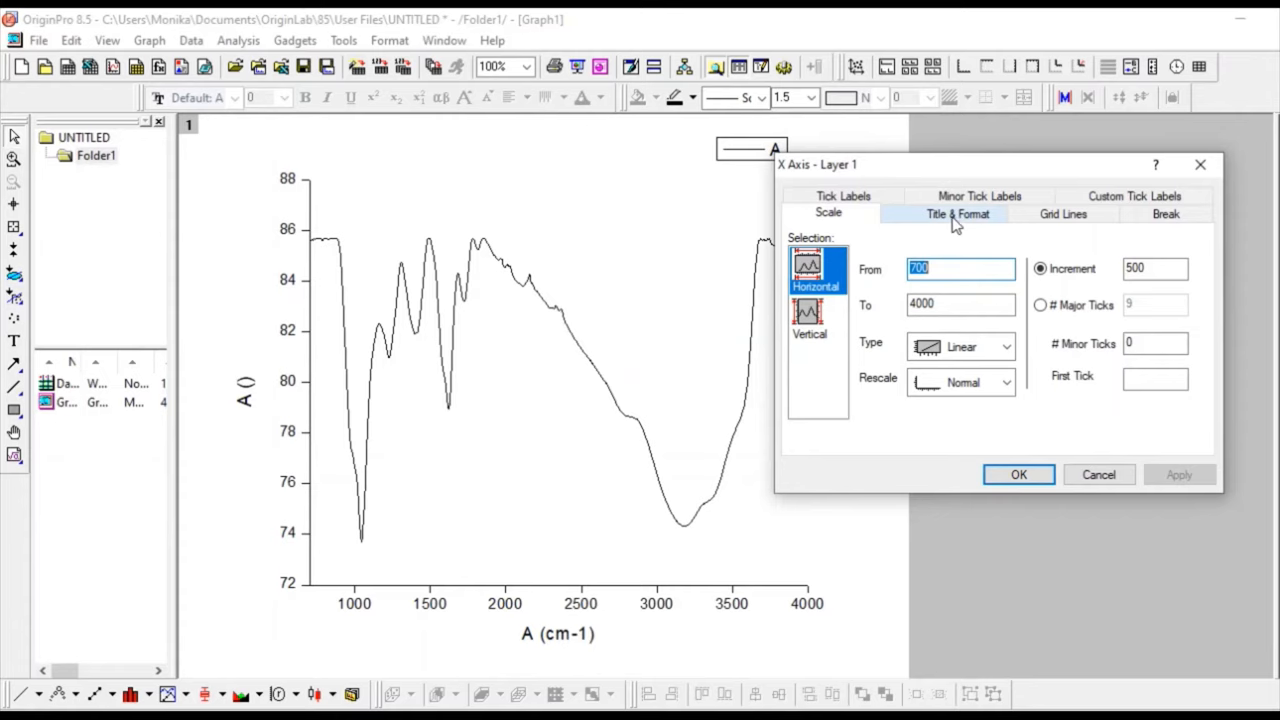
Show the Top axis with major and minor ticks set to None, and apply
click(958, 213)
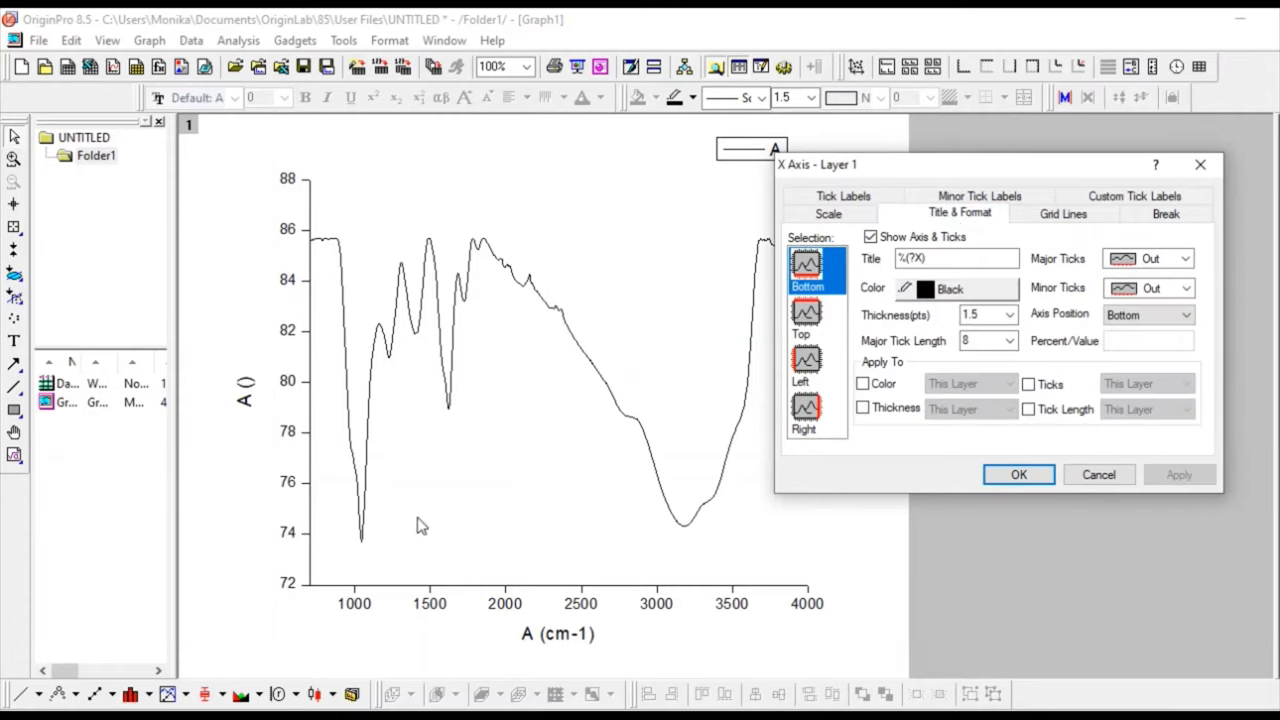
mouse_move(806, 320)
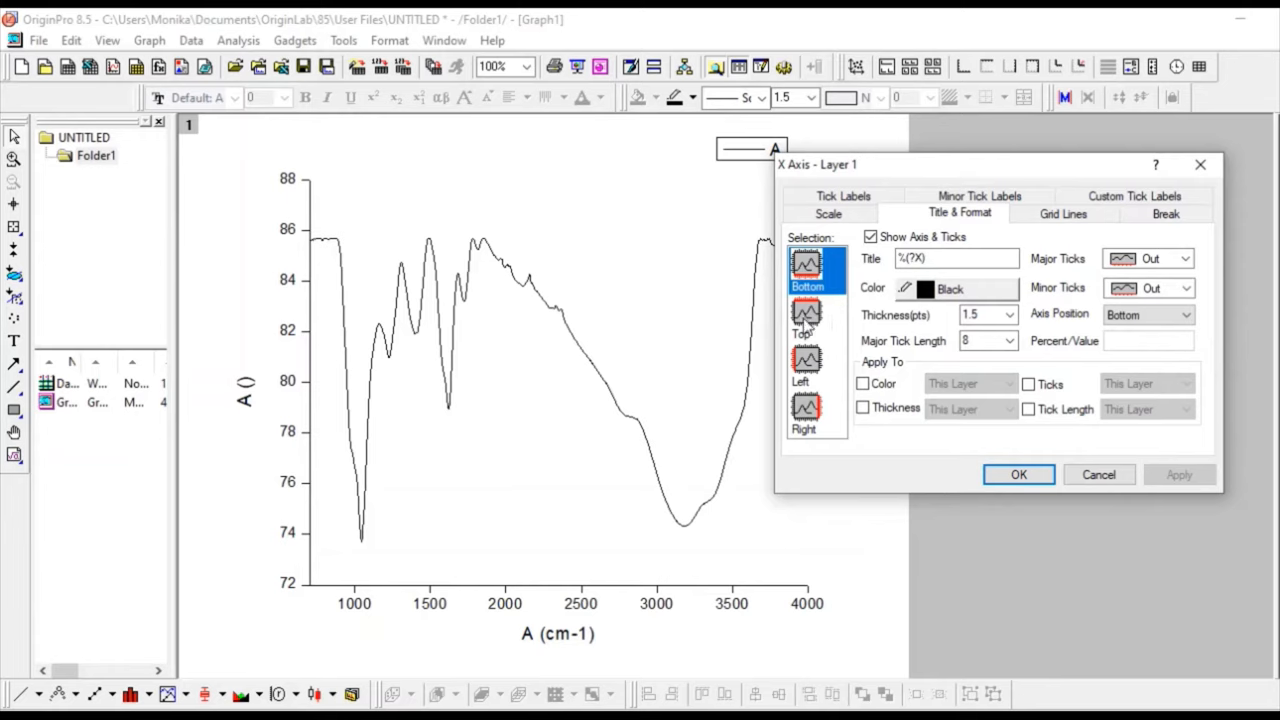
click(807, 320)
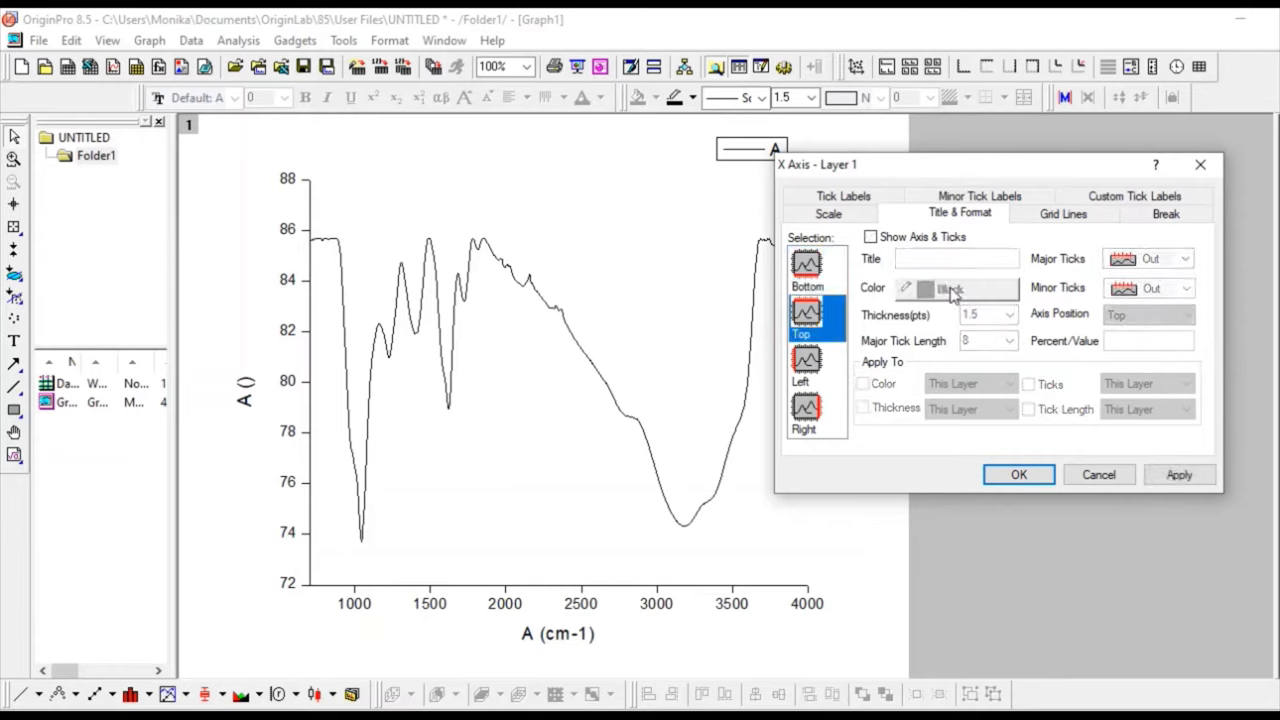
click(870, 237)
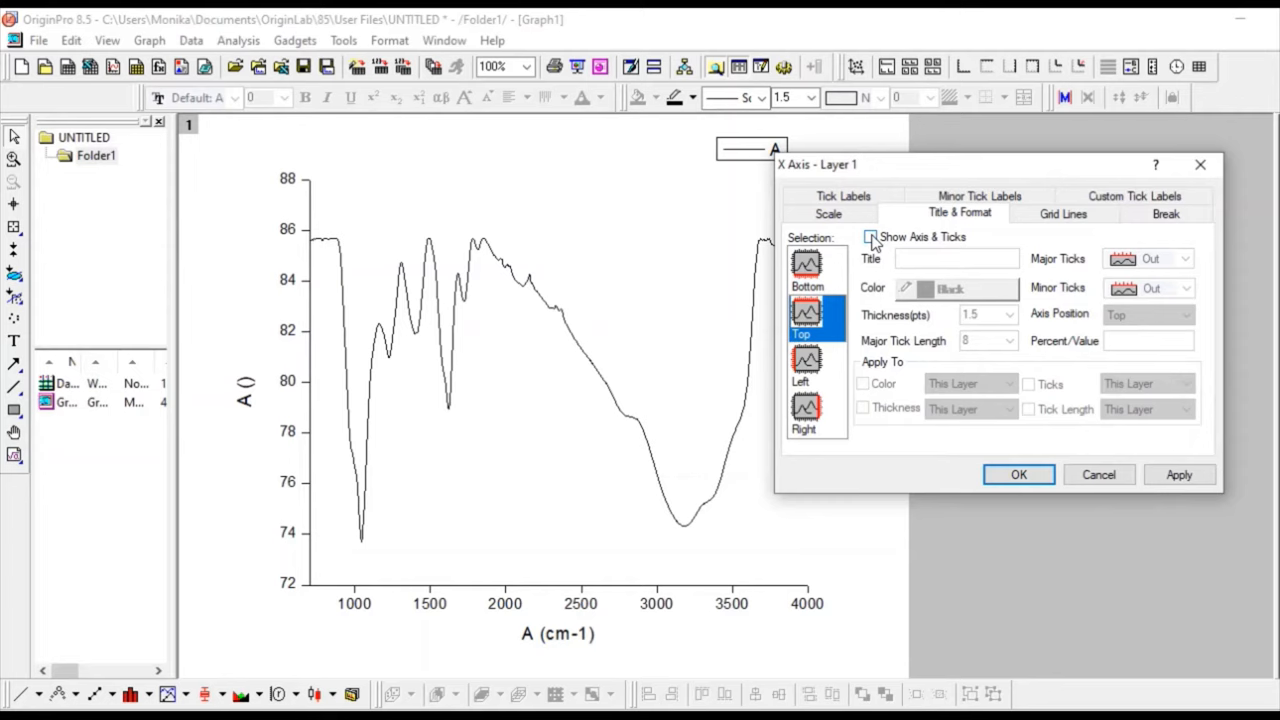
click(869, 237)
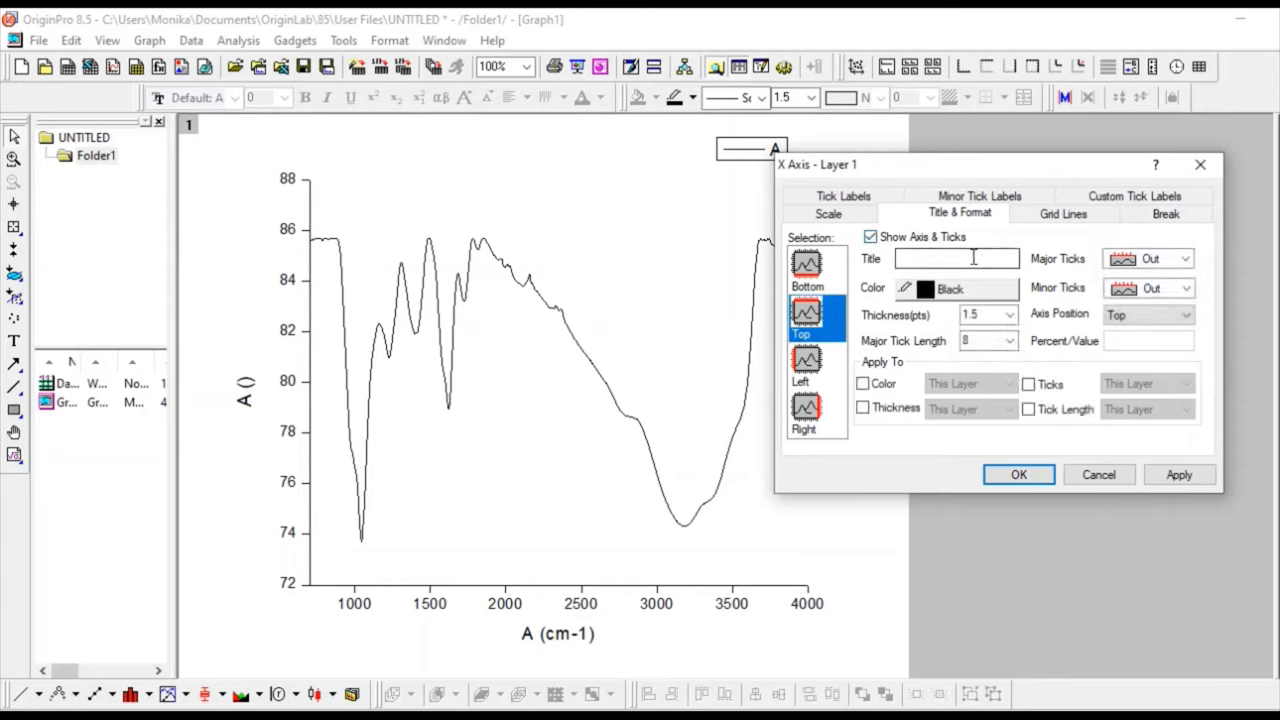
click(1185, 258)
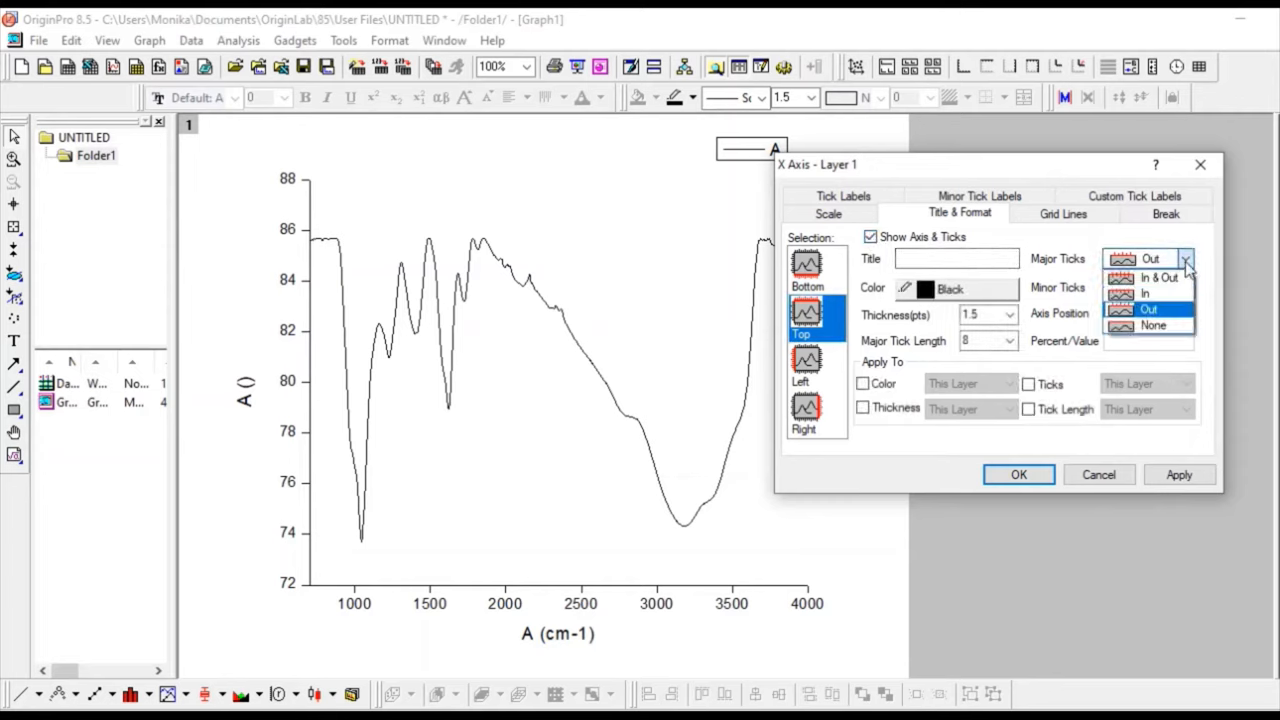
click(1153, 325)
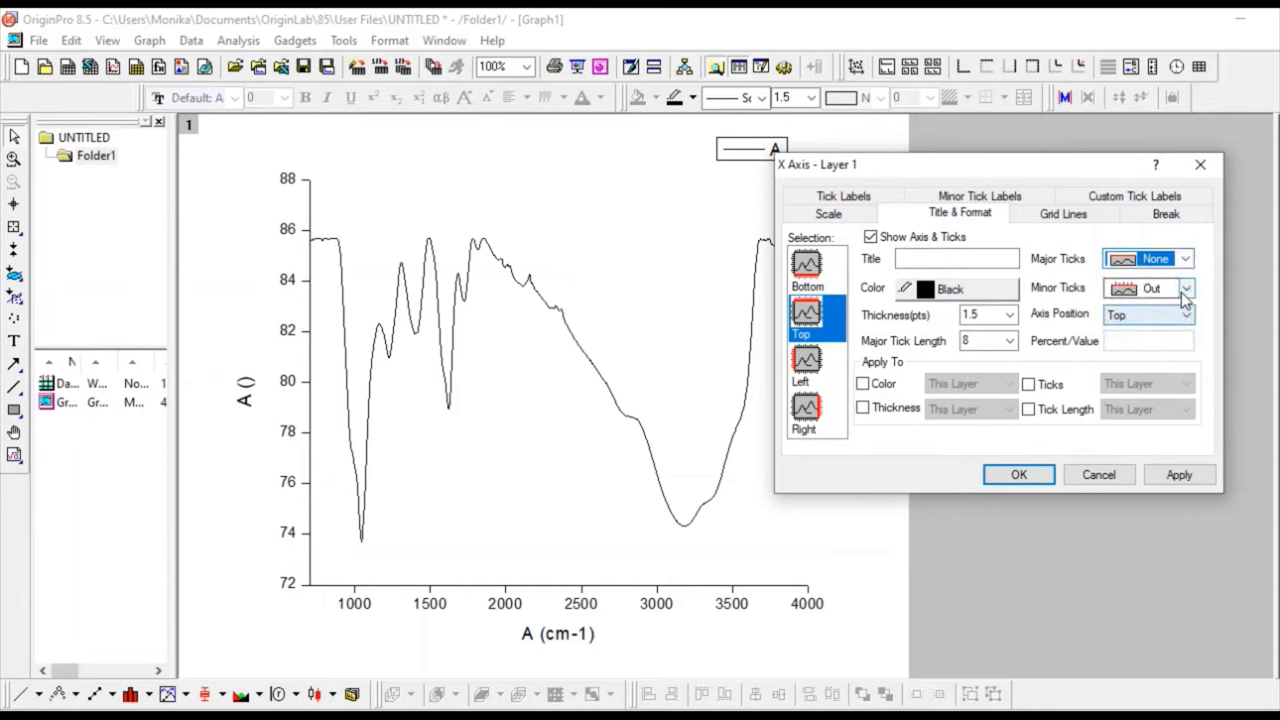
click(1155, 288)
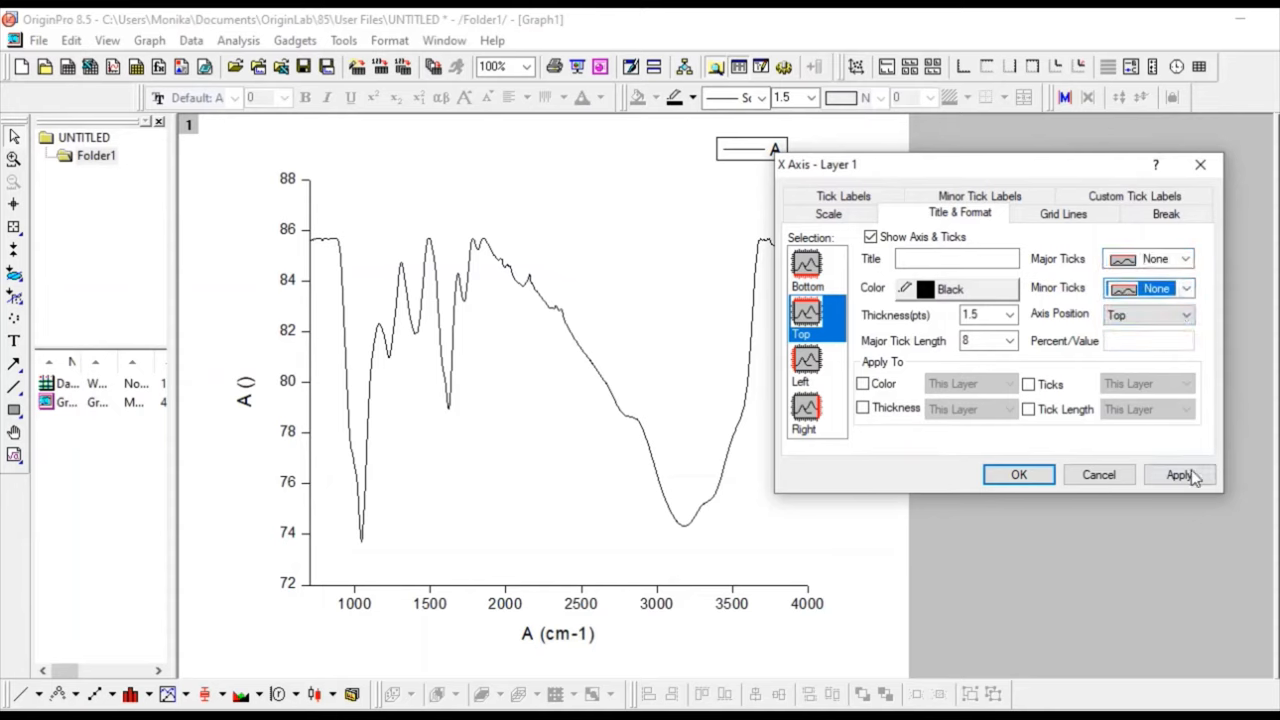
click(1178, 474)
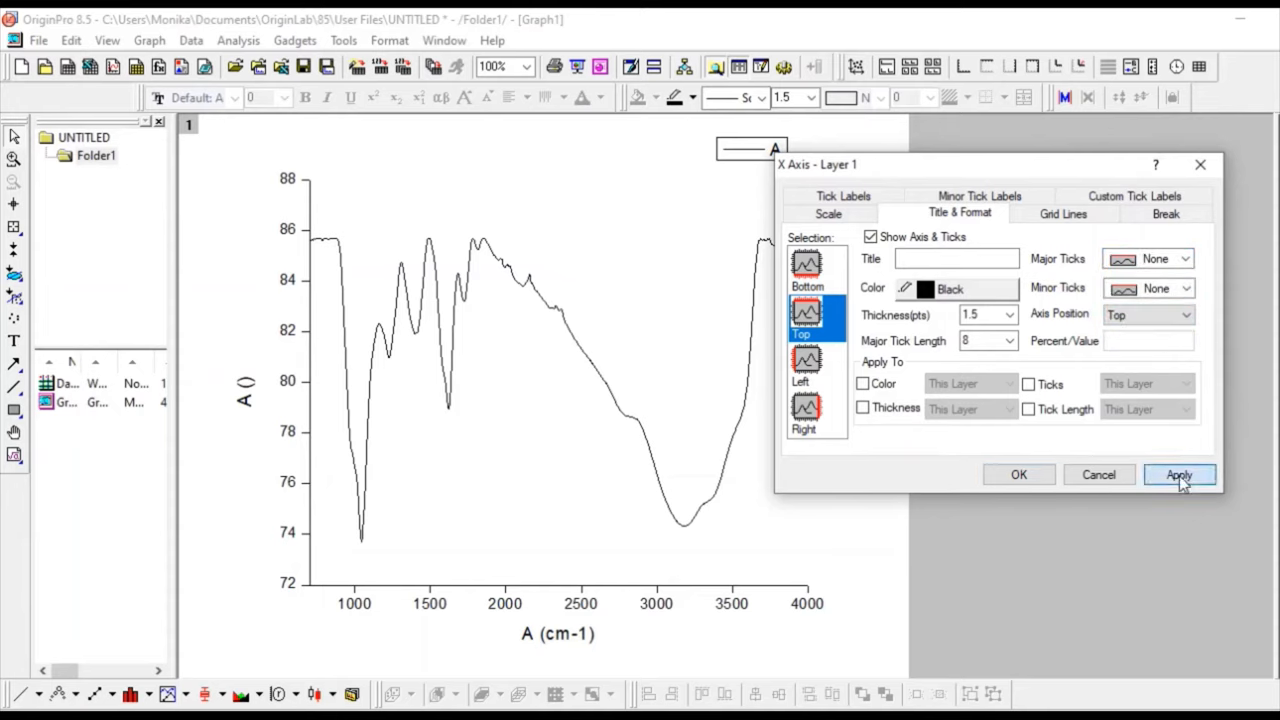
click(1179, 474)
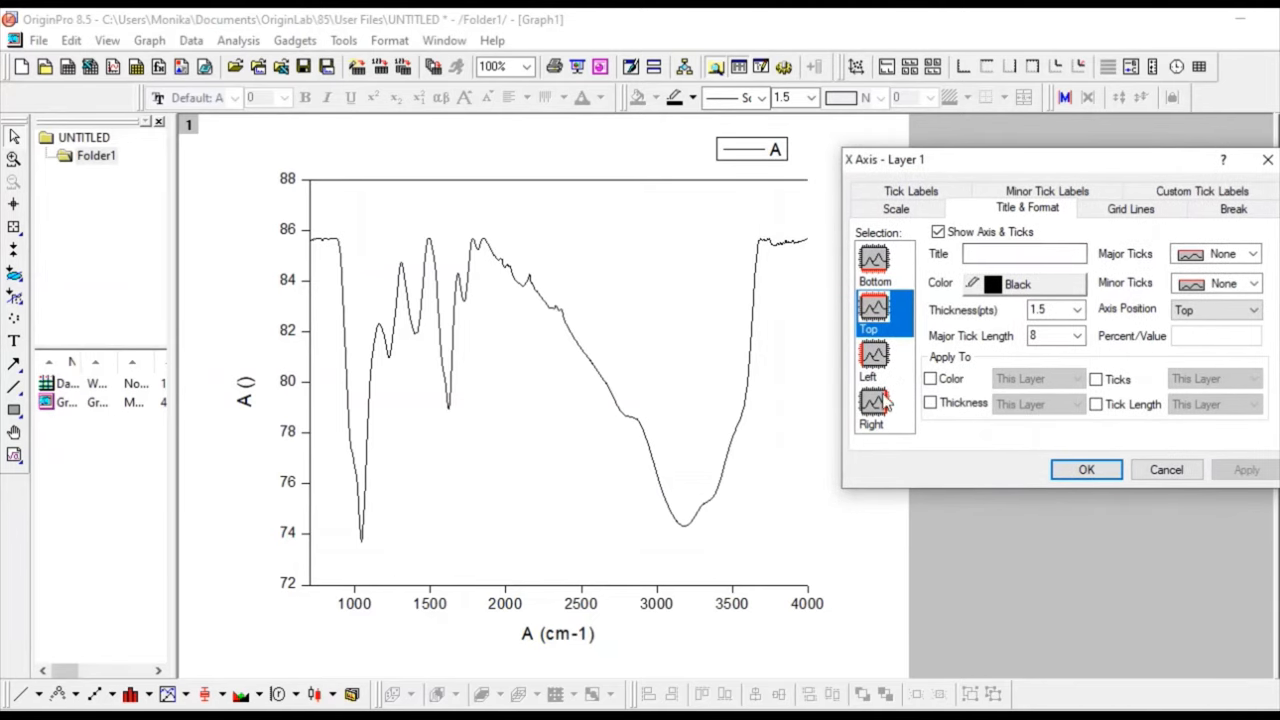
Show the Right axis line without ticks
click(872, 405)
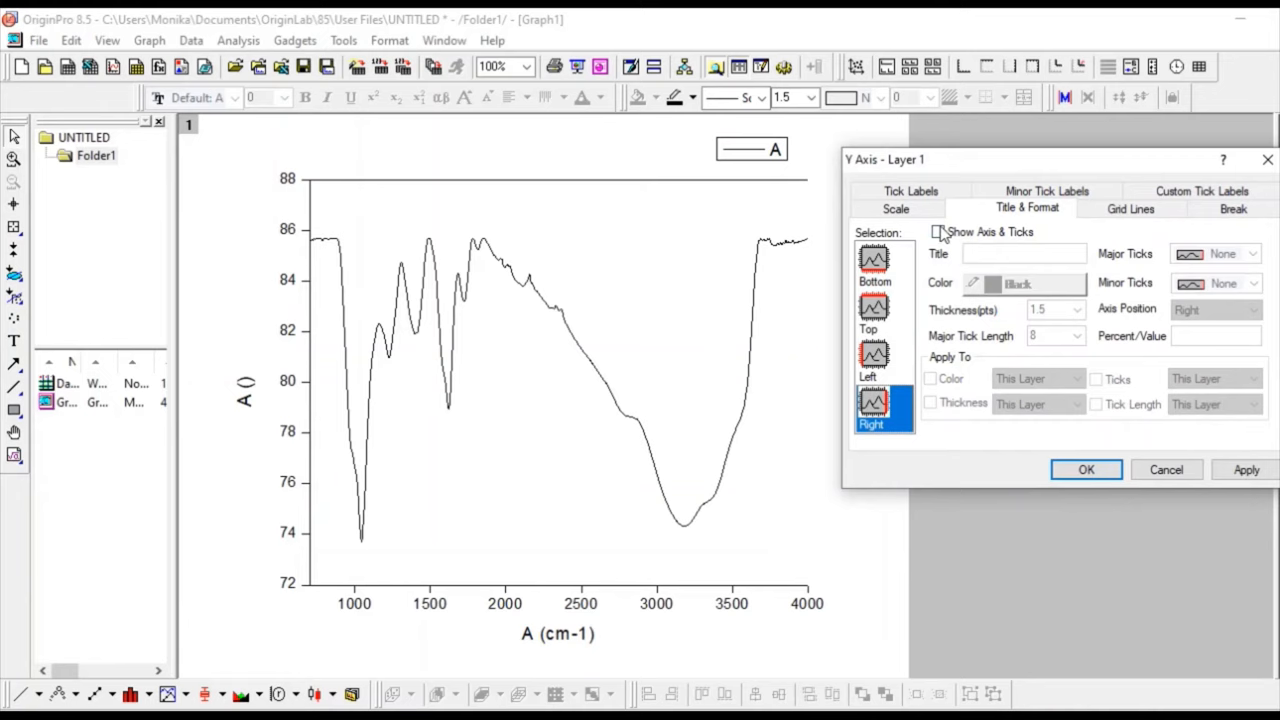
click(938, 231)
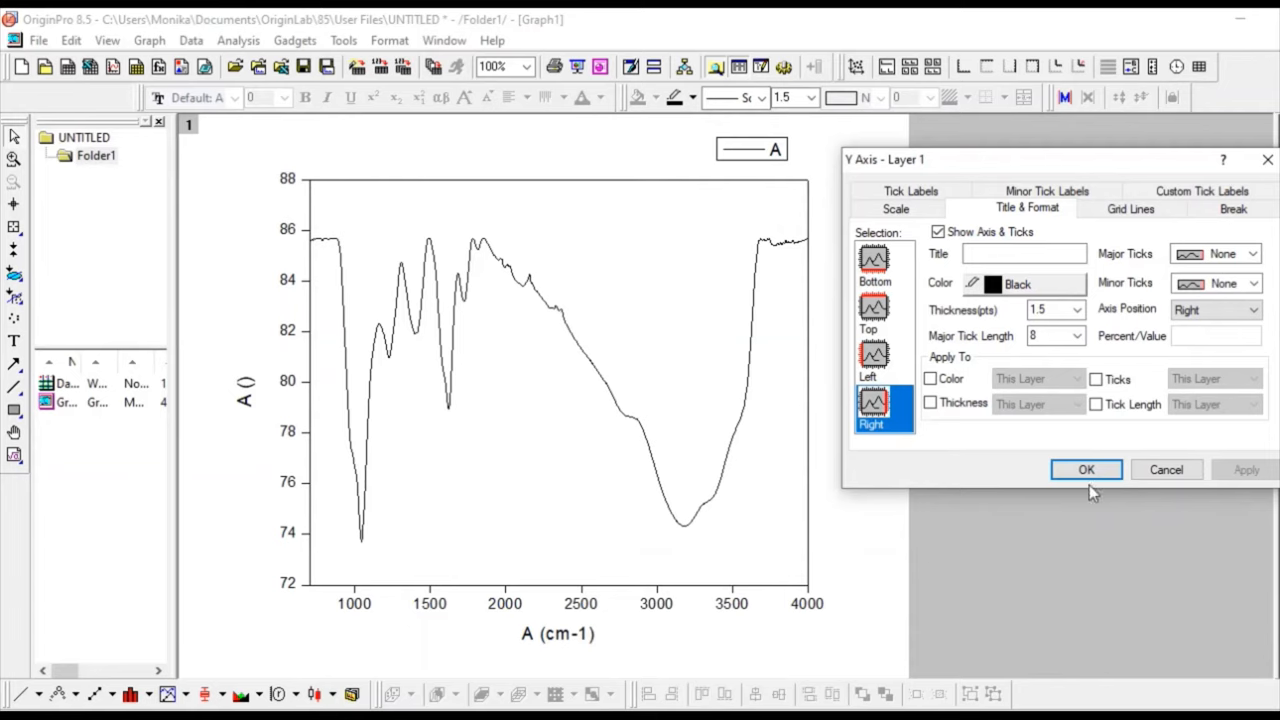
mouse_move(456, 616)
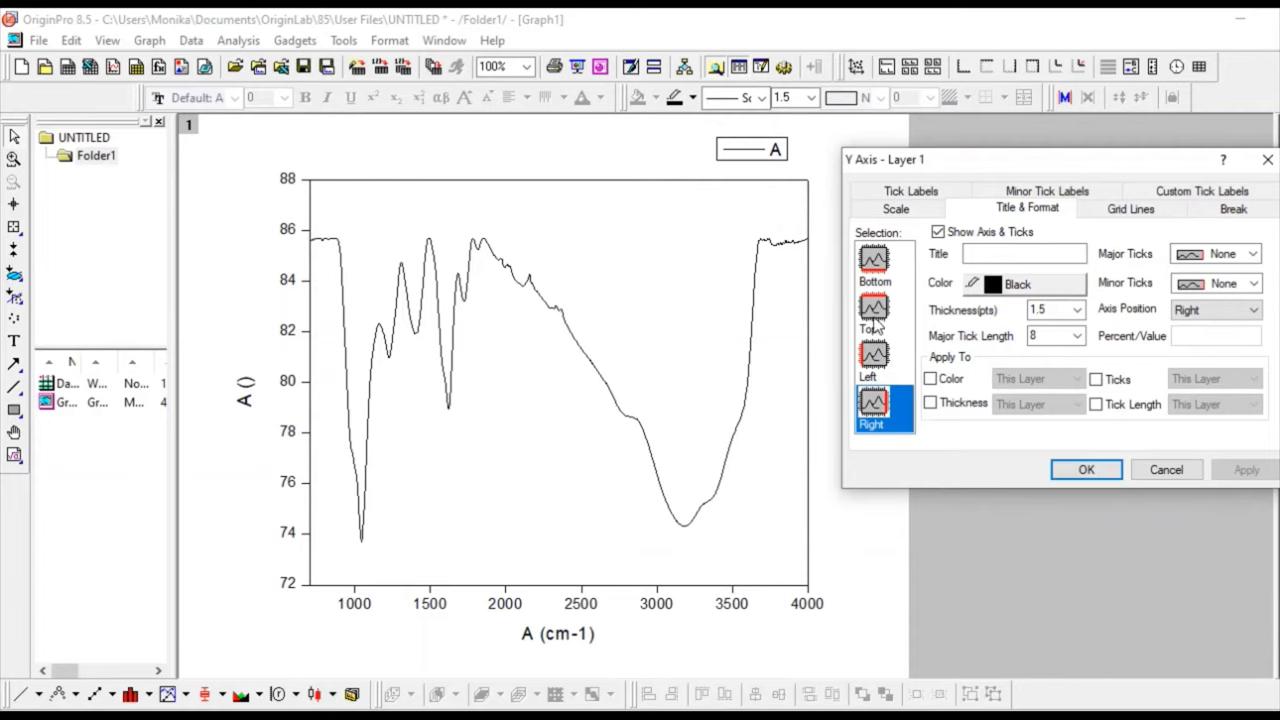
mouse_move(877, 290)
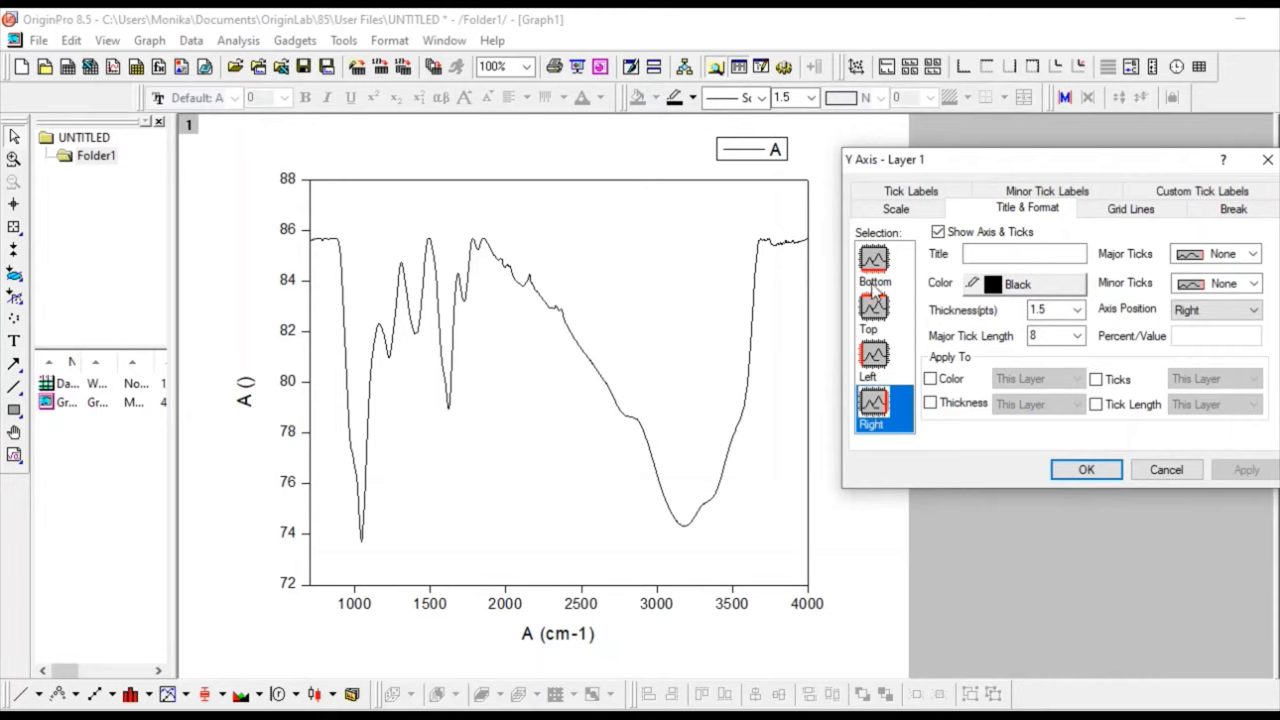
Select the Bottom axis and reopen its Scale tab
click(874, 265)
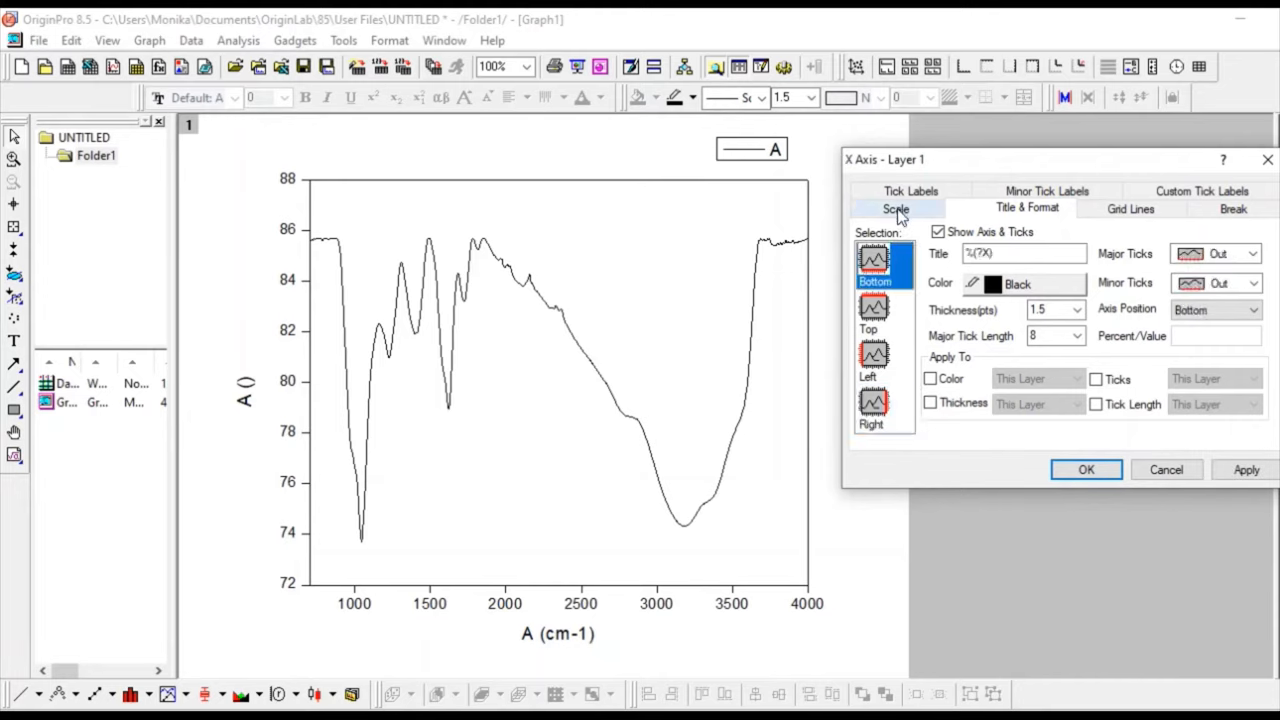
click(895, 208)
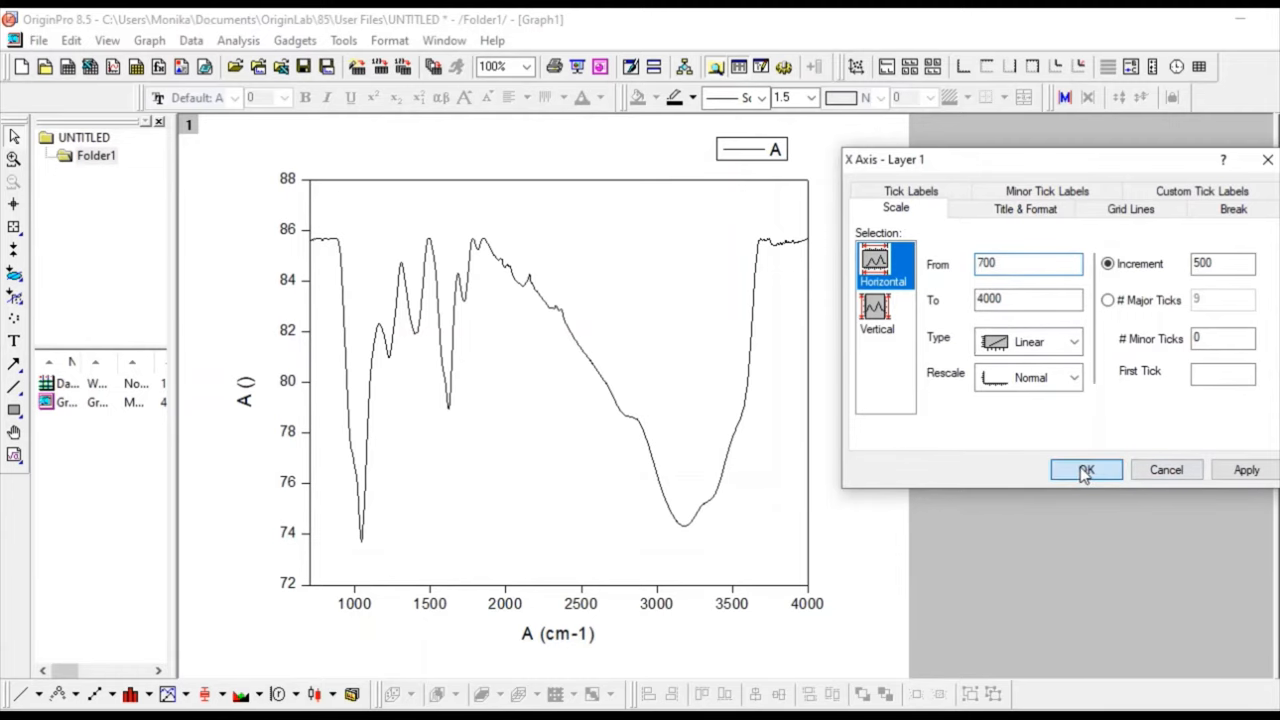
Make the spectrum line red with width 4 in Plot Details
click(1086, 470)
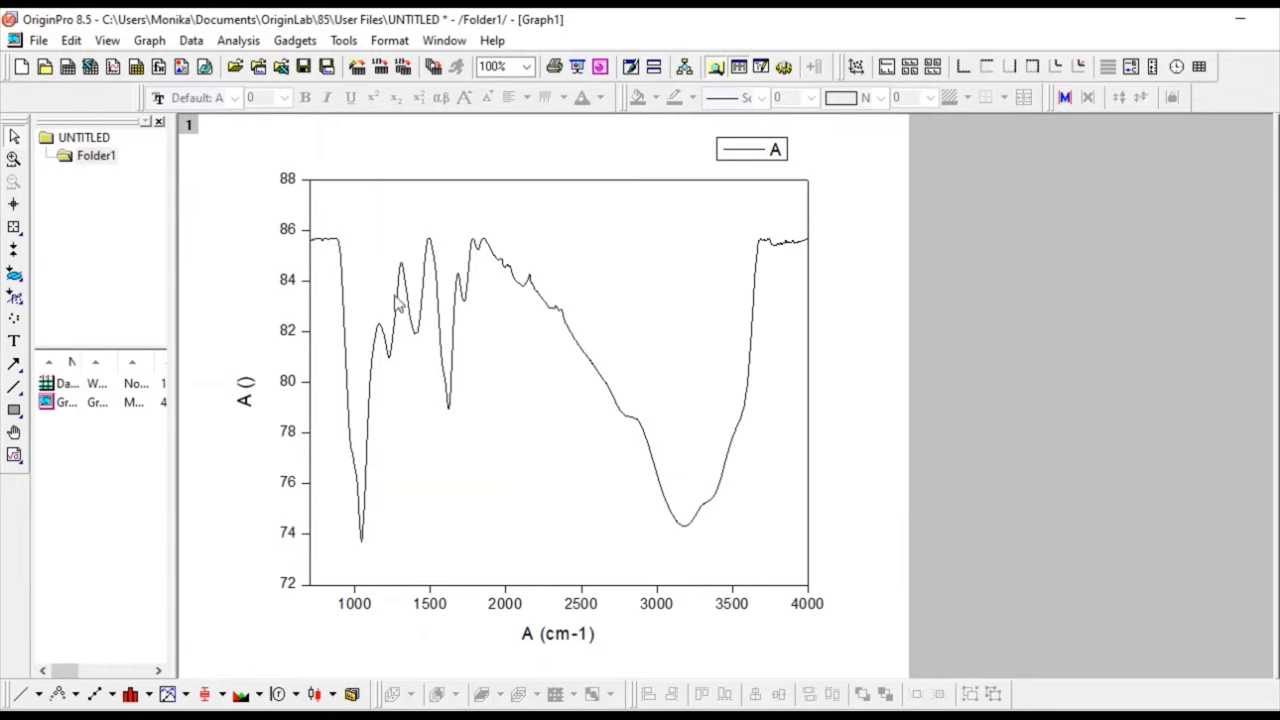
mouse_move(445, 366)
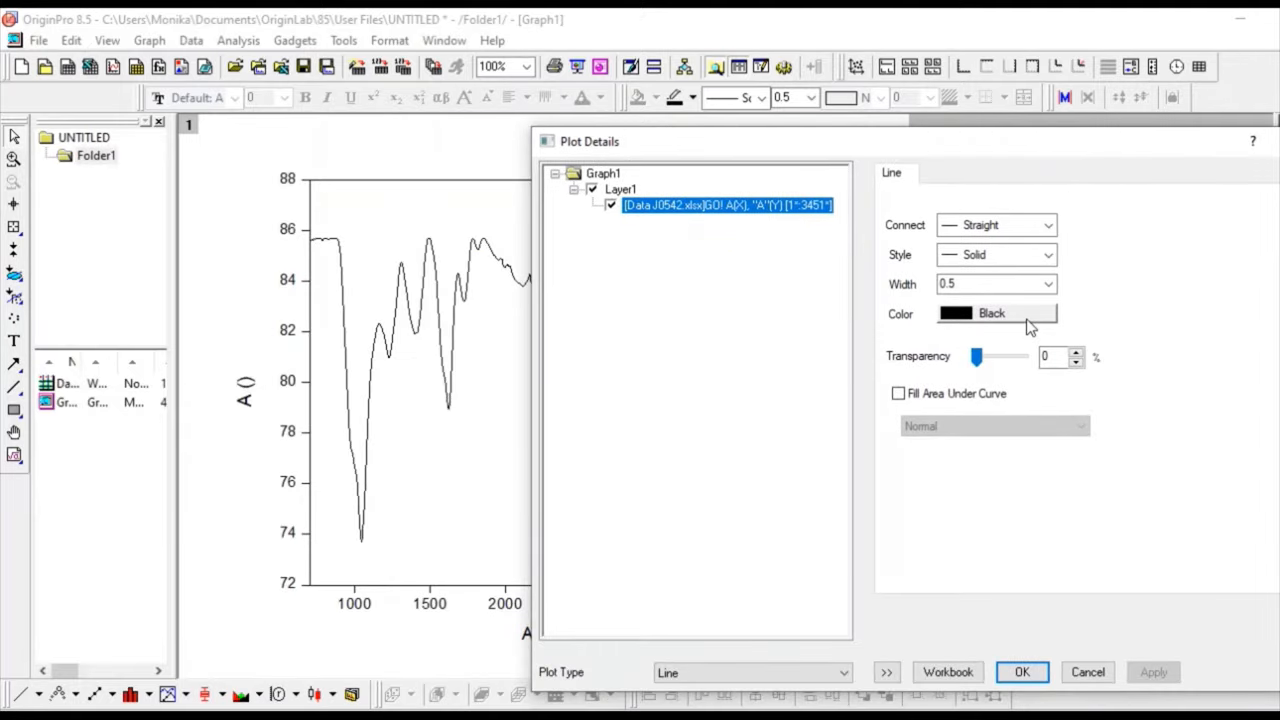
click(995, 313)
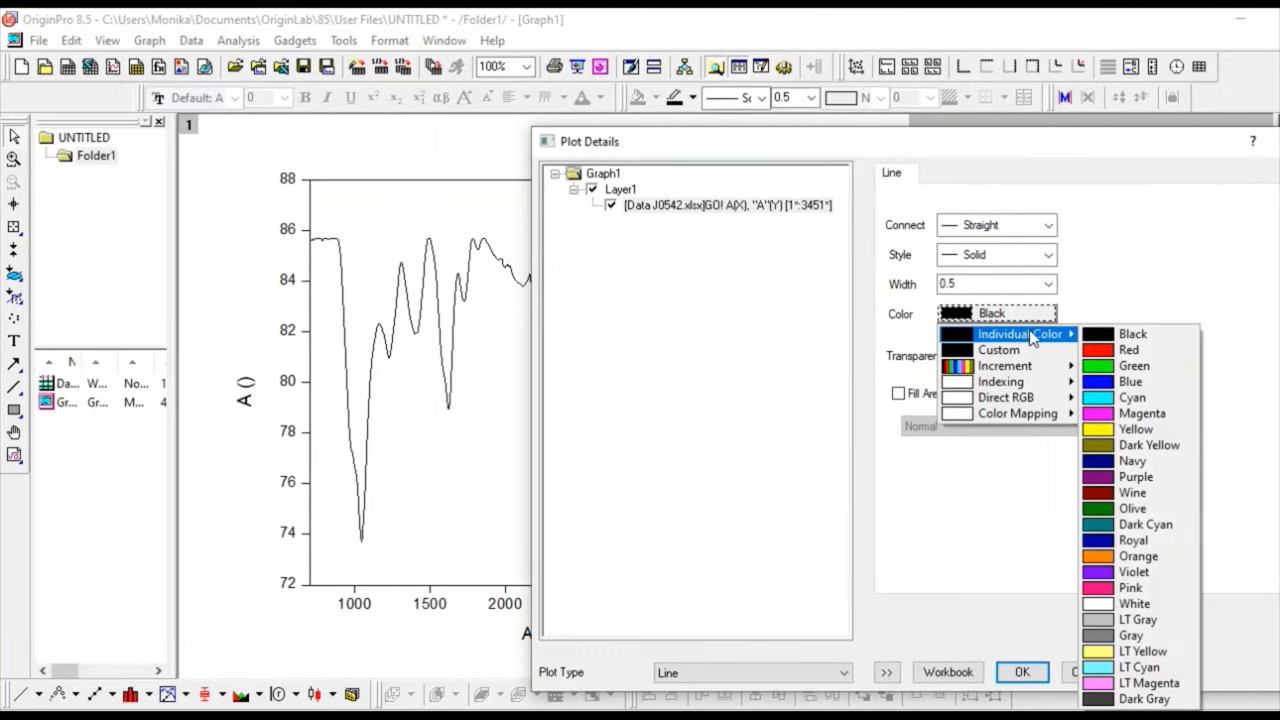
click(1128, 349)
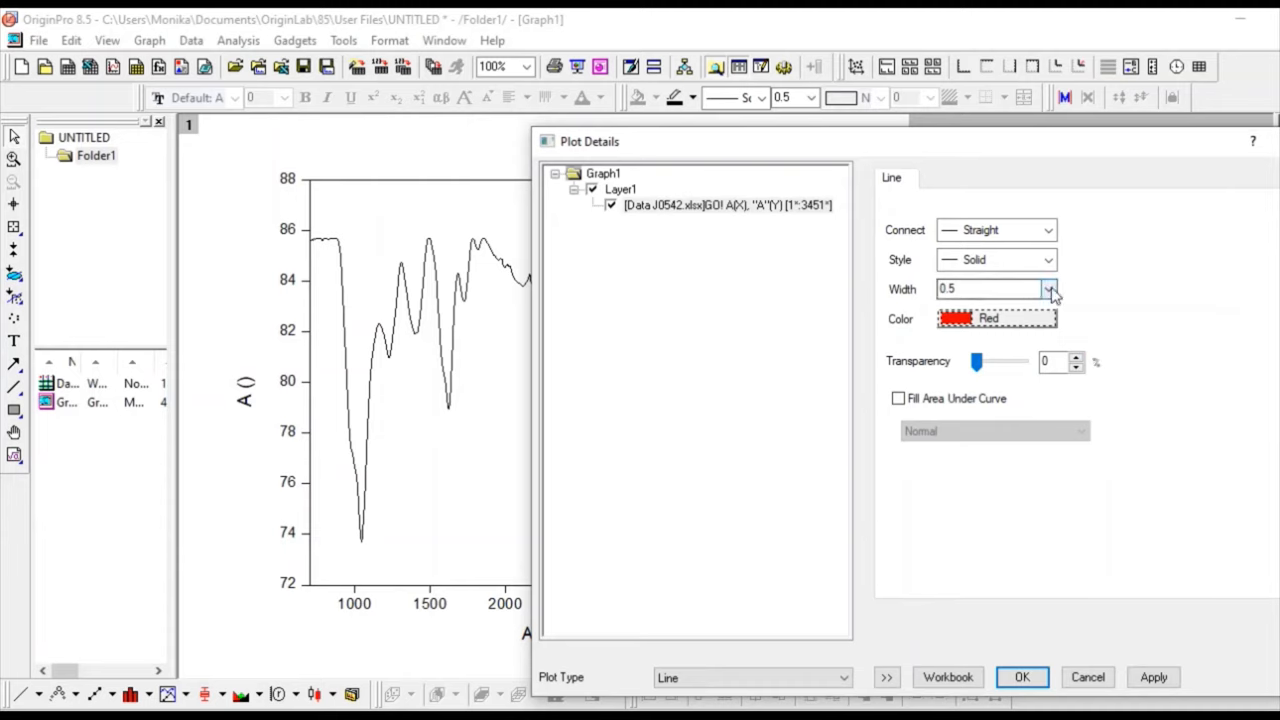
click(1048, 289)
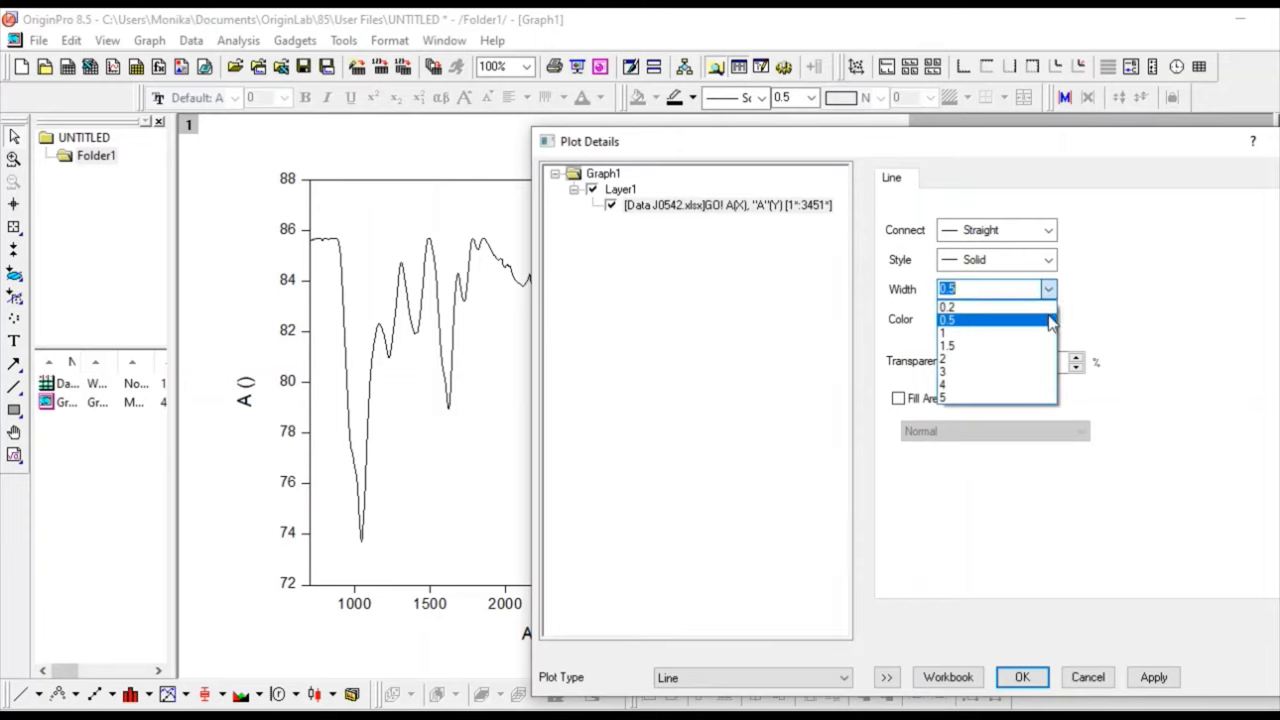
mouse_move(1030, 385)
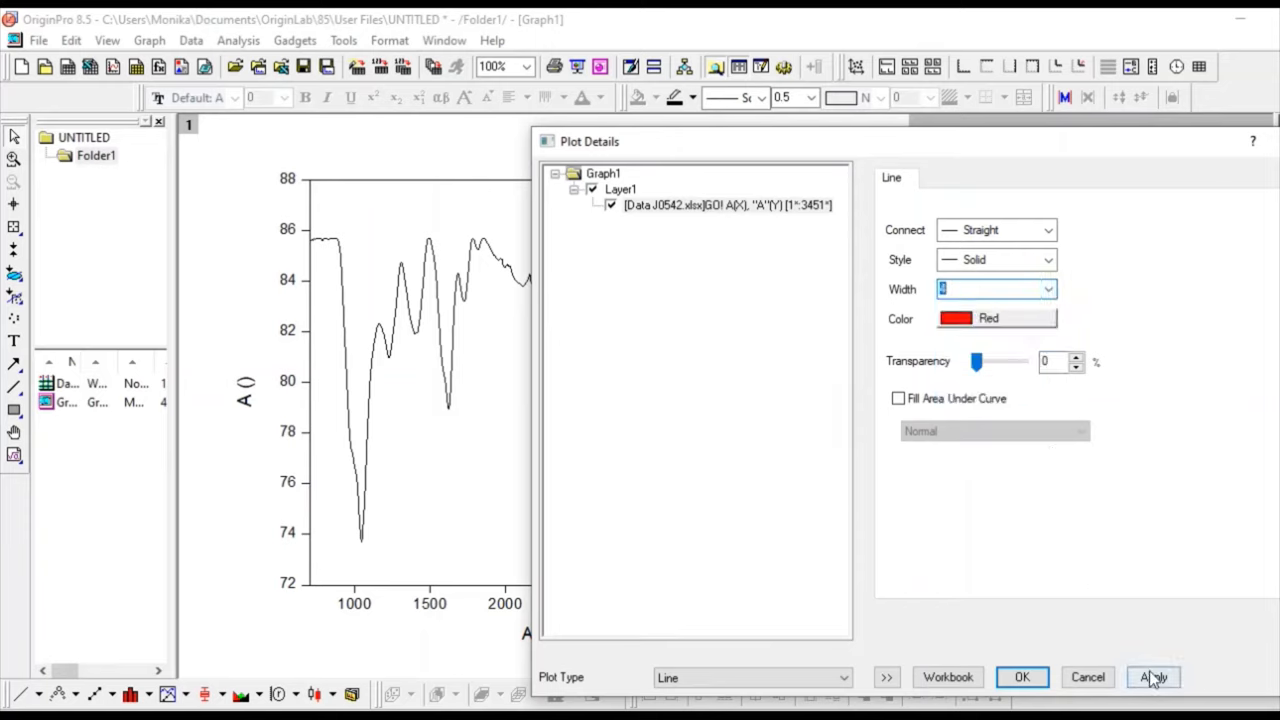
click(1153, 677)
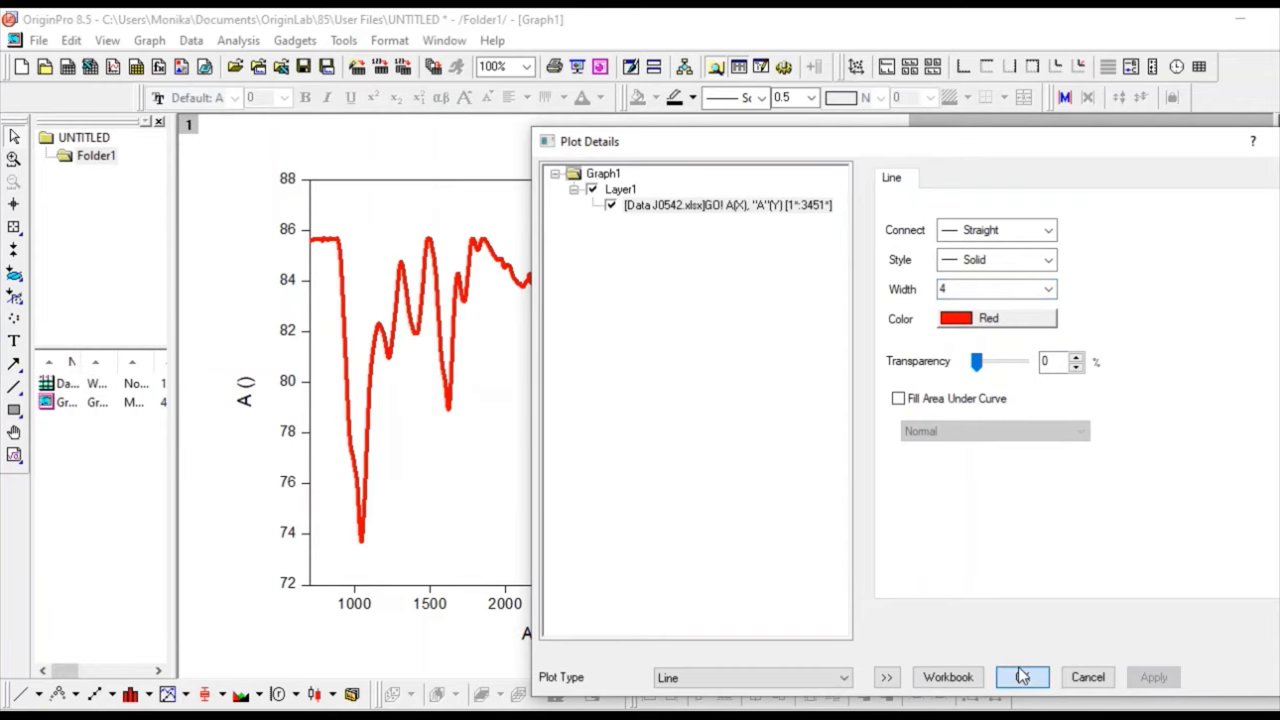
click(1022, 677)
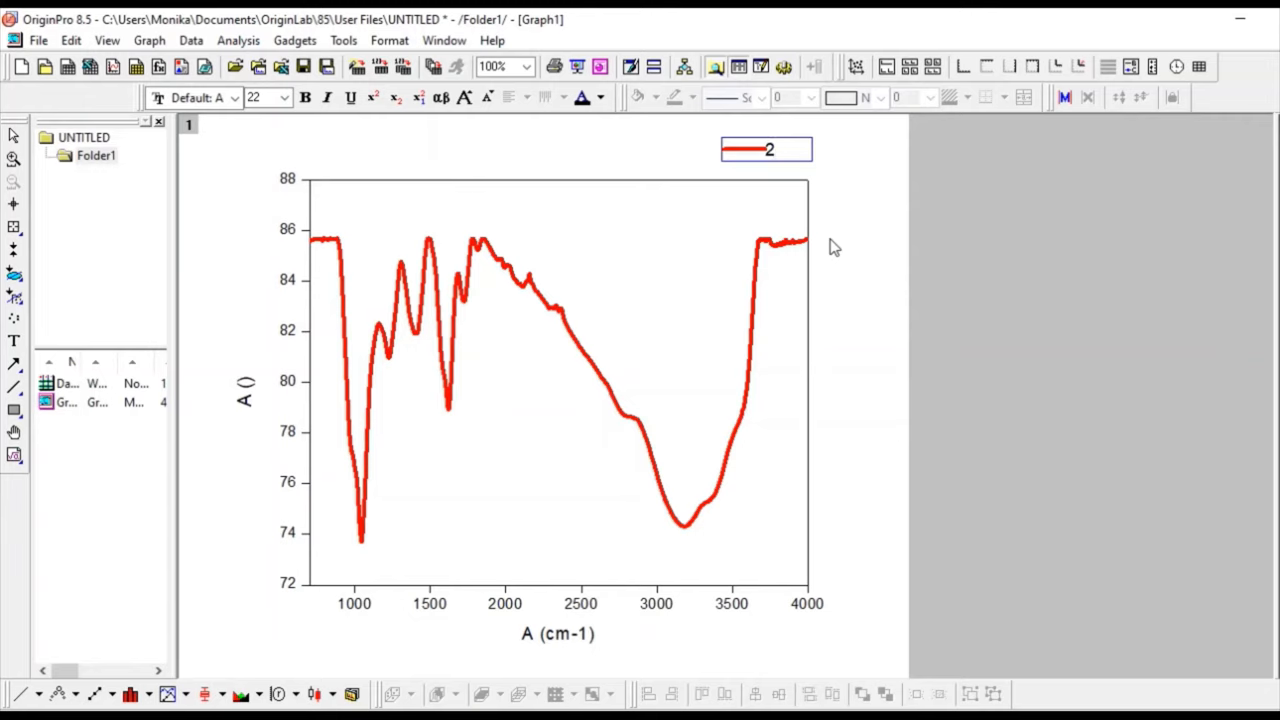
Finish typing the legend text as '2D material'
text(D mat)
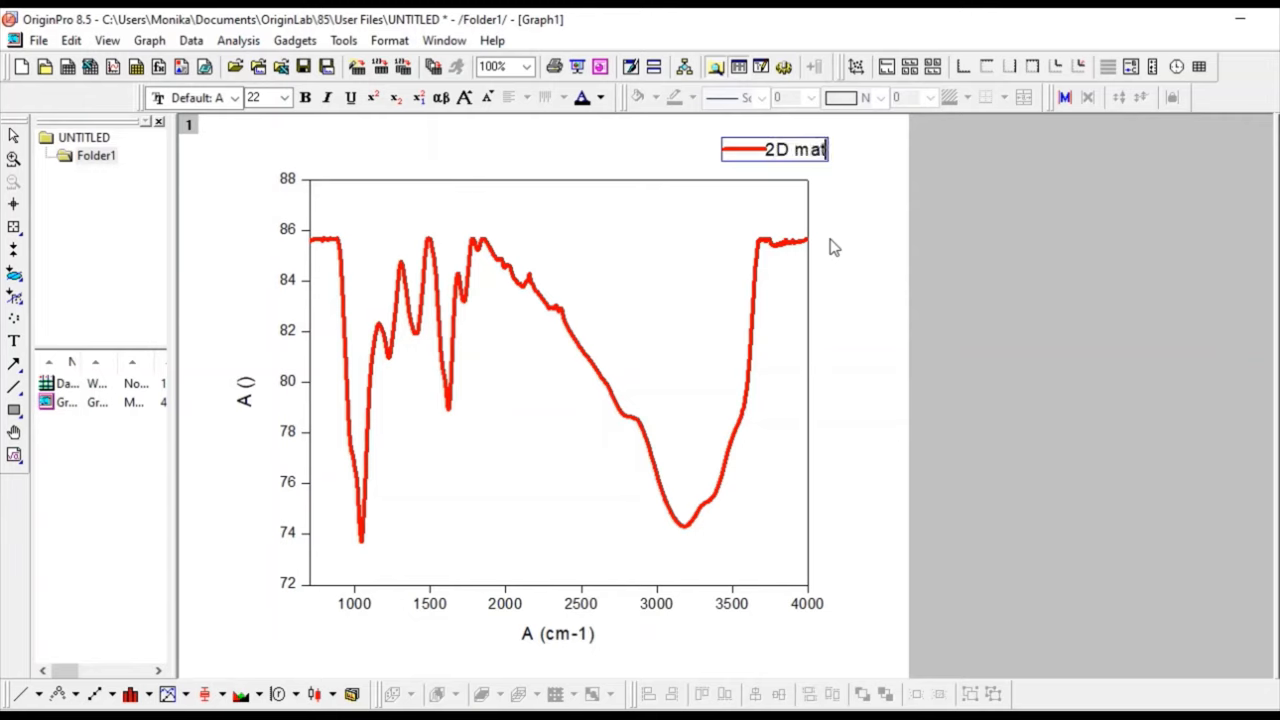
text(erial)
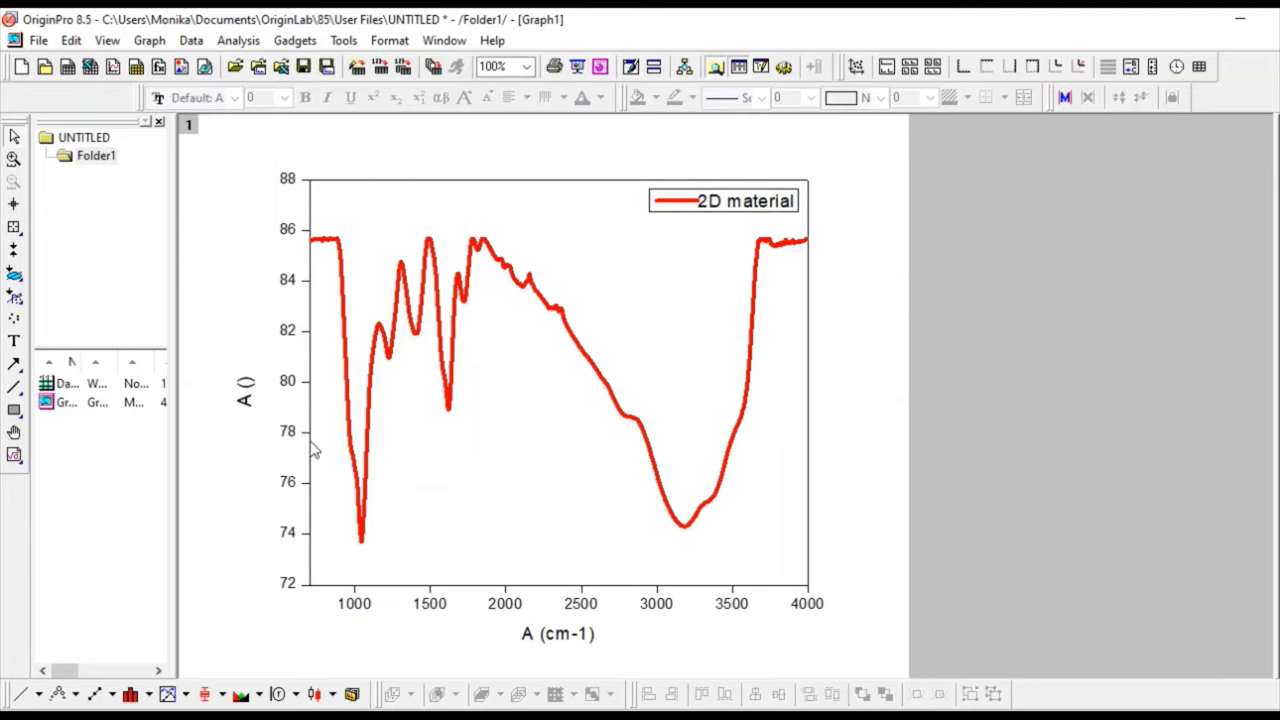
mouse_move(538, 645)
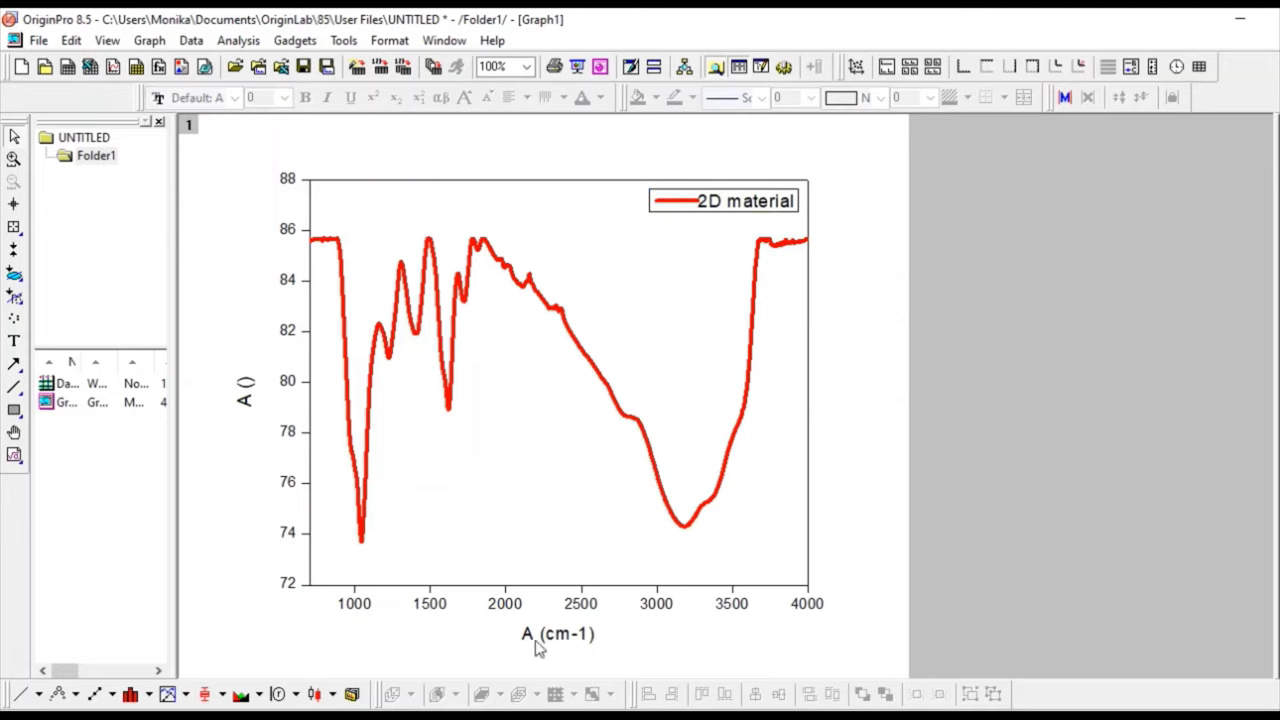
Replace the x-axis title with 'Wavenumber (cm-1)', superscripting the -1
double_click(557, 634)
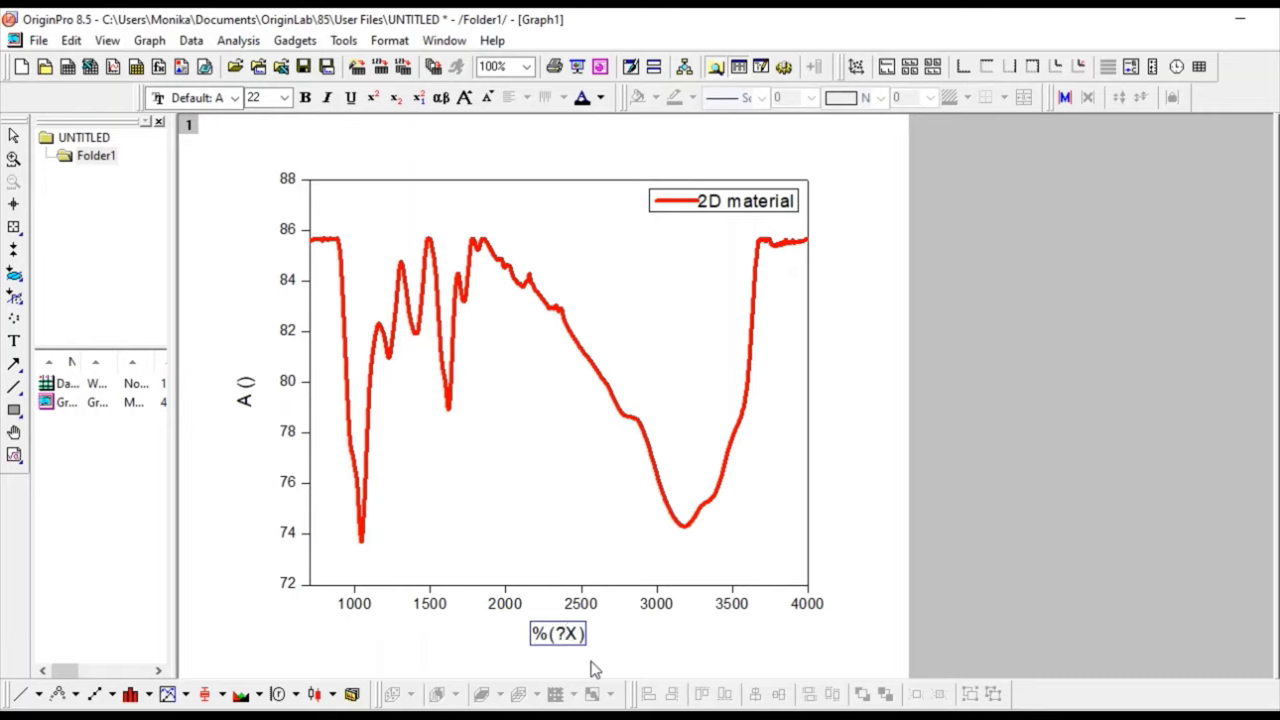
double_click(558, 633)
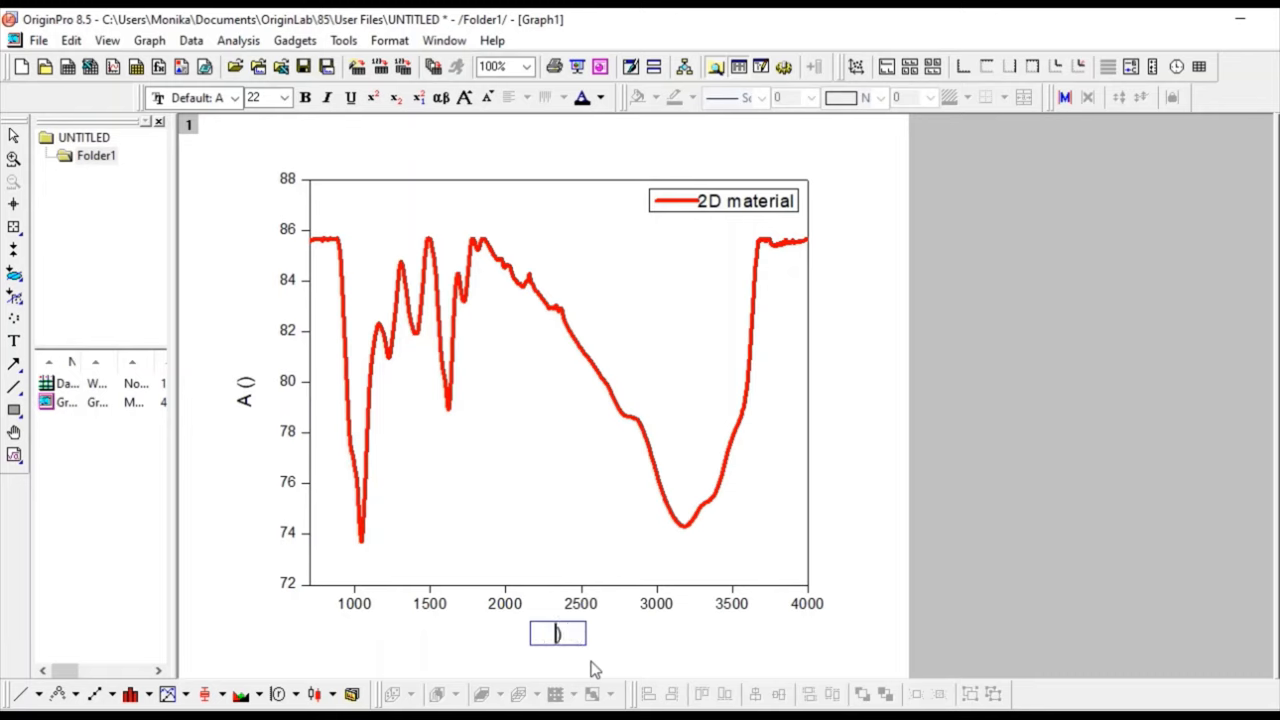
text(Wavenumber)
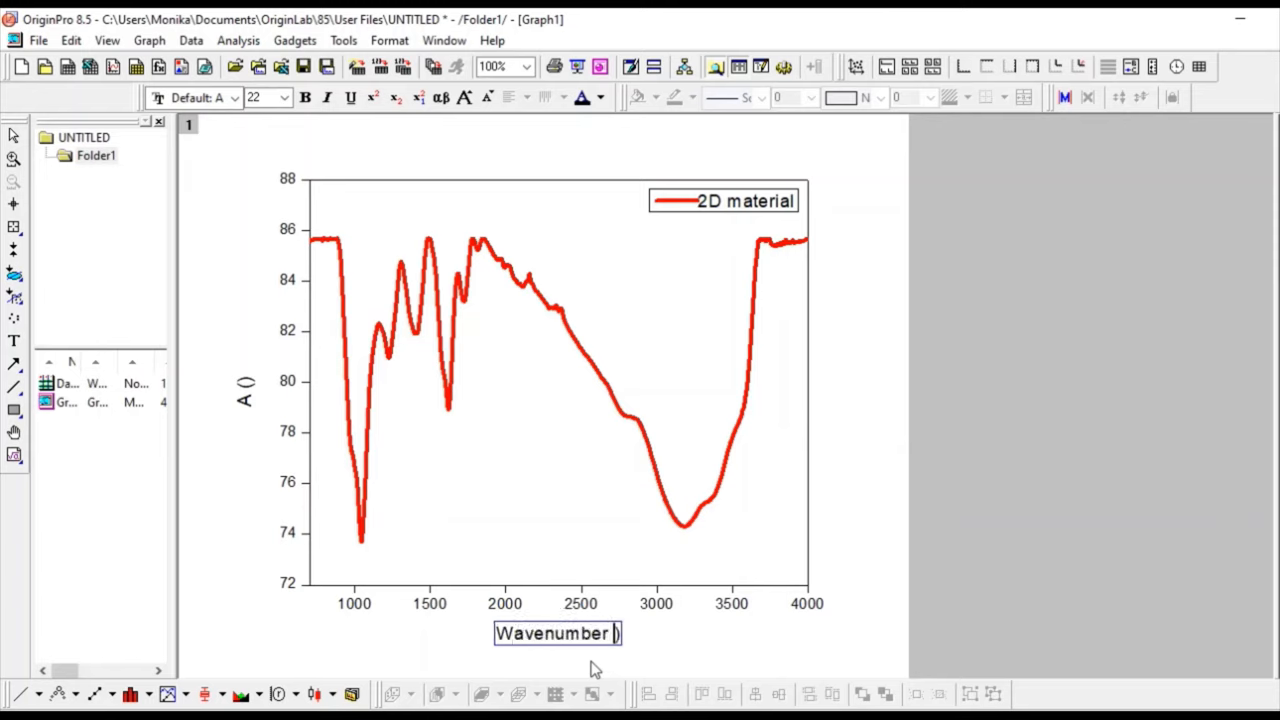
text(cm-1)
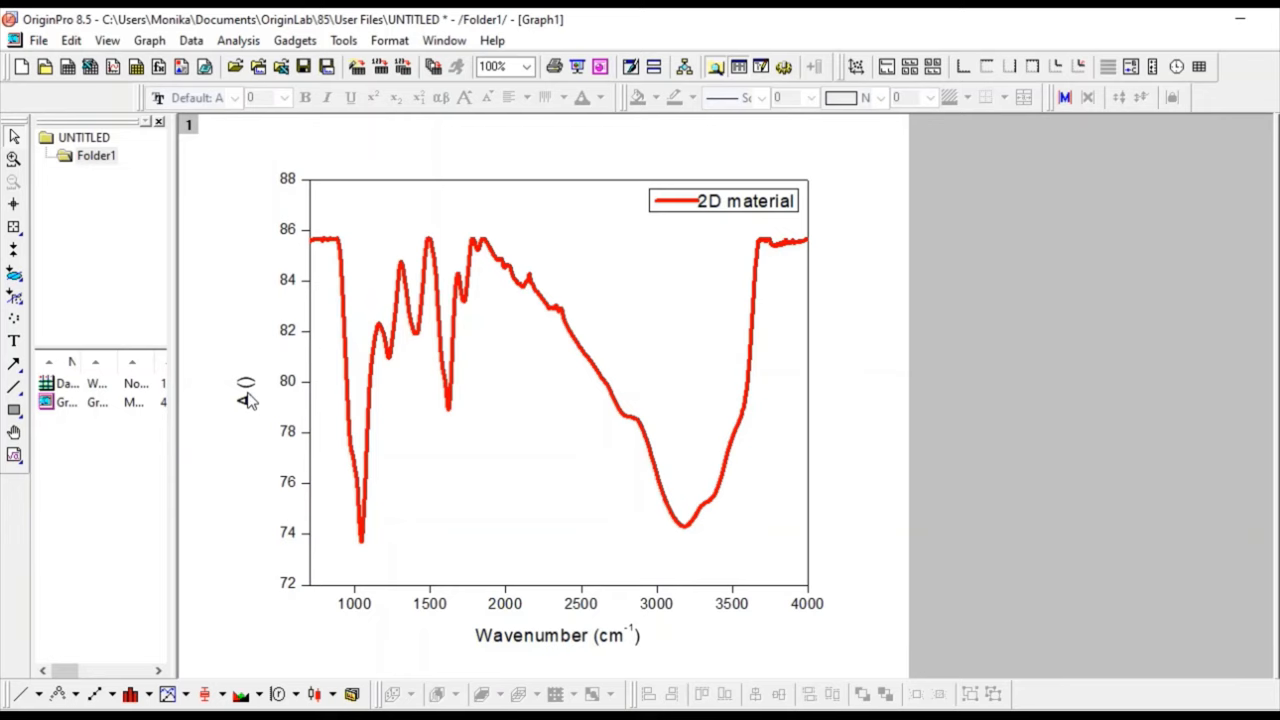
Replace the y-axis title text with 'Transmittance (a.u)'
double_click(245, 390)
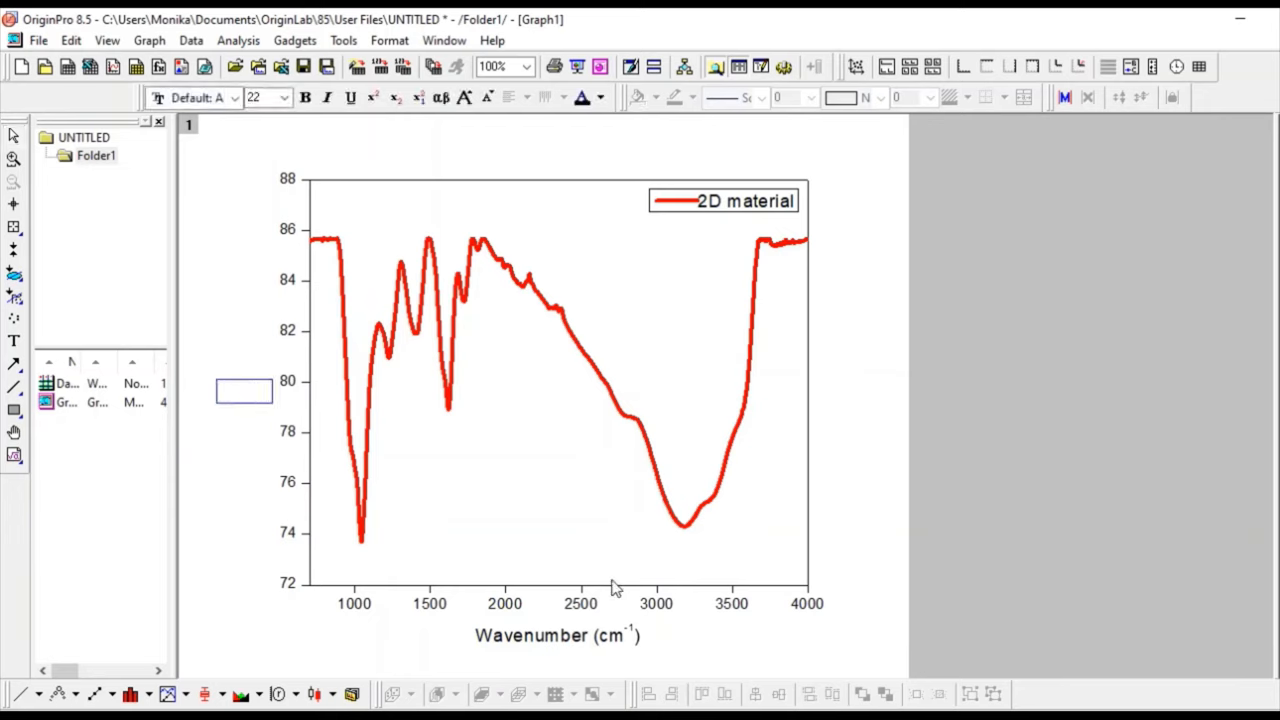
text(Transmittance)
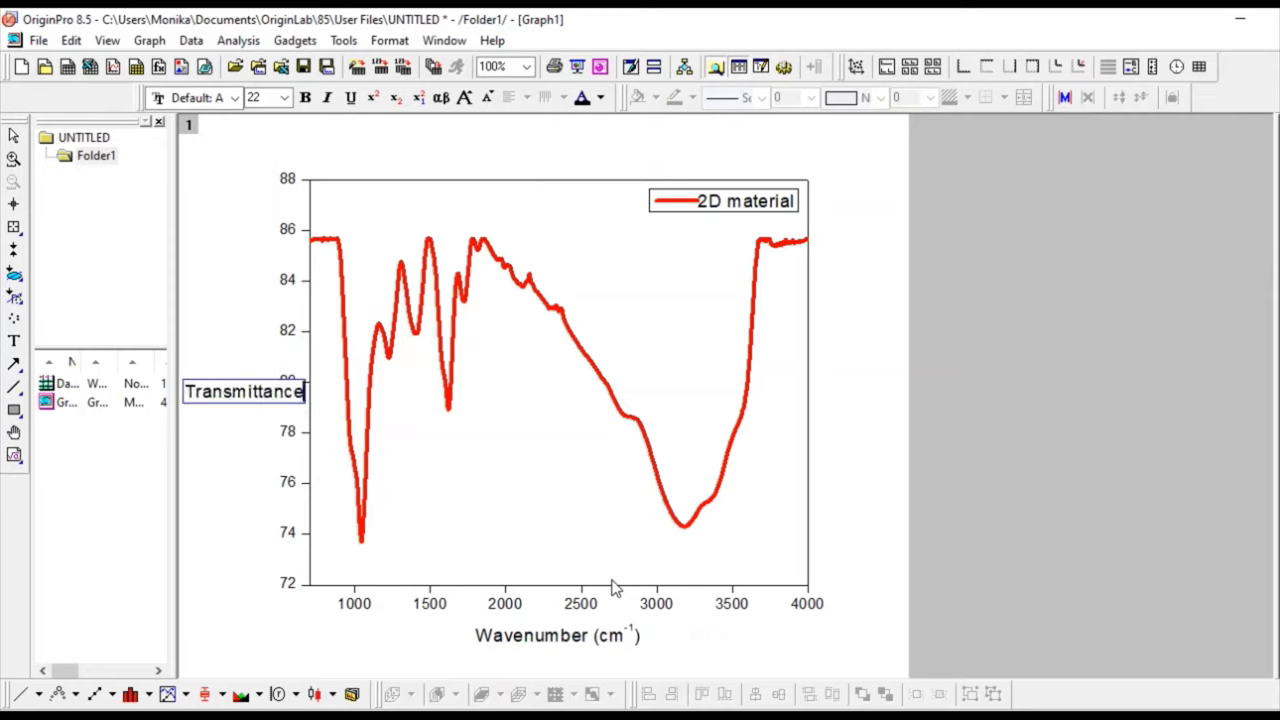
text(()
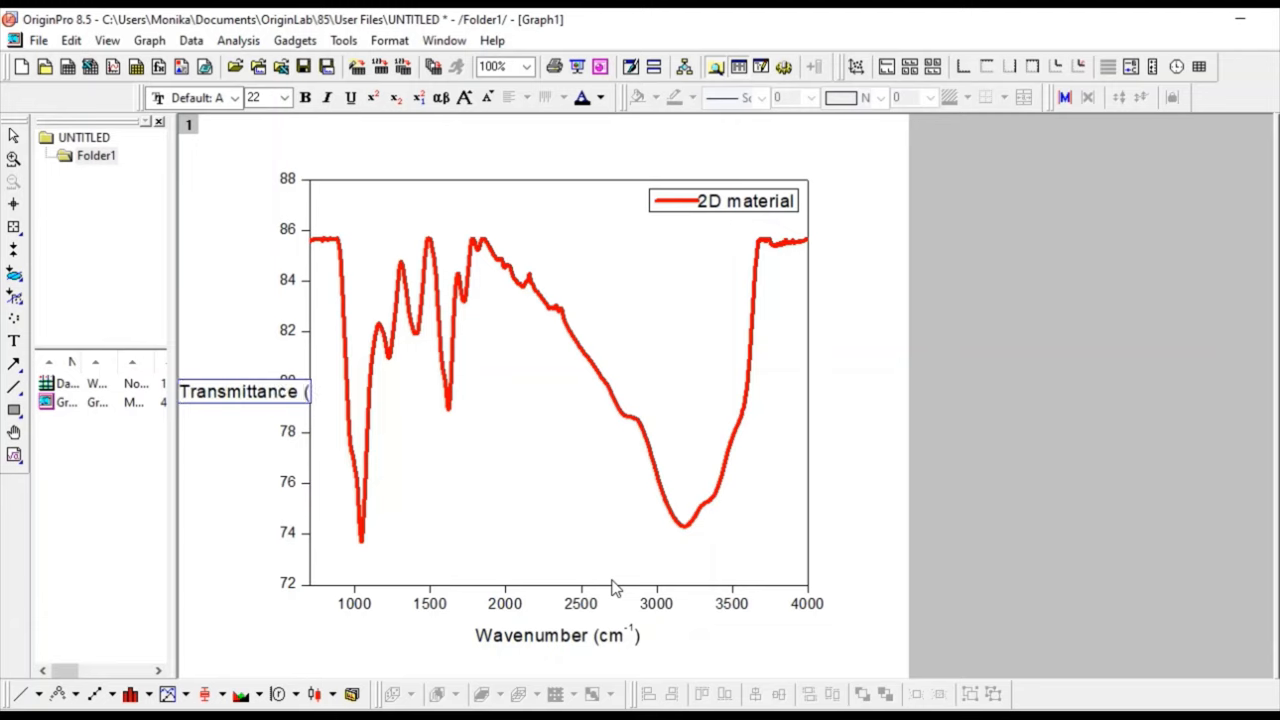
mouse_move(699, 429)
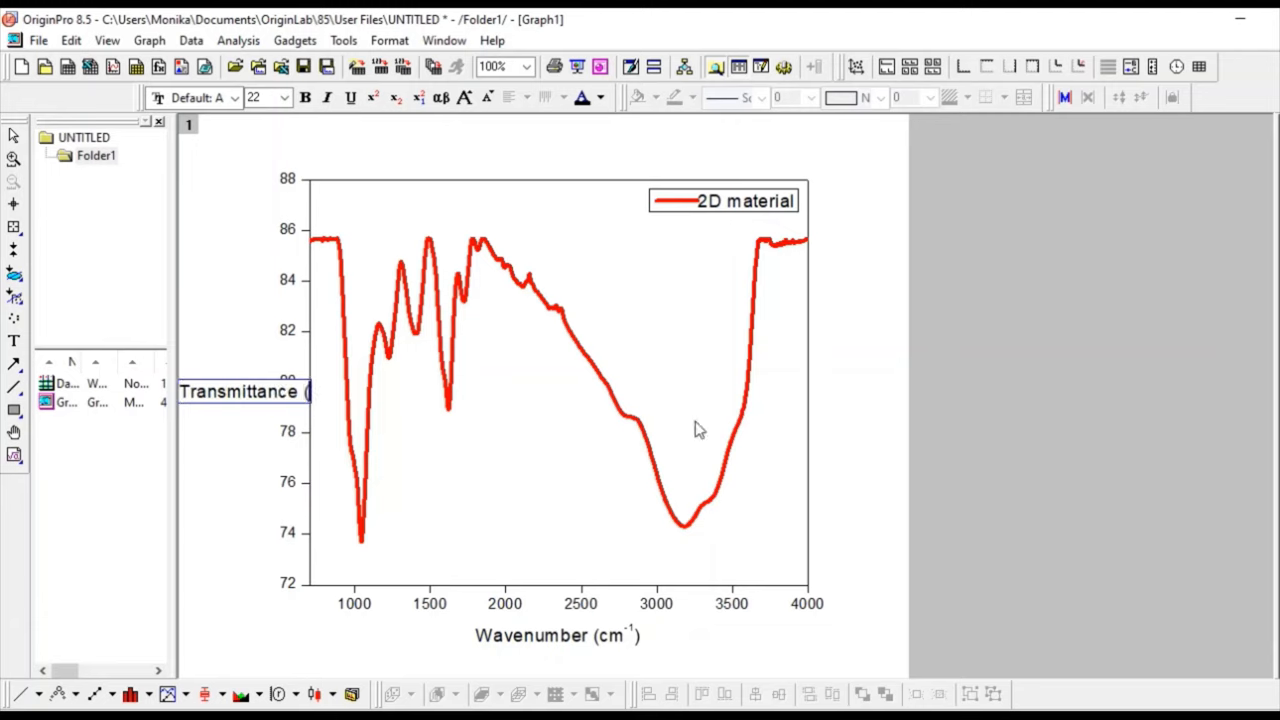
text(a.u))
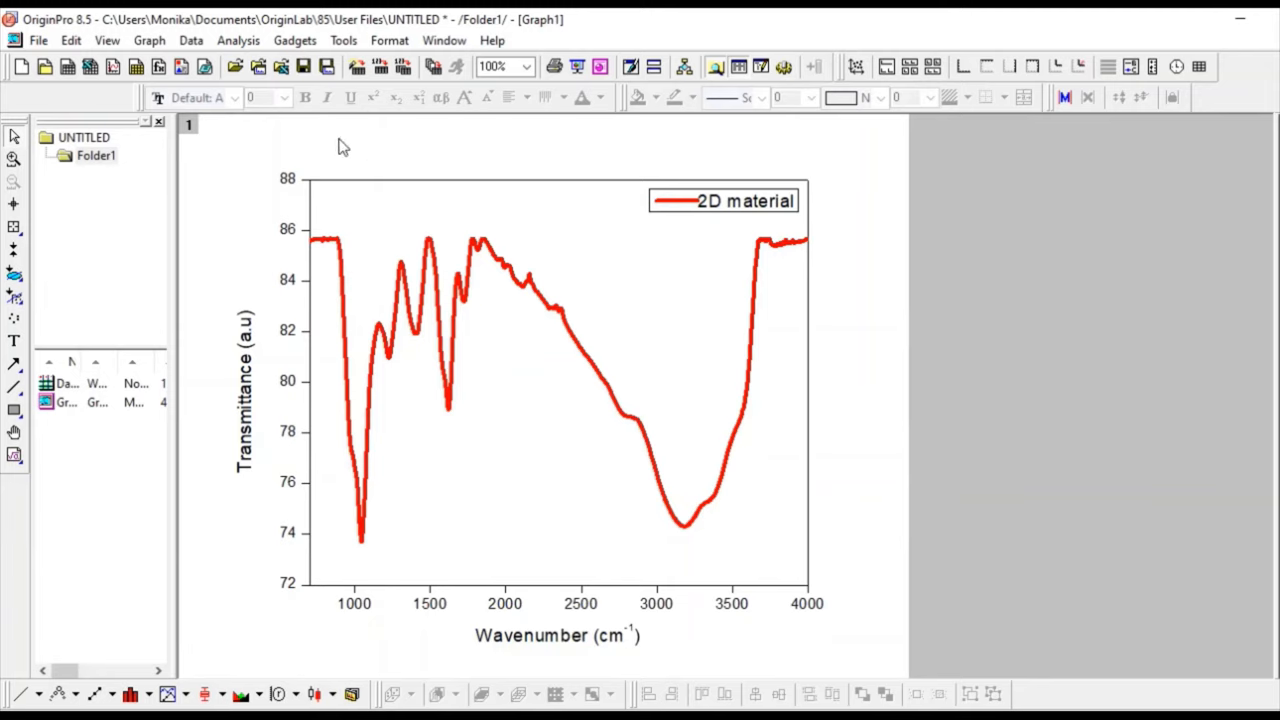
mouse_move(568, 648)
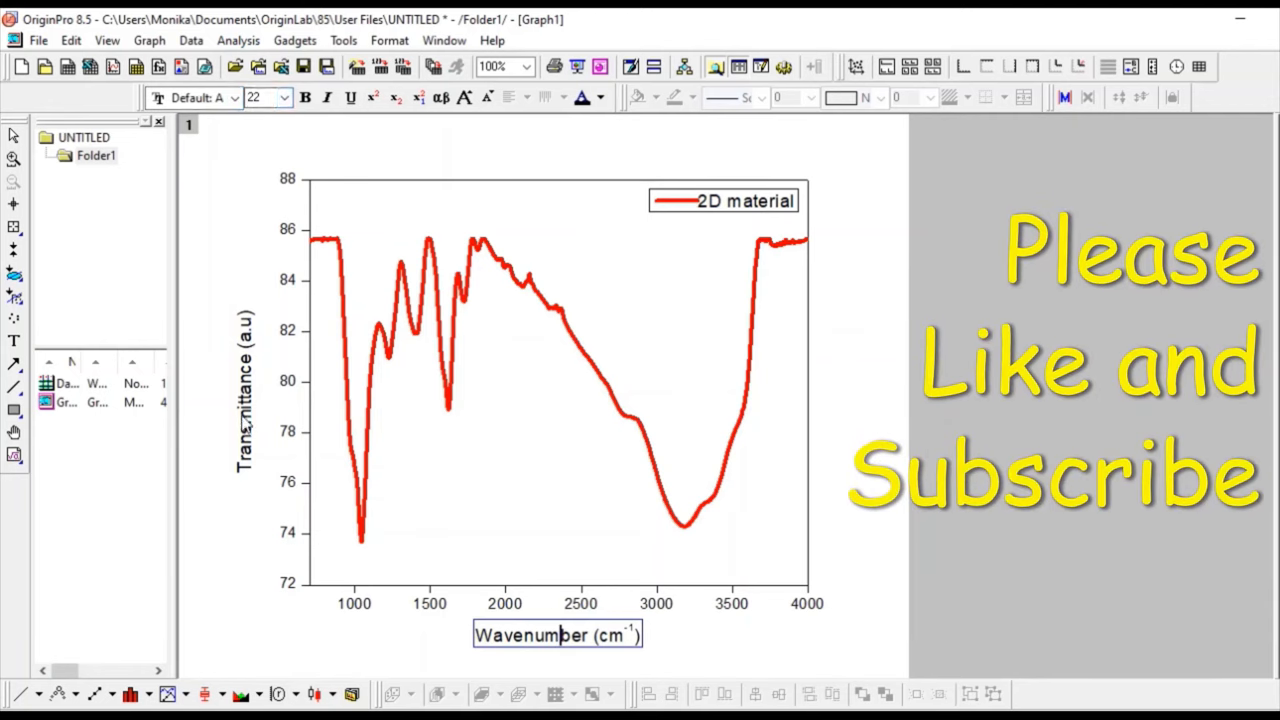
mouse_move(770, 630)
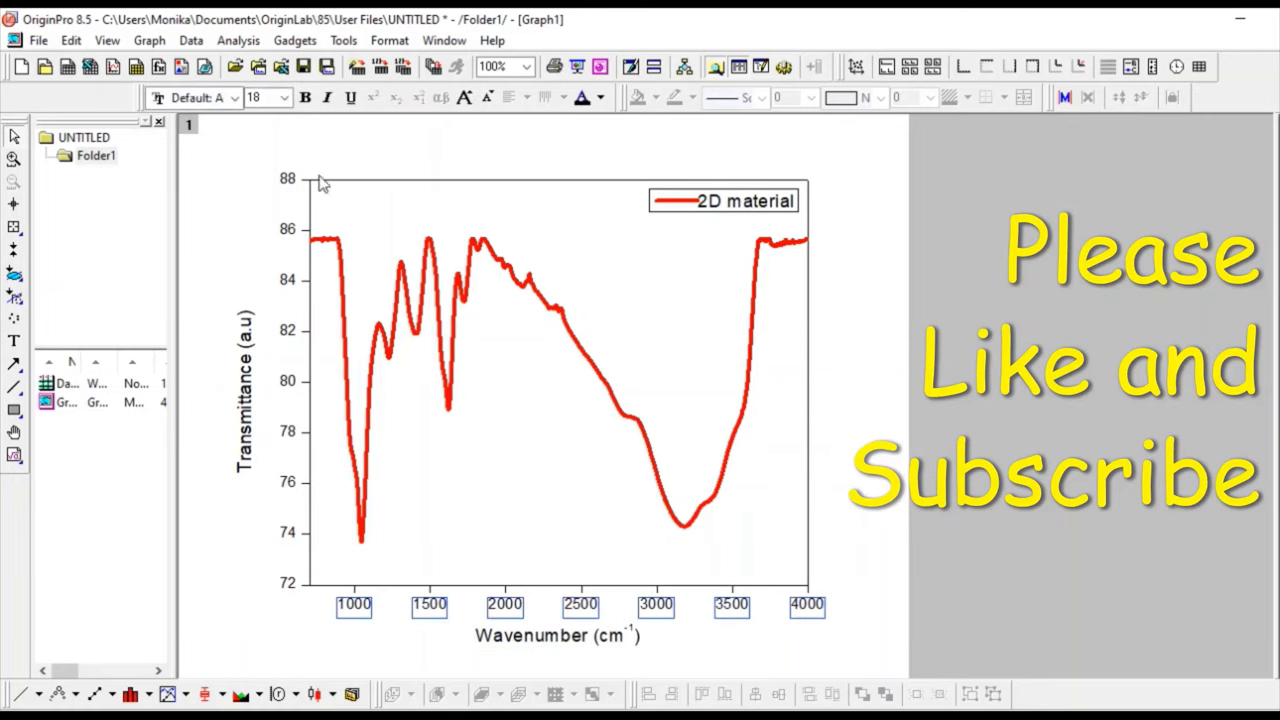
Set the x-axis and y-axis tick labels to font size 22
click(283, 97)
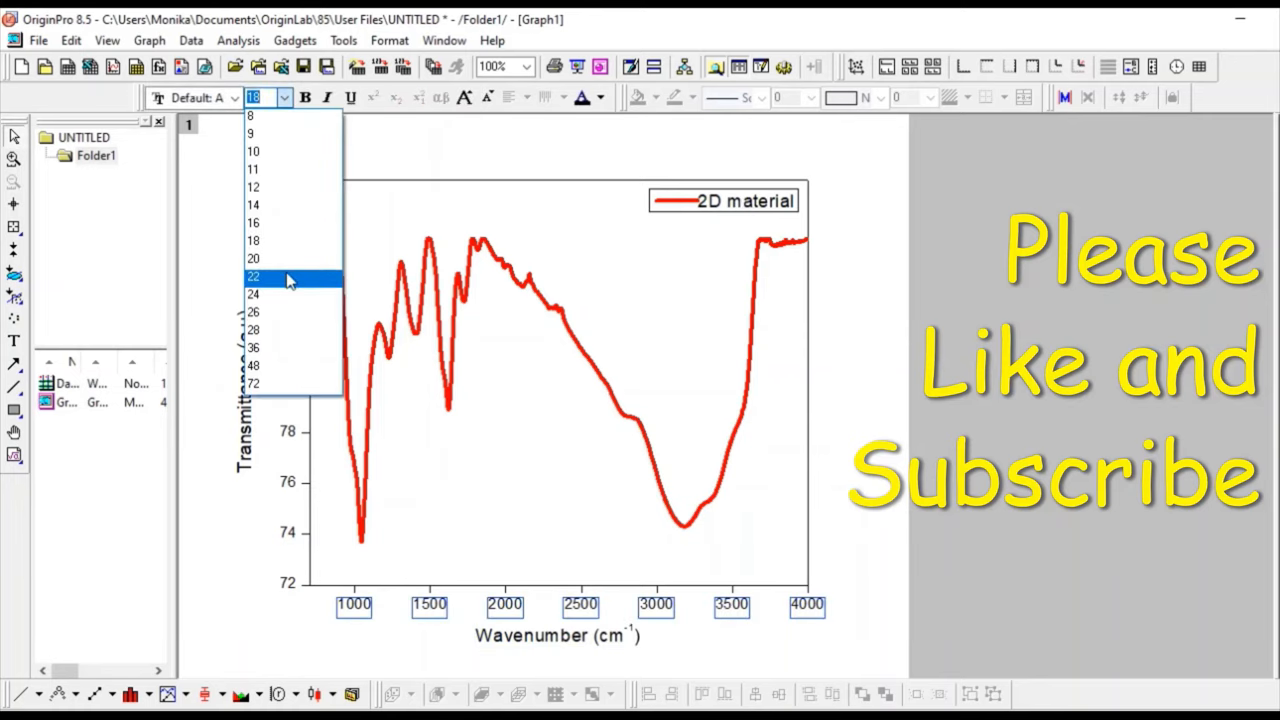
click(253, 276)
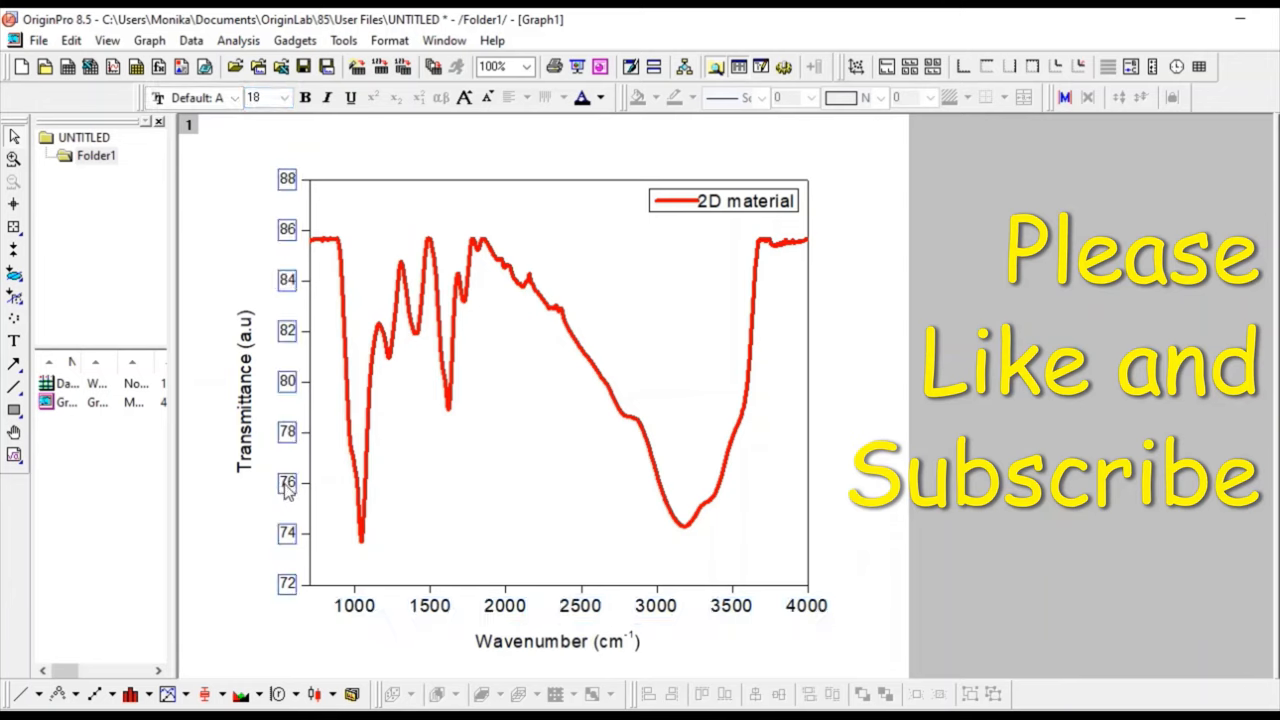
click(285, 97)
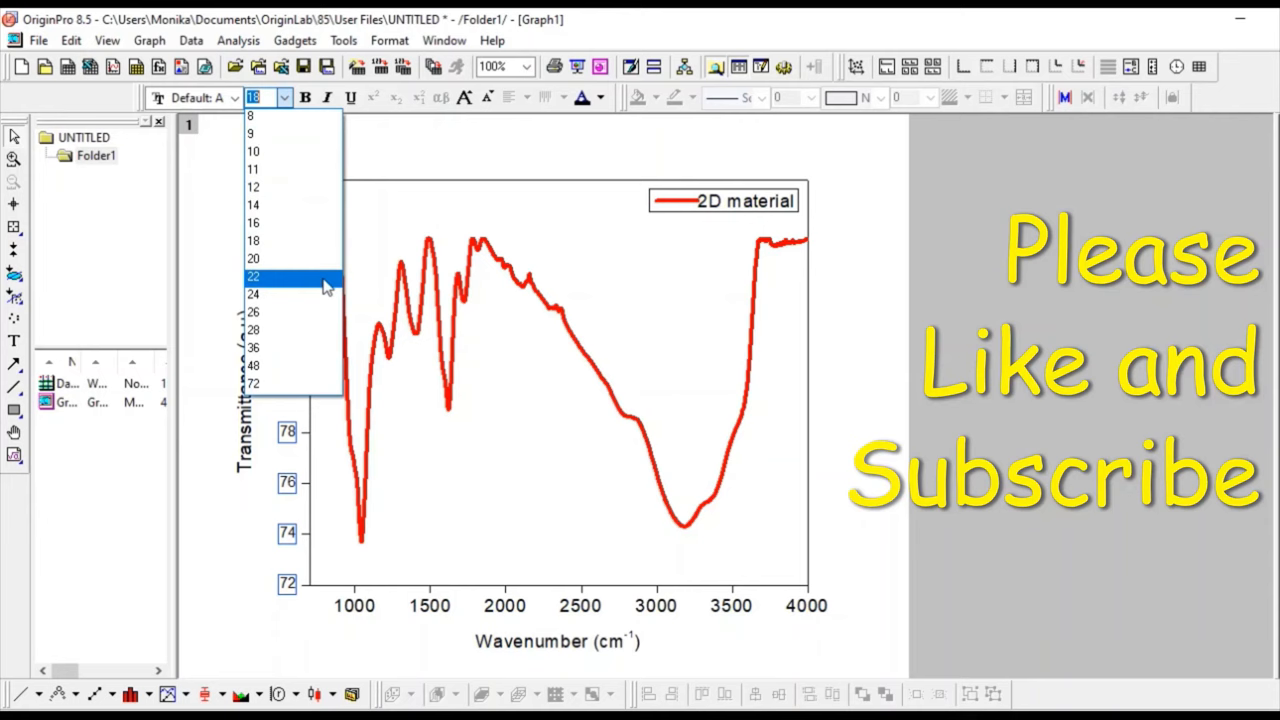
click(253, 276)
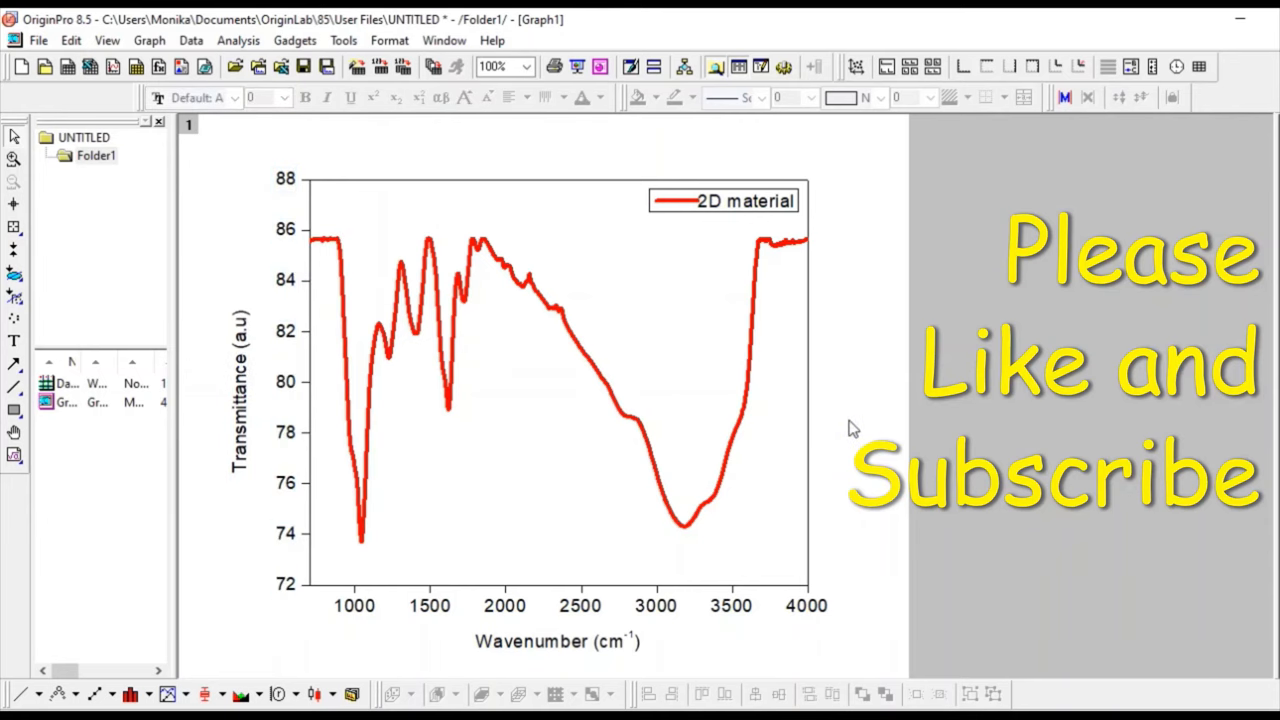
mouse_move(818, 632)
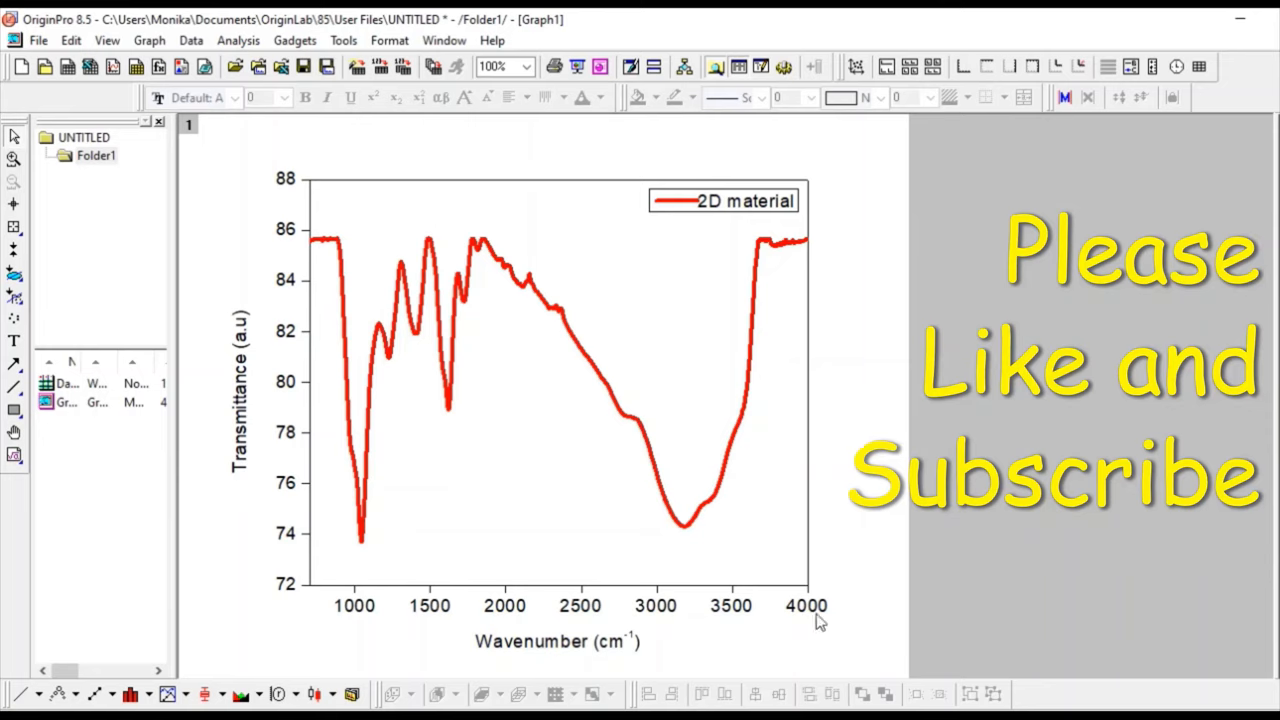
mouse_move(312, 235)
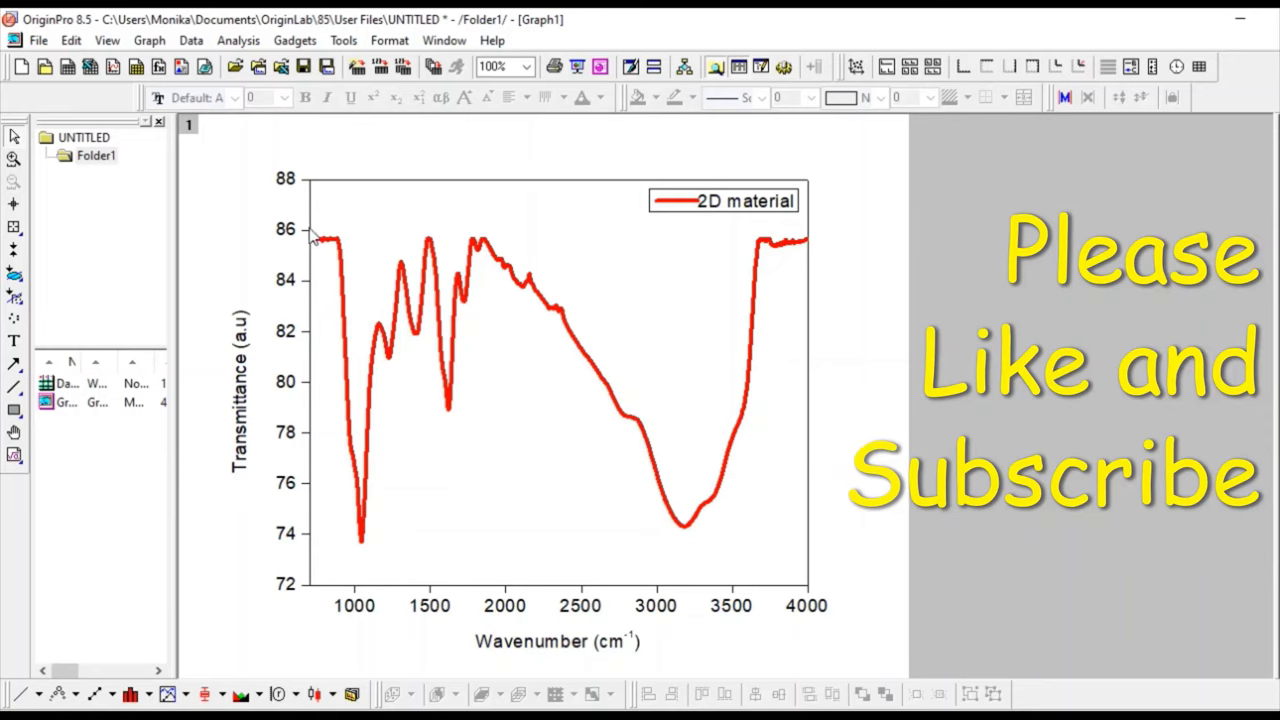
mouse_move(735, 585)
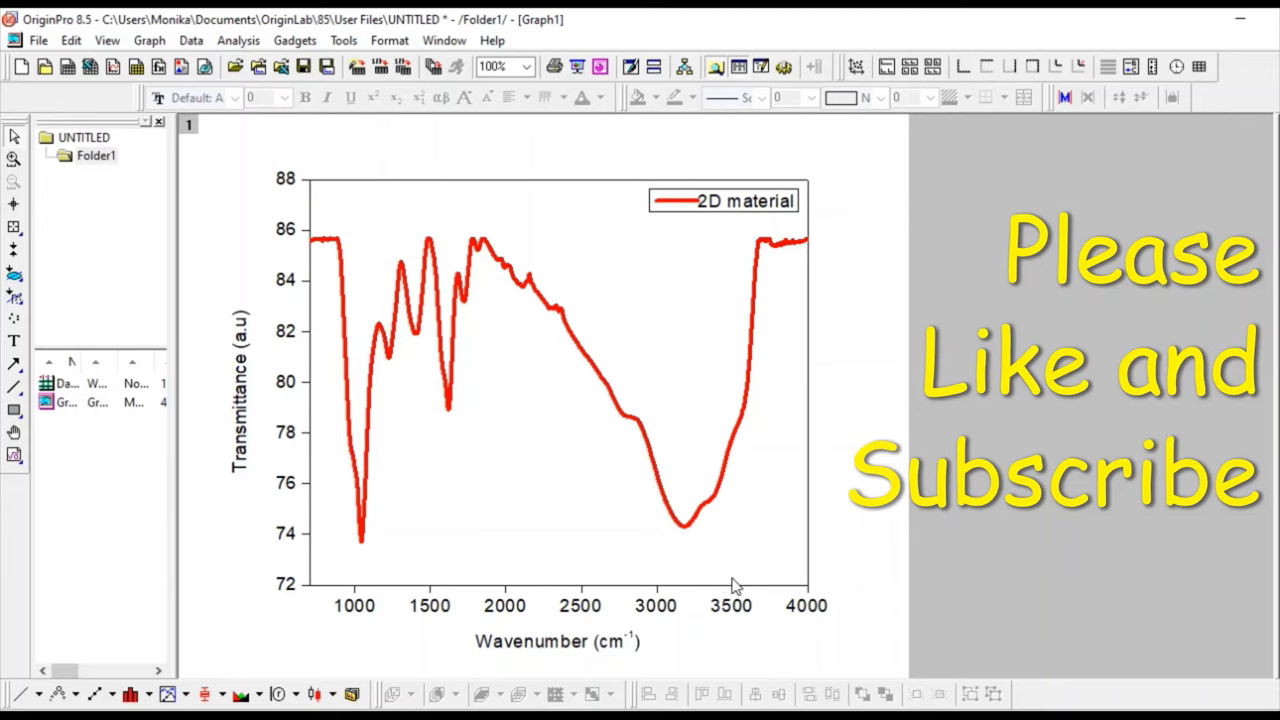
mouse_move(667, 530)
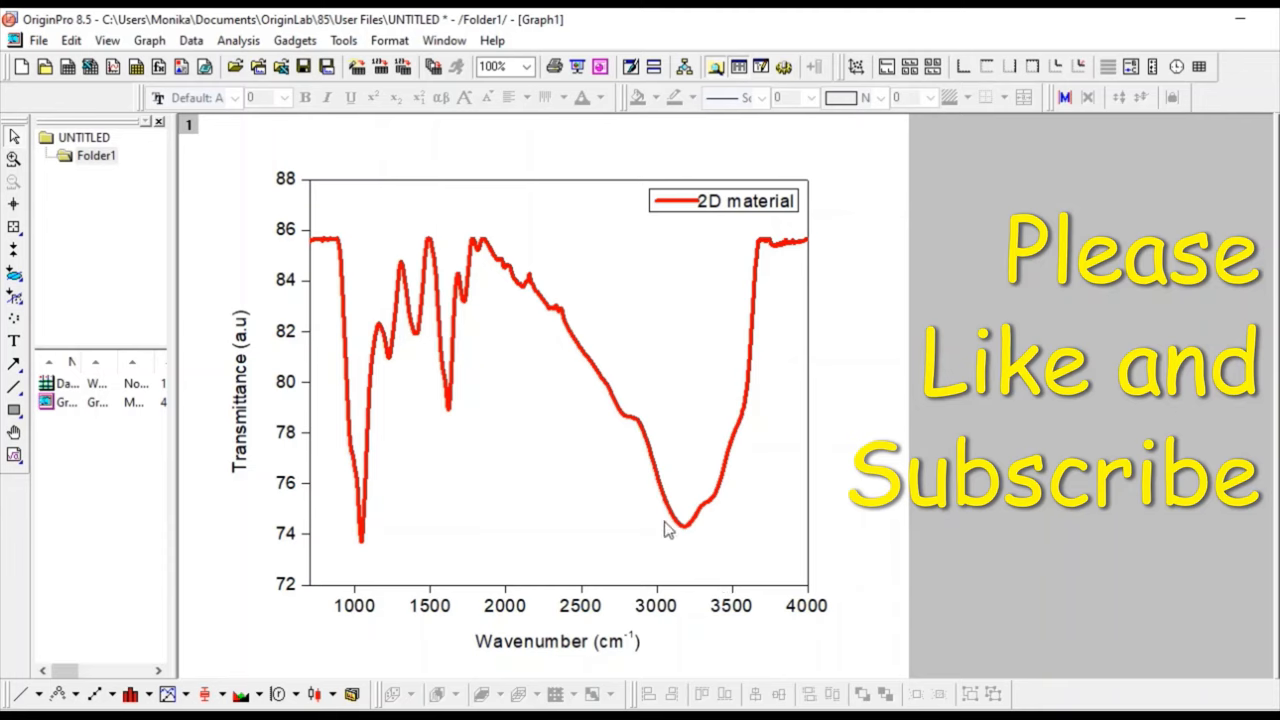
mouse_move(275, 442)
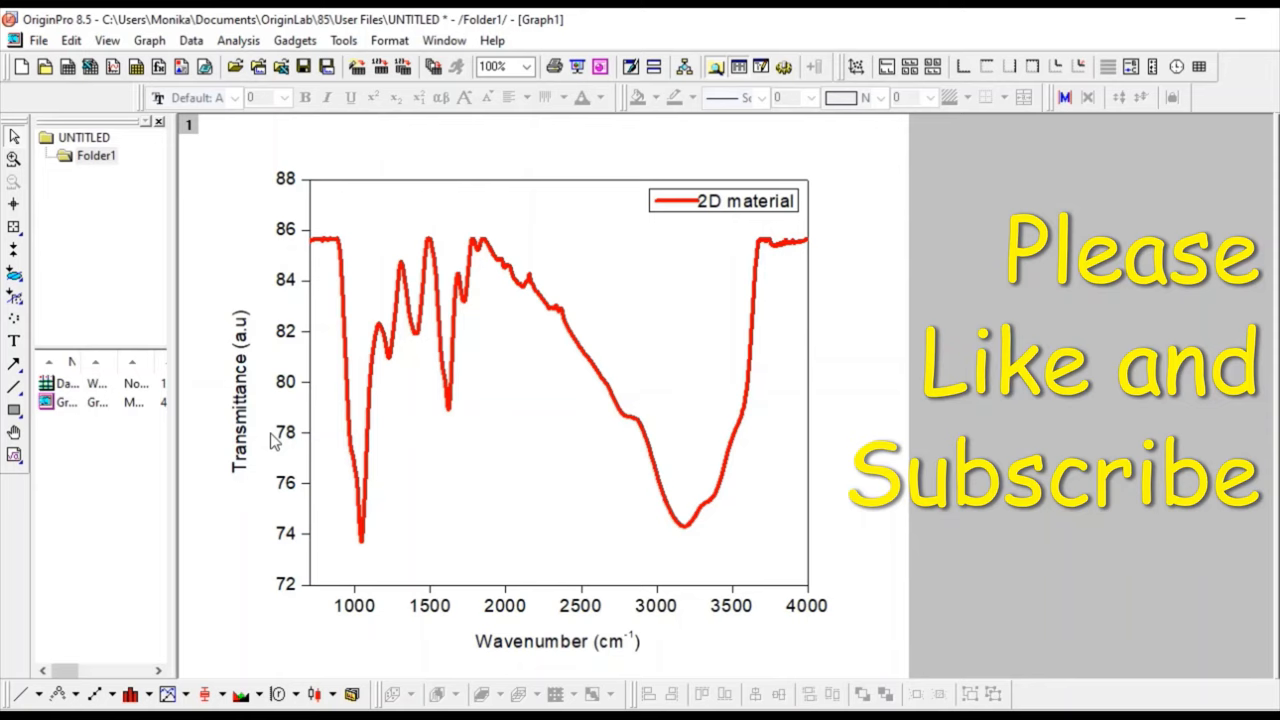
mouse_move(308, 535)
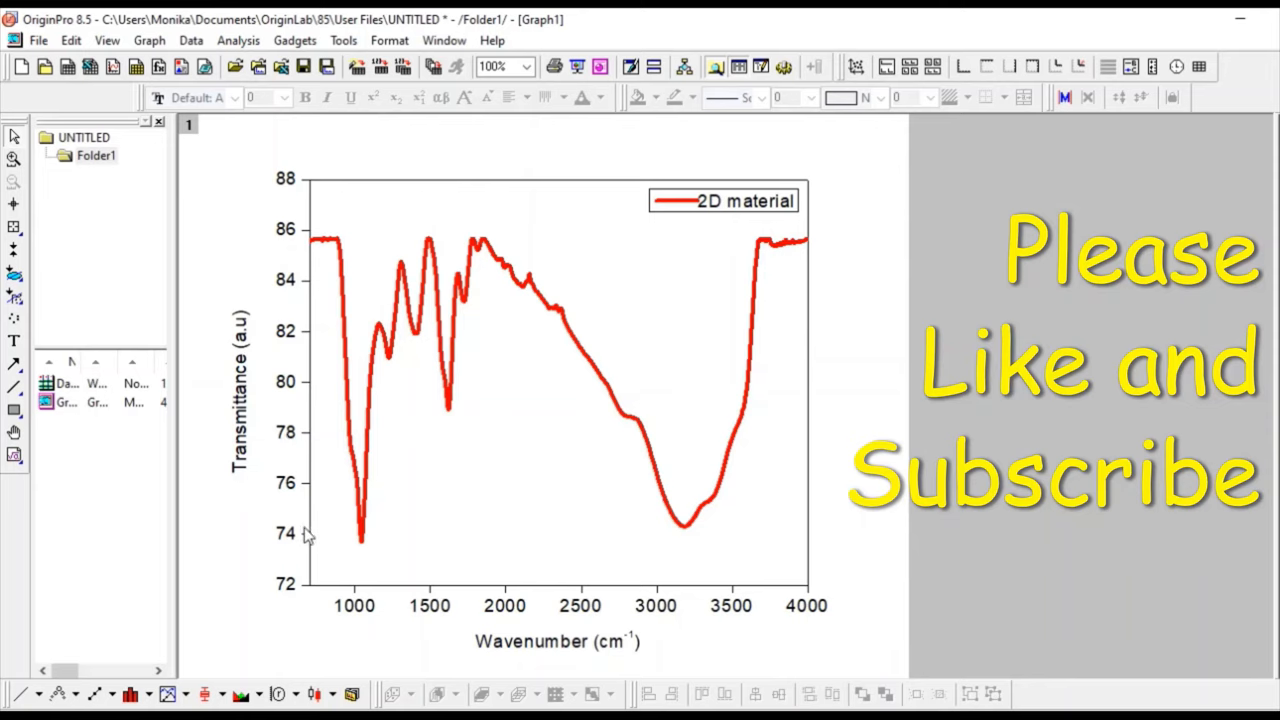
mouse_move(433, 576)
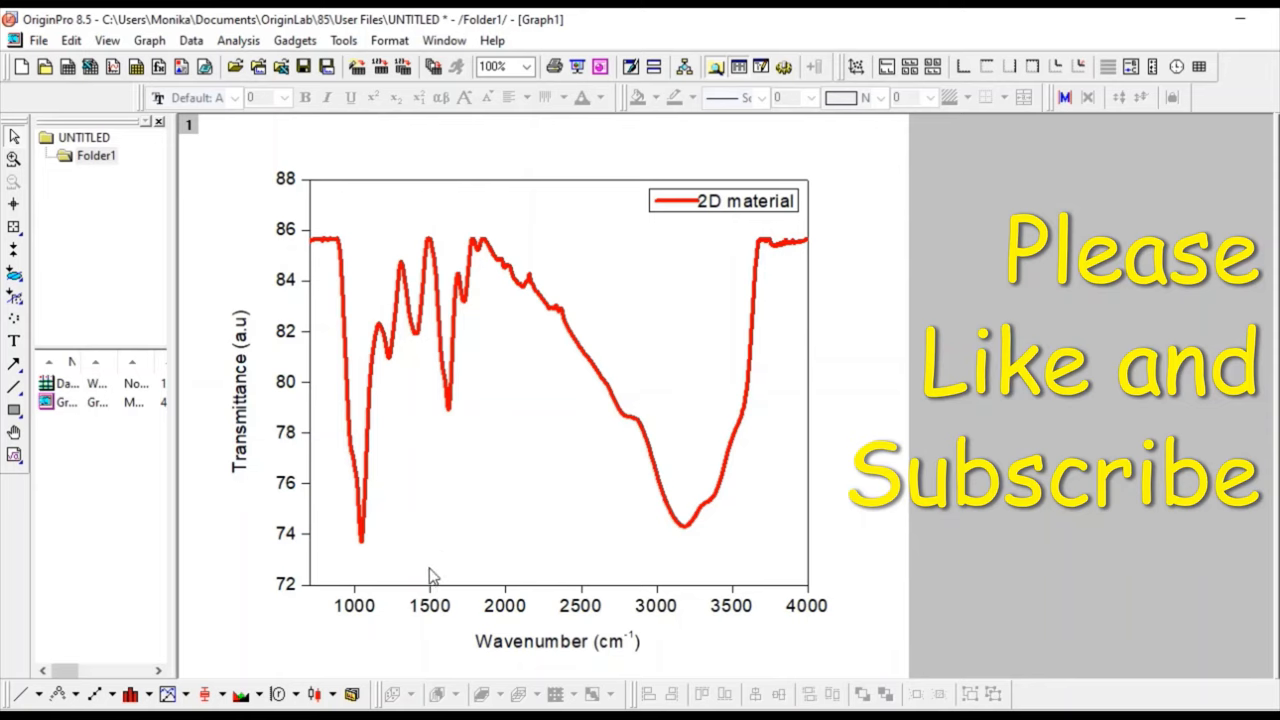
mouse_move(1089, 629)
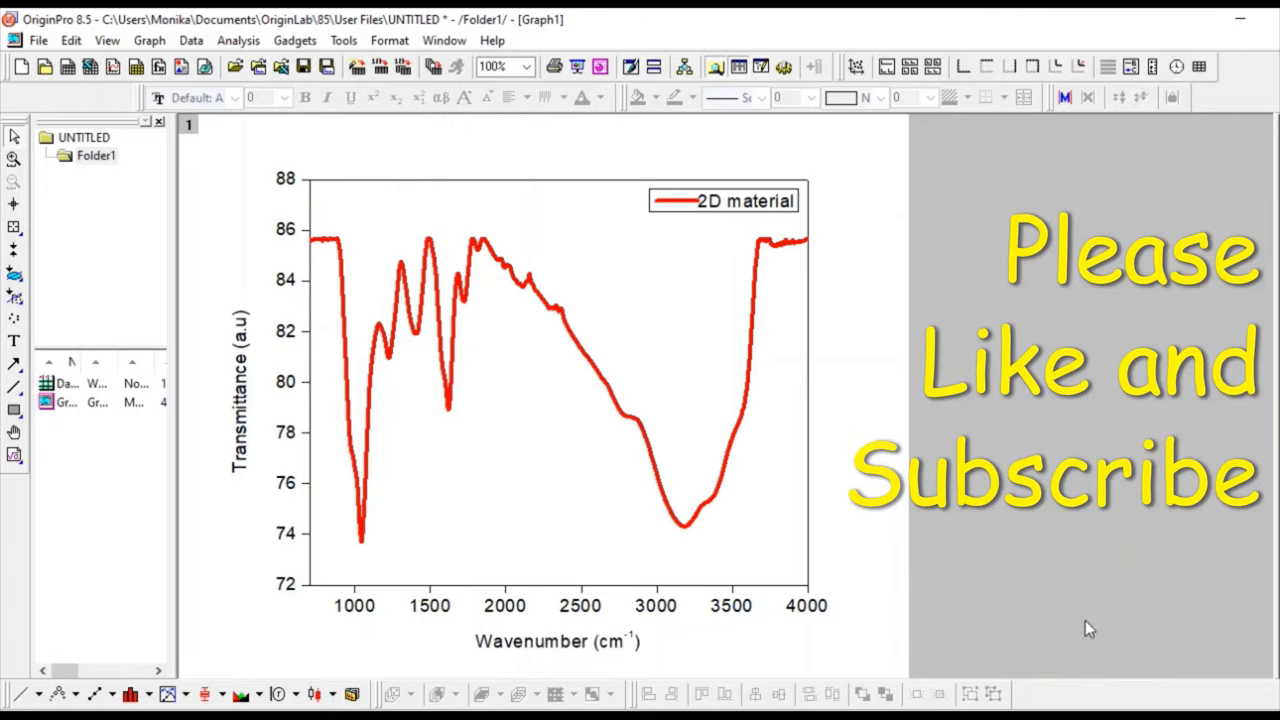